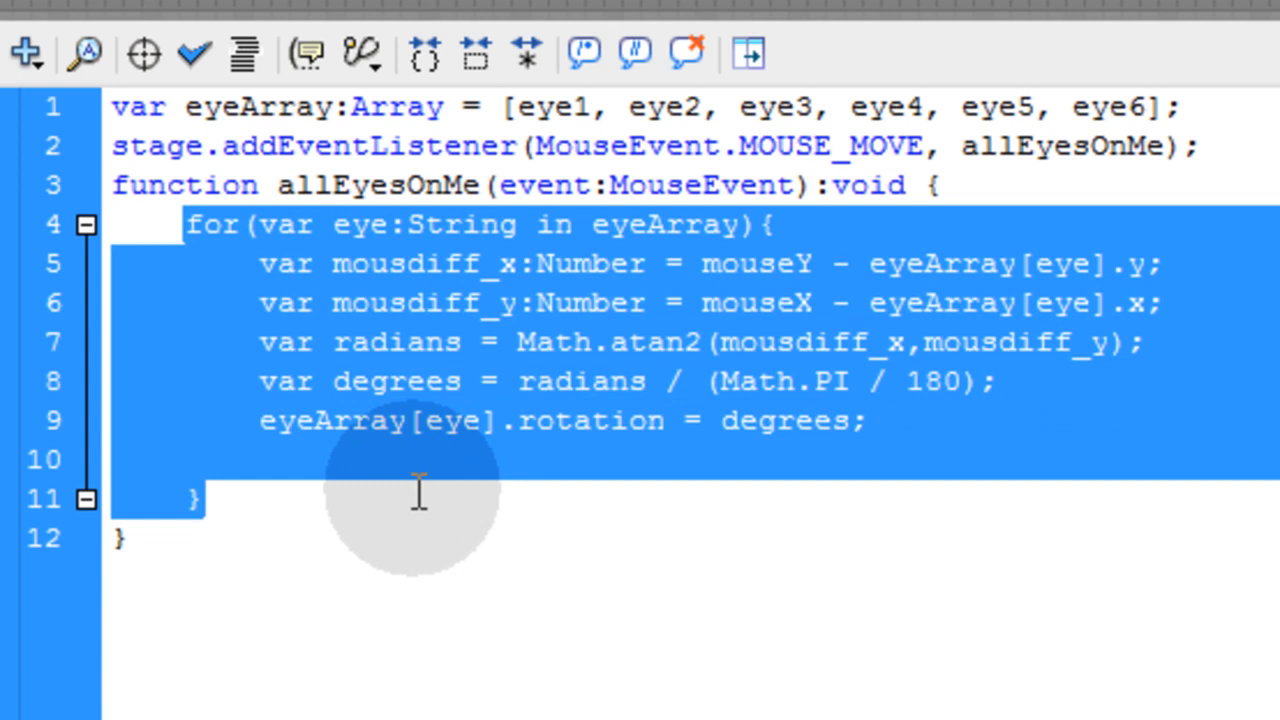
Walk through the loop body, highlighting the Math.atan2 radians calculation, rotation property and degrees variable
{"action": "left_click", "coordinate": [258, 264]}
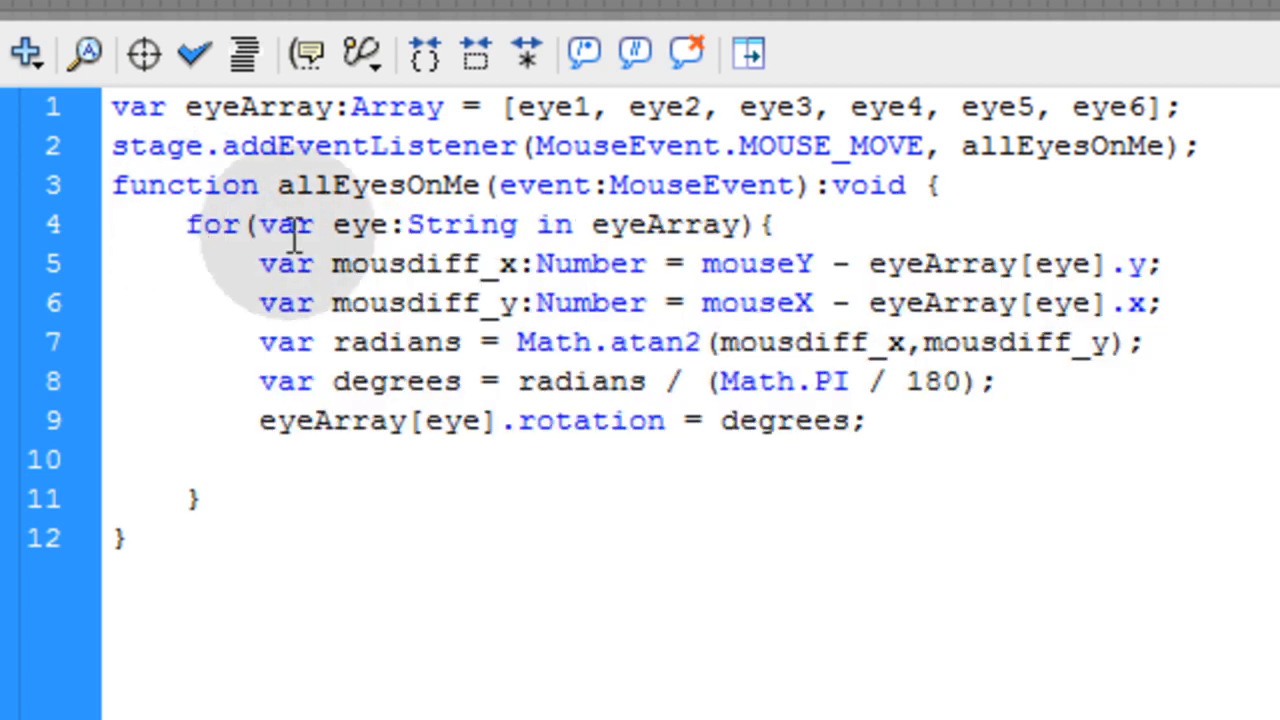
{"action": "mouse_move", "coordinate": [644, 220]}
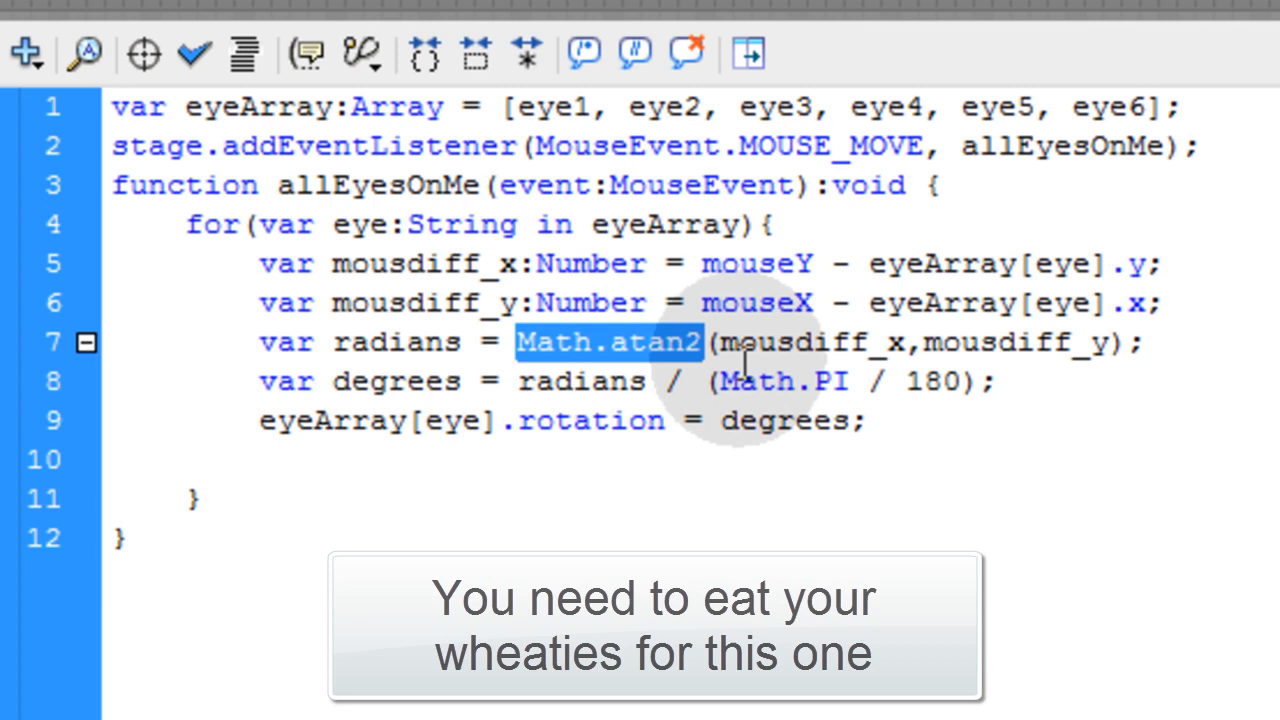
{"action": "double_click", "coordinate": [784, 380]}
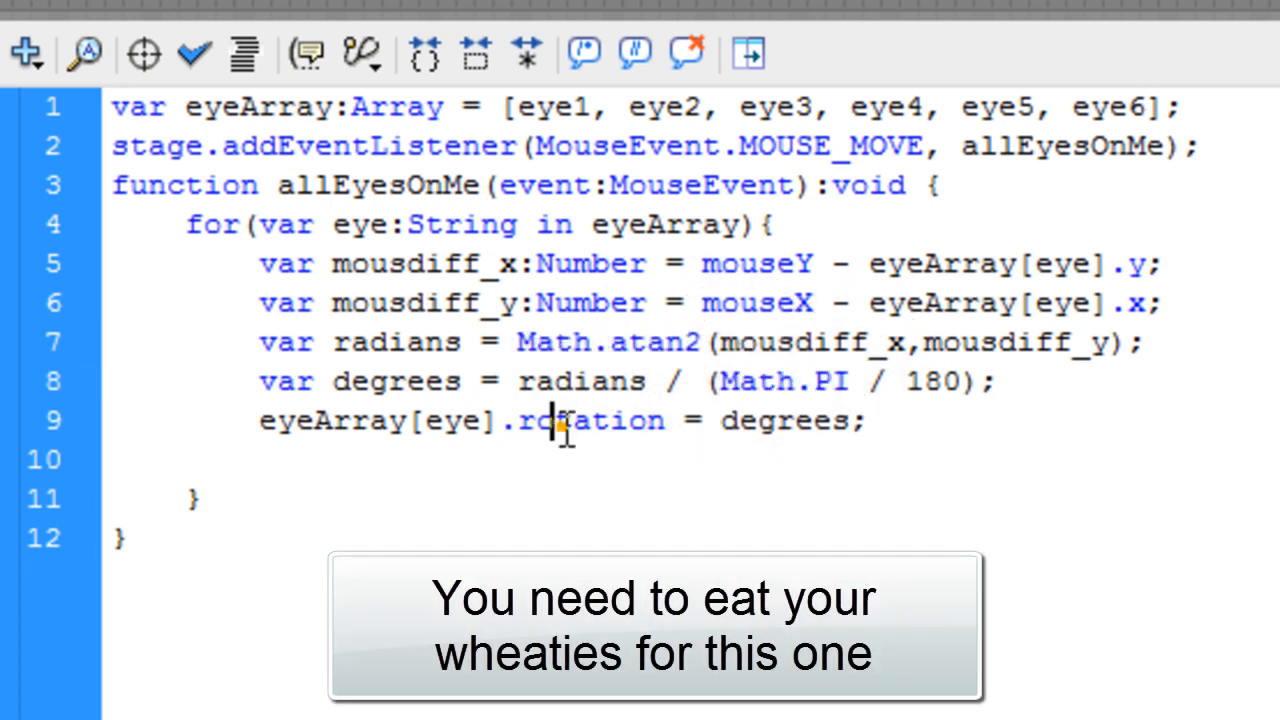
{"action": "double_click", "coordinate": [590, 420]}
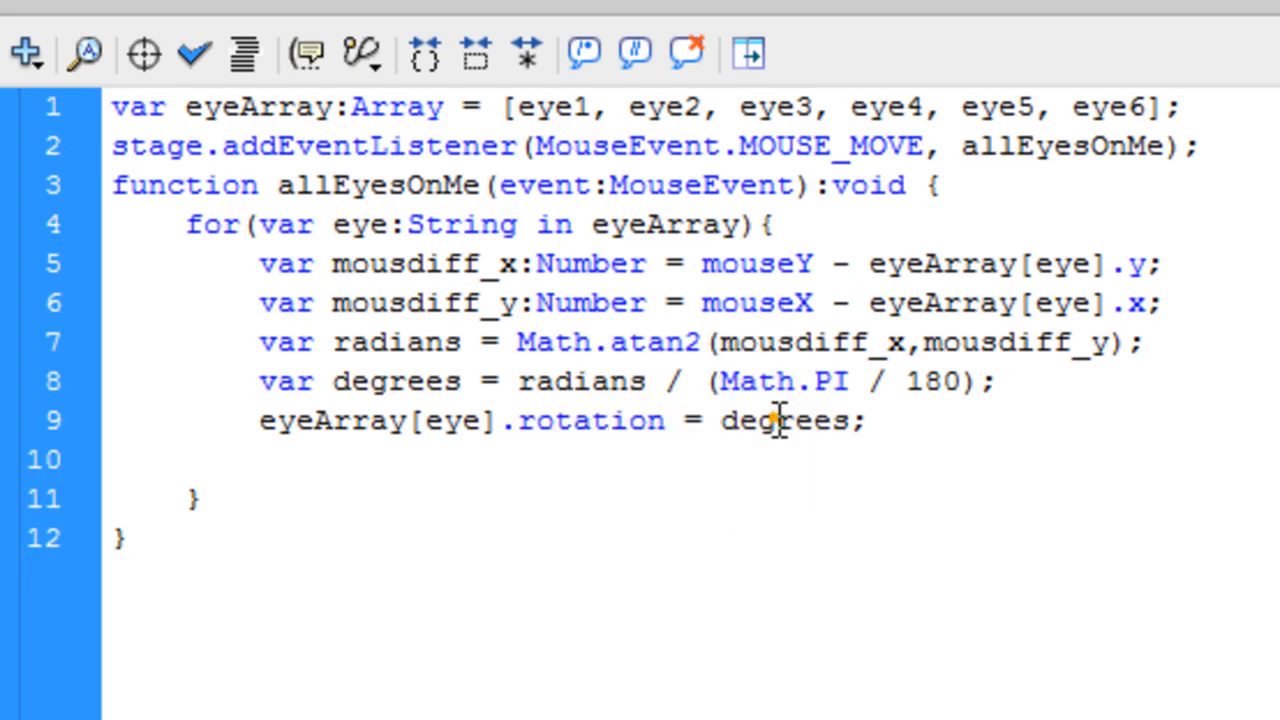
{"action": "double_click", "coordinate": [784, 420]}
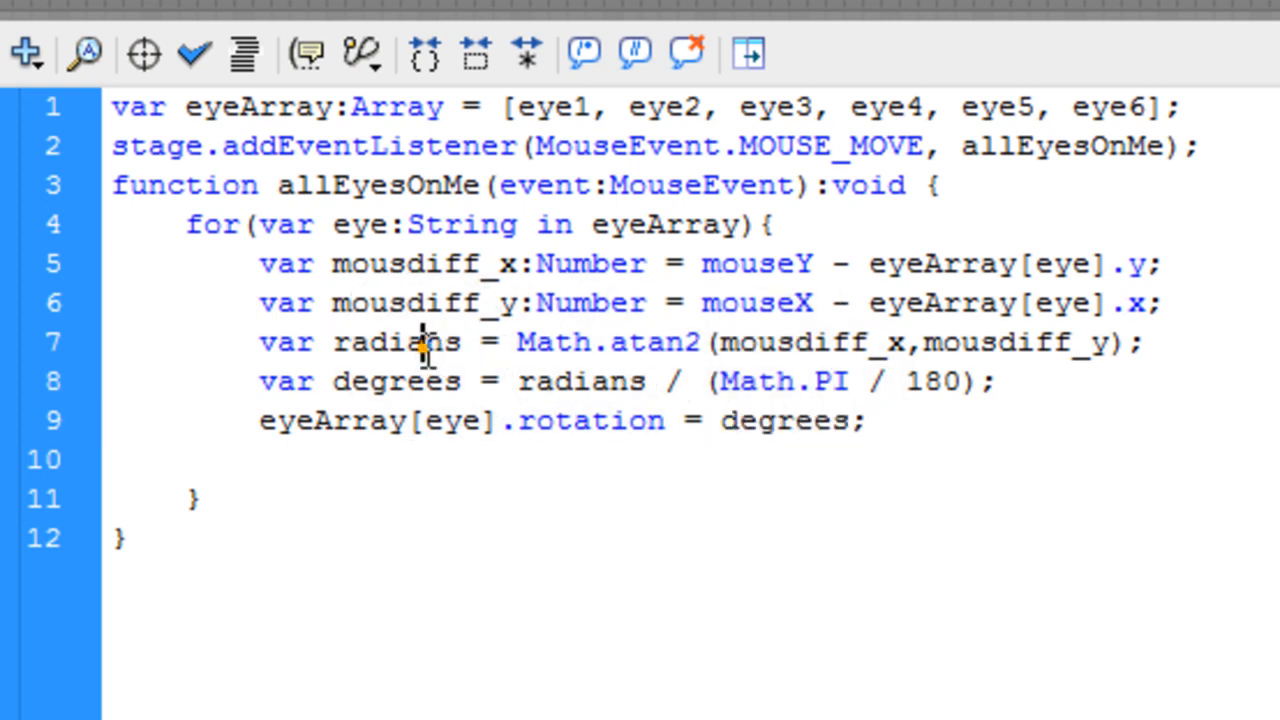
{"action": "double_click", "coordinate": [396, 380]}
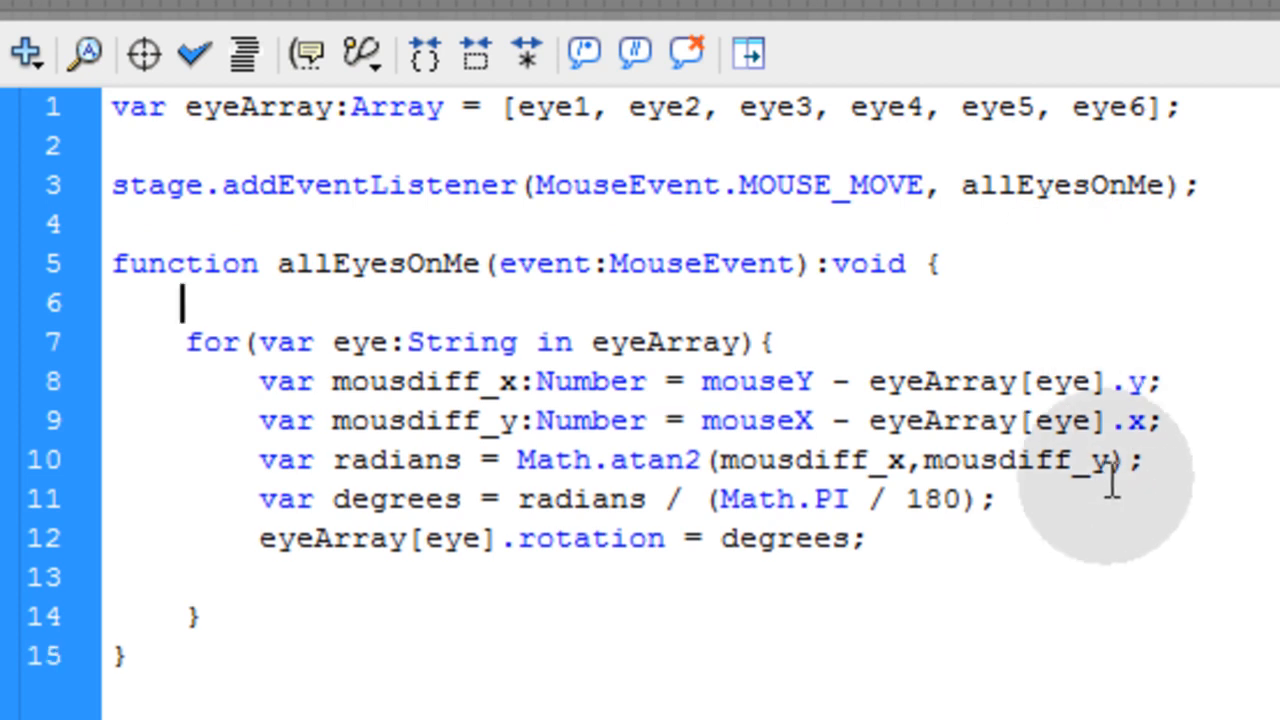
{"action": "mouse_move", "coordinate": [864, 352]}
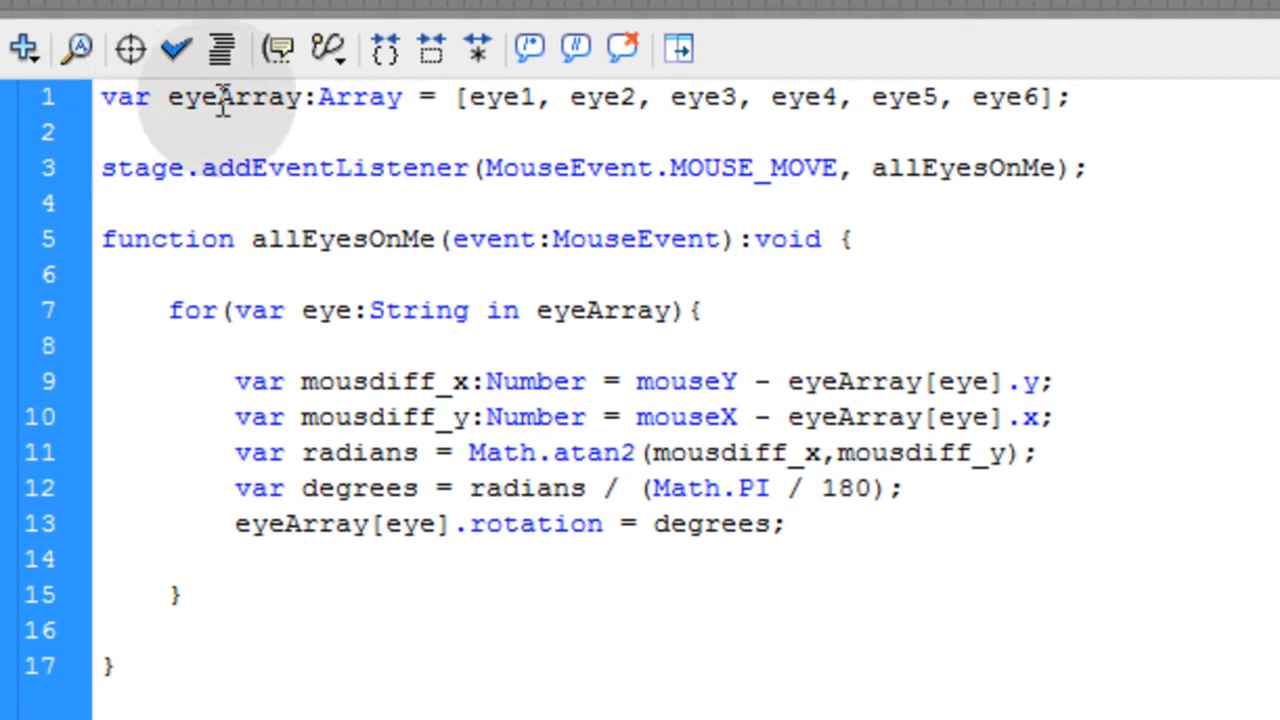
Highlight the eyeArray variable name and its items on the first line of the script
{"action": "double_click", "coordinate": [236, 96]}
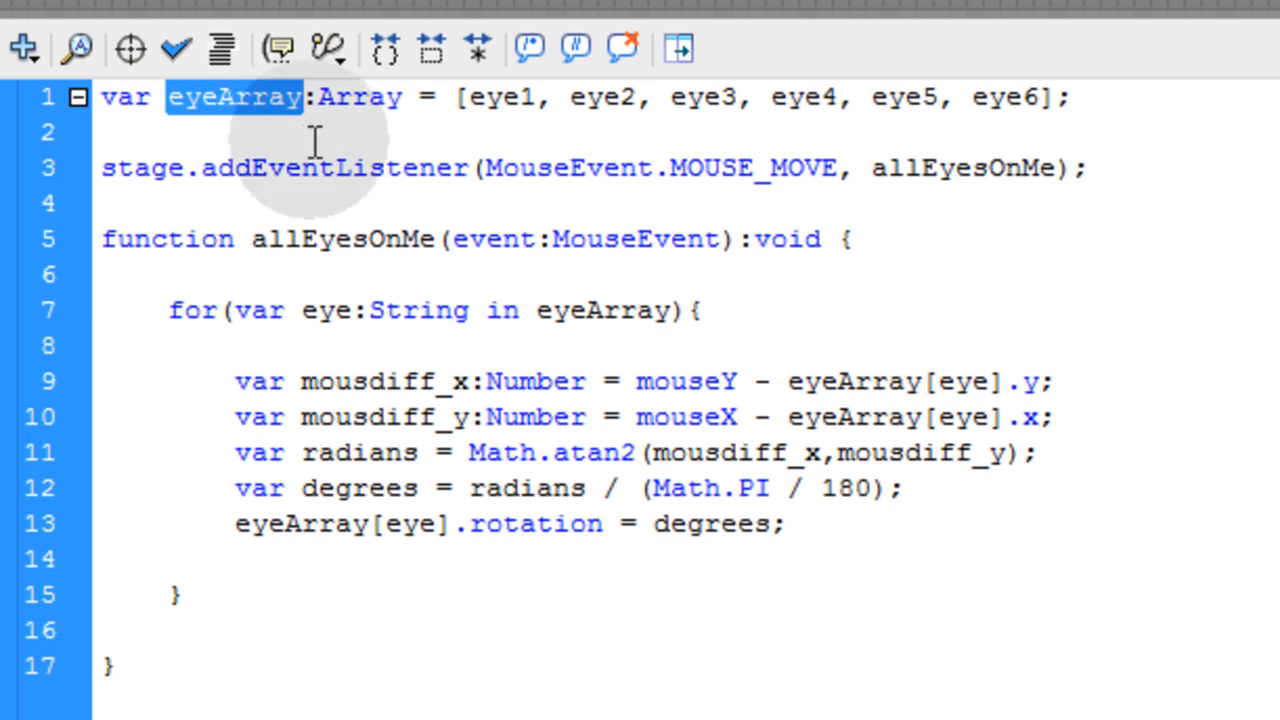
{"action": "mouse_move", "coordinate": [322, 140]}
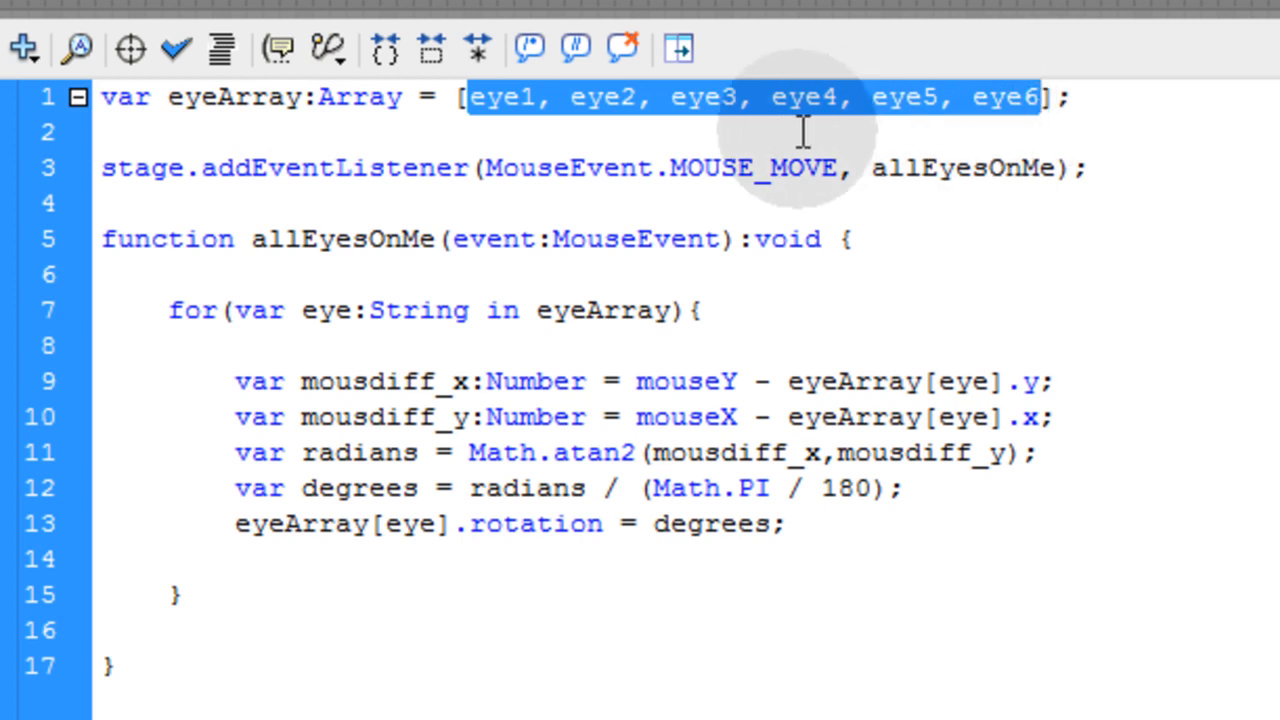
{"action": "left_click", "coordinate": [648, 96]}
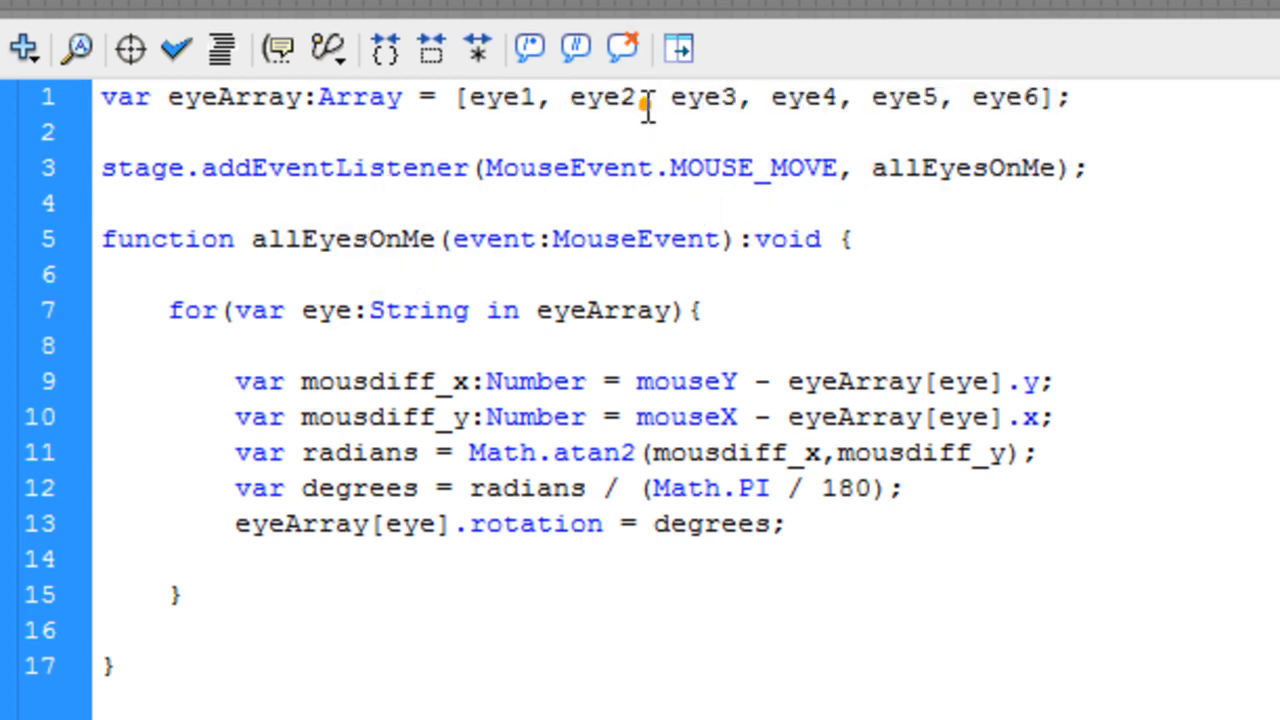
{"action": "left_click_drag", "start_coordinate": [470, 96], "coordinate": [636, 96]}
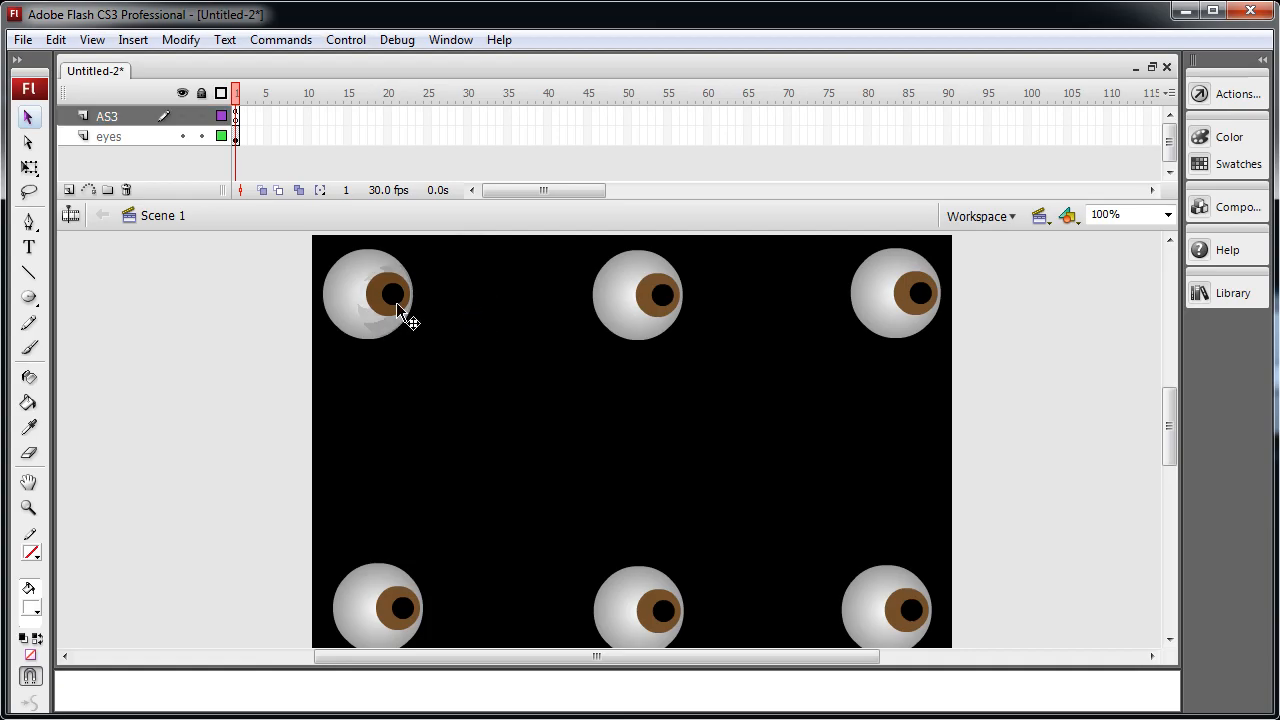
Enter the top-left eyeball symbol for editing, then return to Scene 1
{"action": "double_click", "coordinate": [370, 292]}
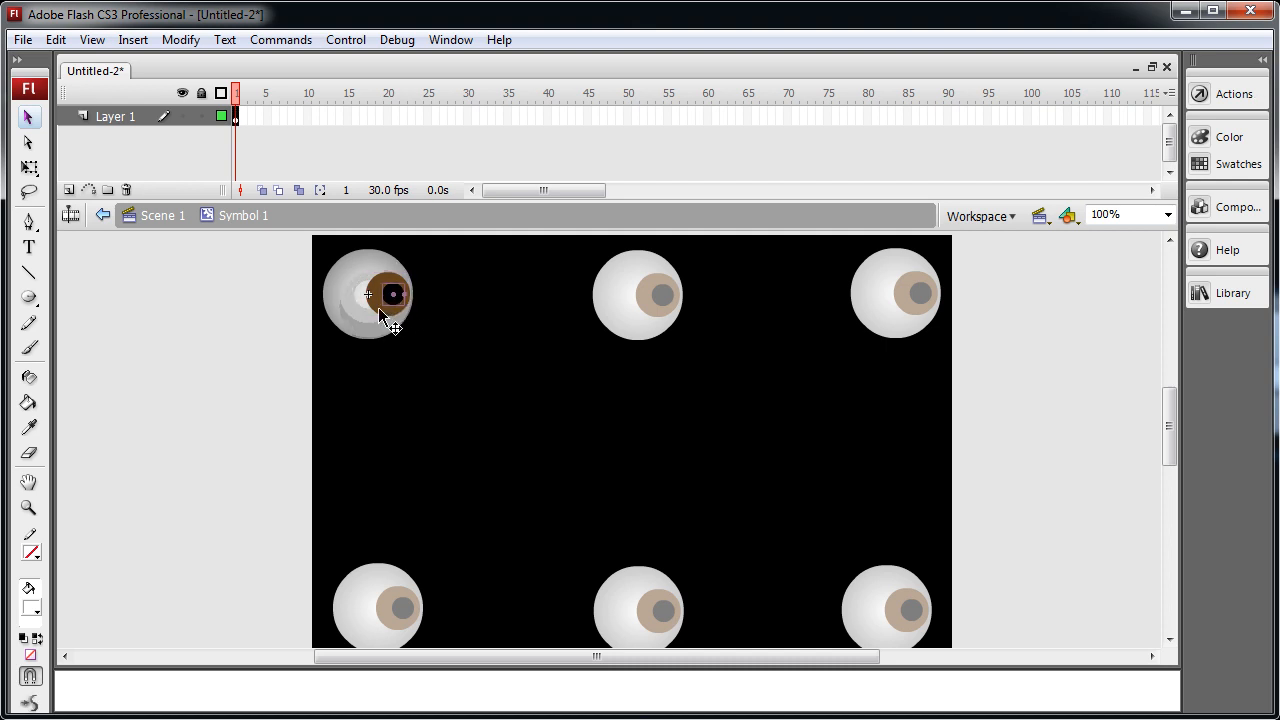
{"action": "left_click", "coordinate": [392, 294]}
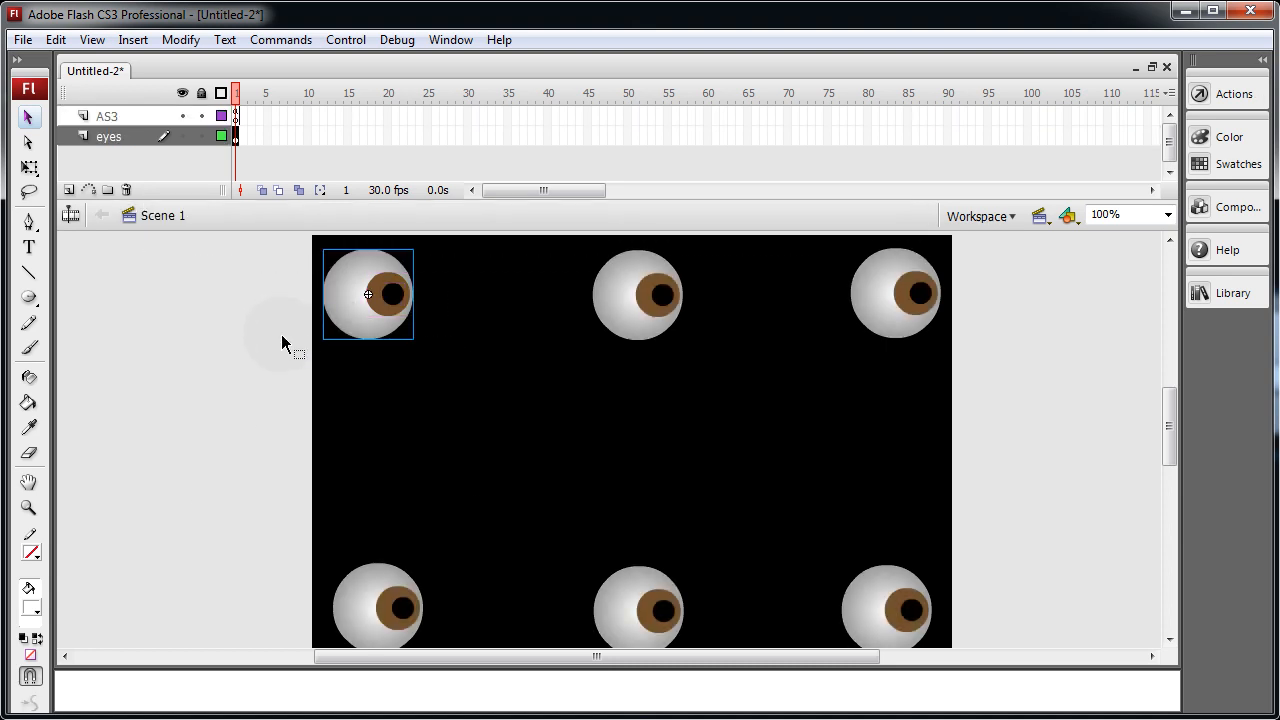
{"action": "left_click", "coordinate": [370, 300]}
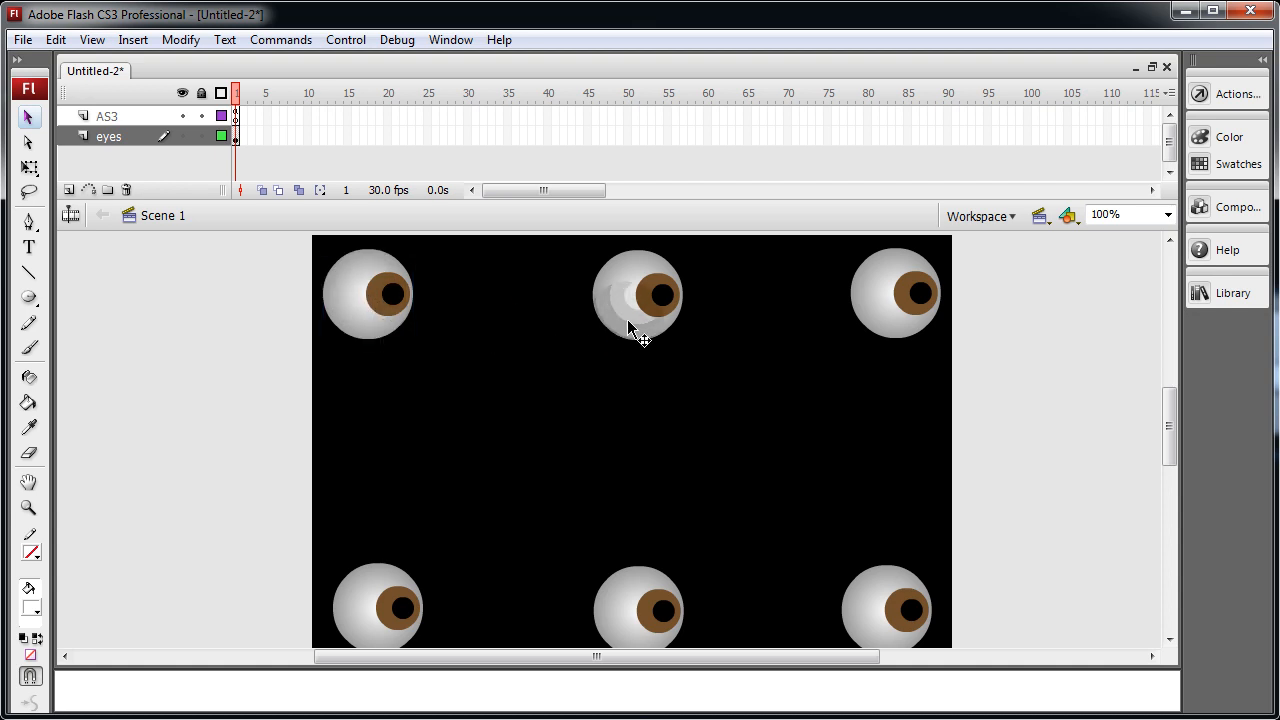
Bring up Convert to Symbol on the top-middle eyeball and cancel it without changes
{"action": "right_click", "coordinate": [638, 296]}
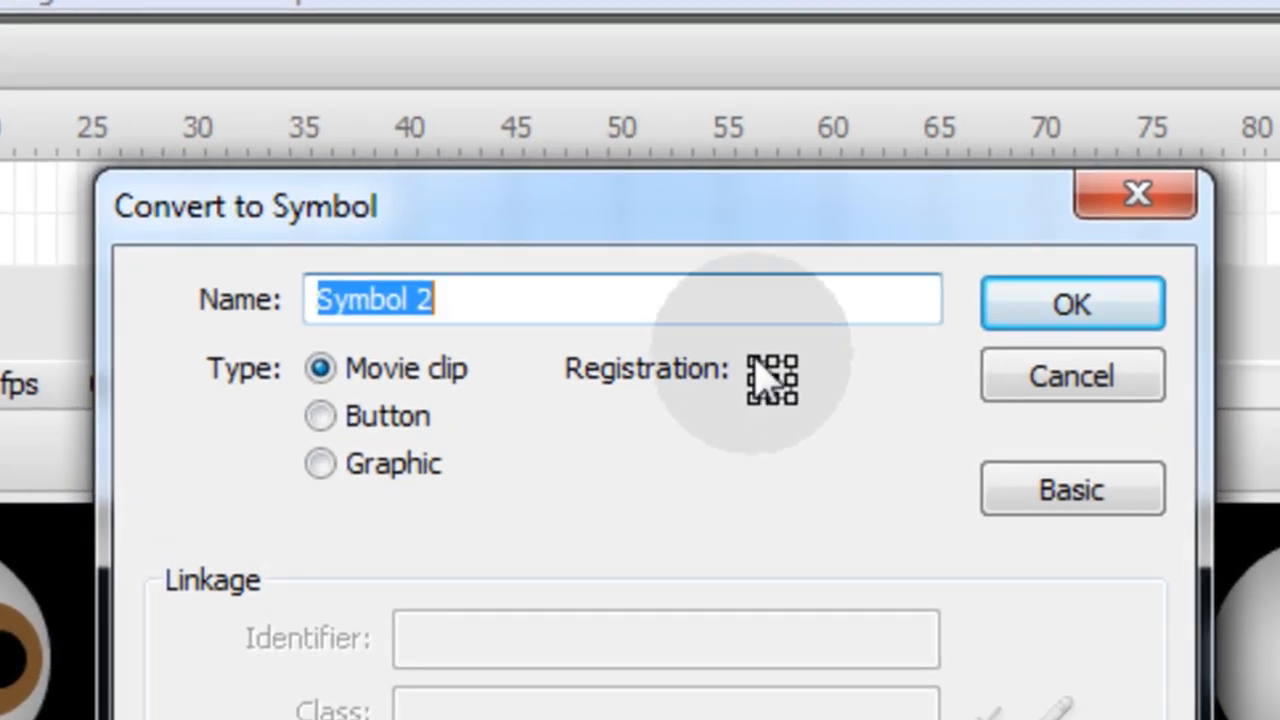
{"action": "mouse_move", "coordinate": [940, 450]}
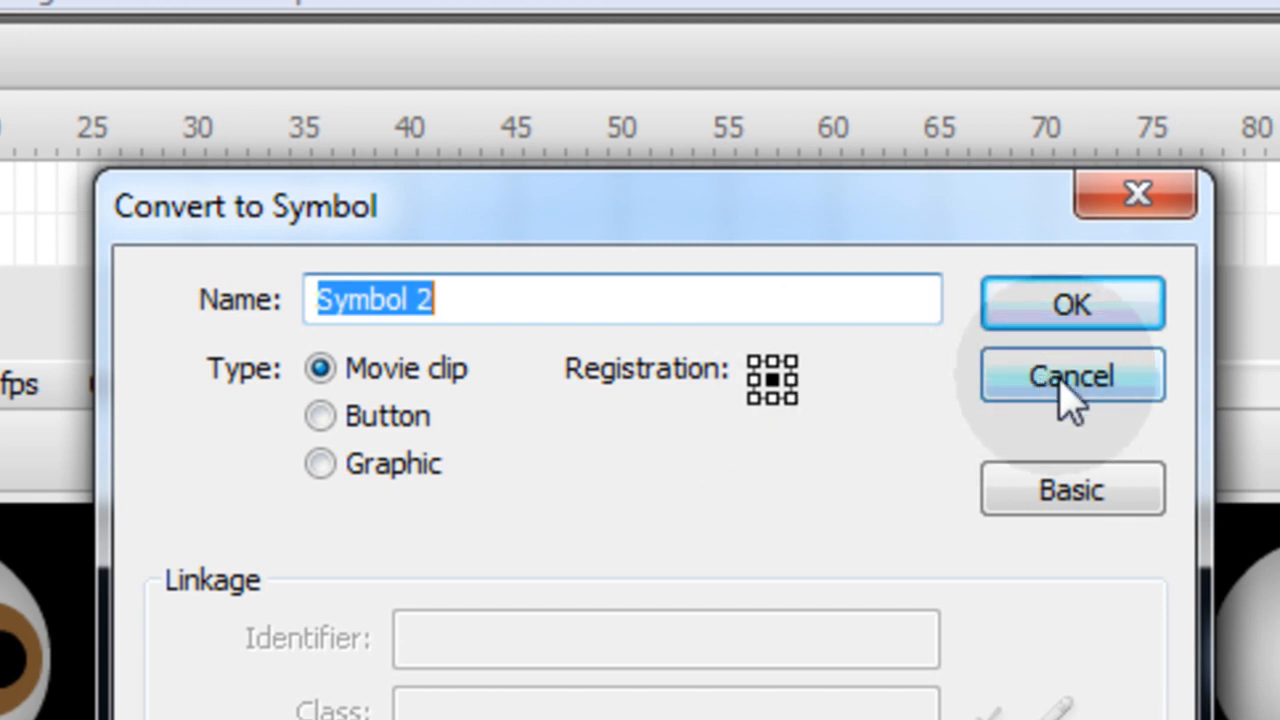
{"action": "left_click", "coordinate": [1072, 376]}
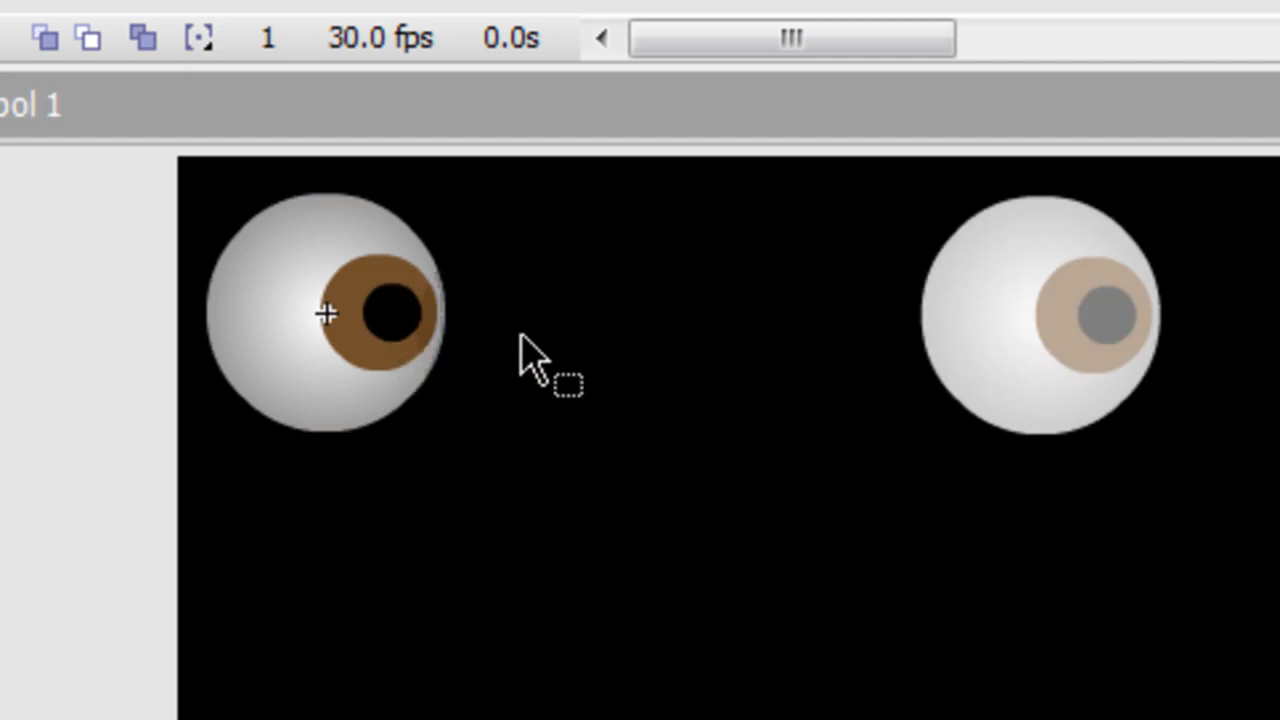
{"action": "left_click", "coordinate": [380, 316]}
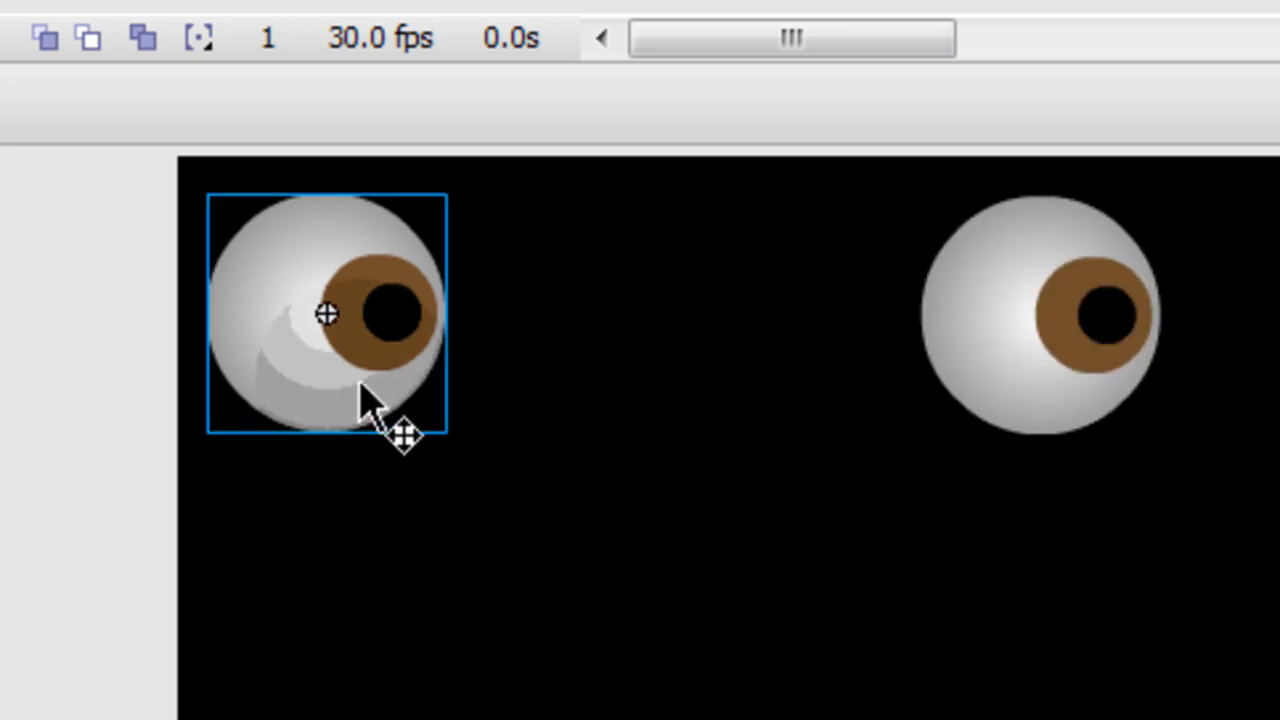
{"action": "left_click_drag", "start_coordinate": [370, 404], "coordinate": [384, 344]}
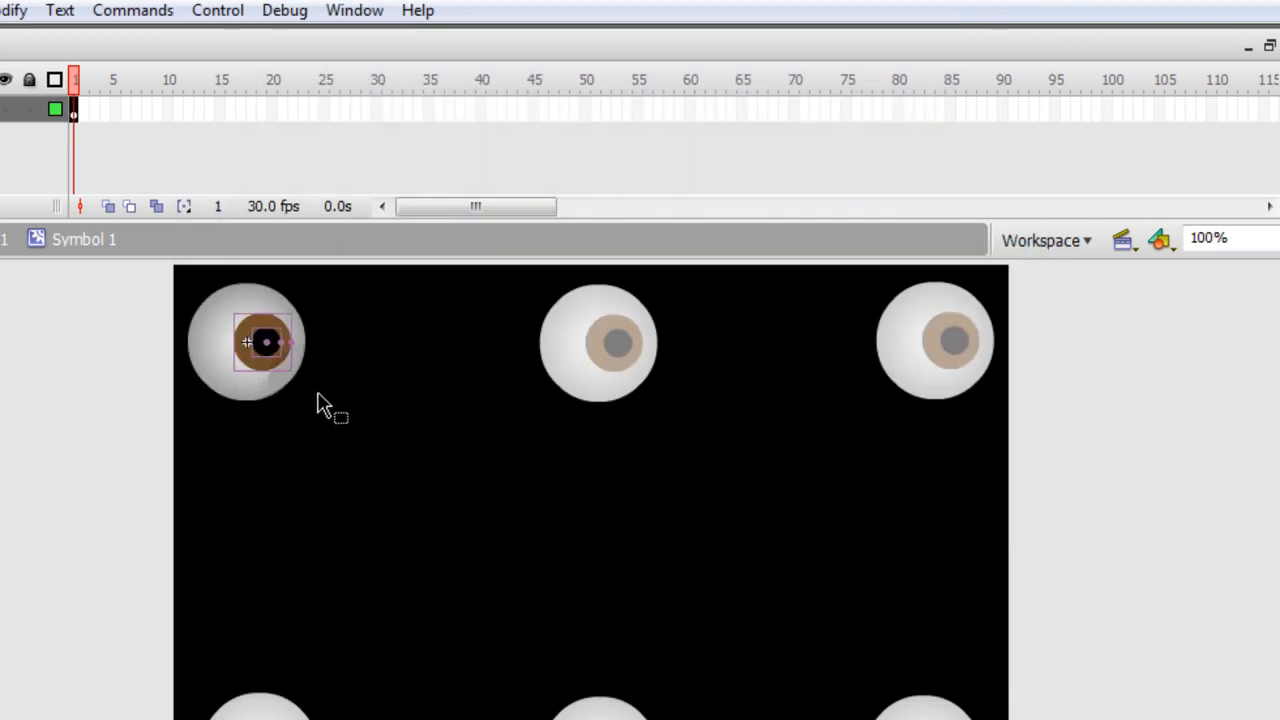
{"action": "left_click_drag", "start_coordinate": [262, 344], "coordinate": [296, 344]}
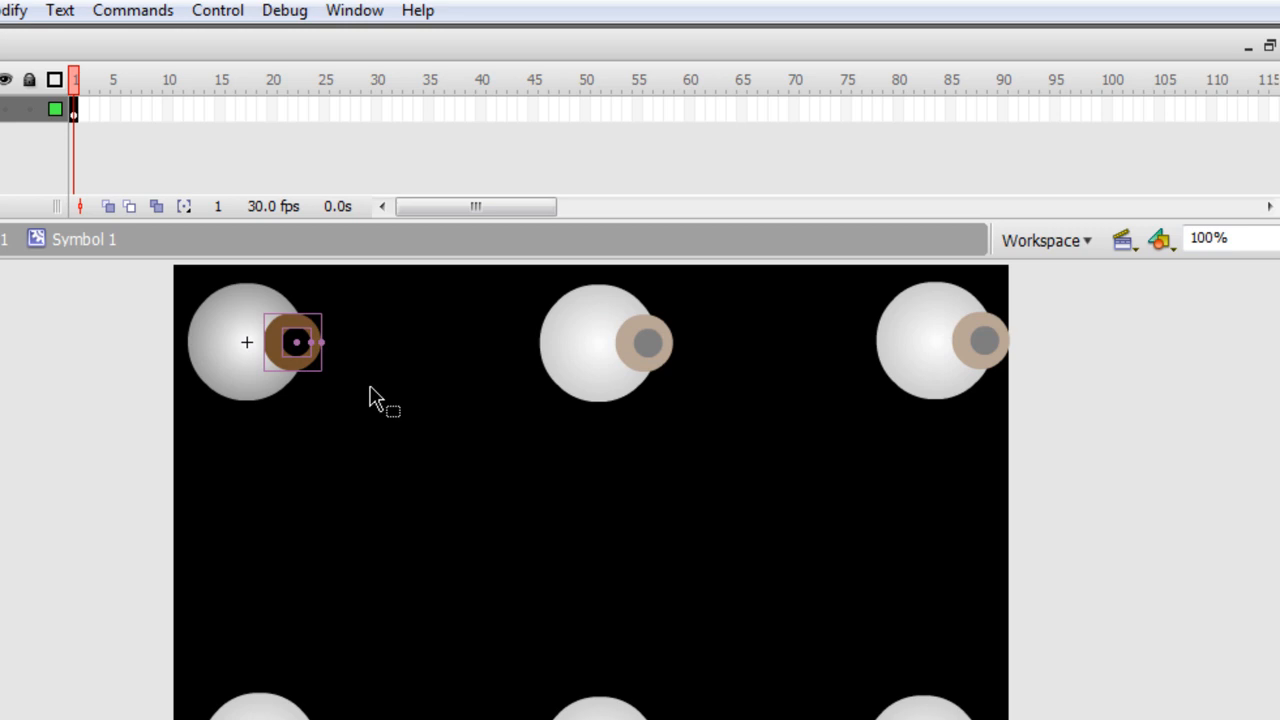
{"action": "key", "text": "ctrl+enter"}
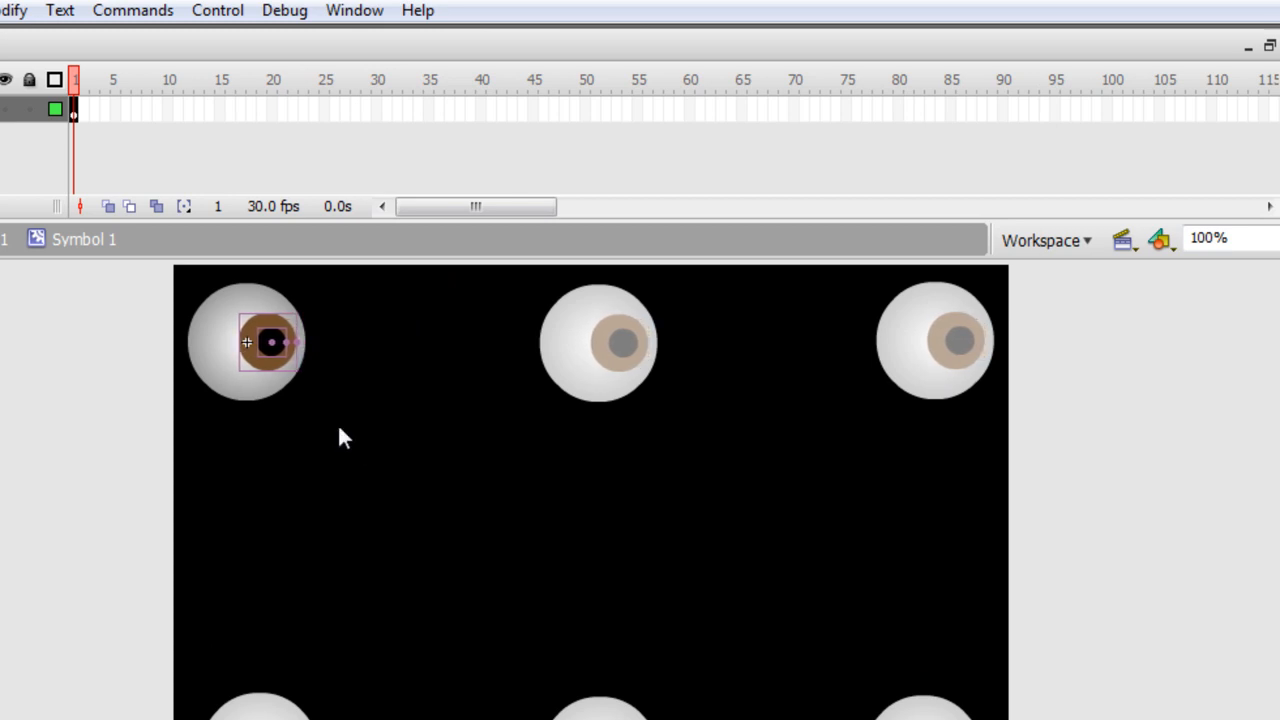
{"action": "left_click", "coordinate": [338, 424]}
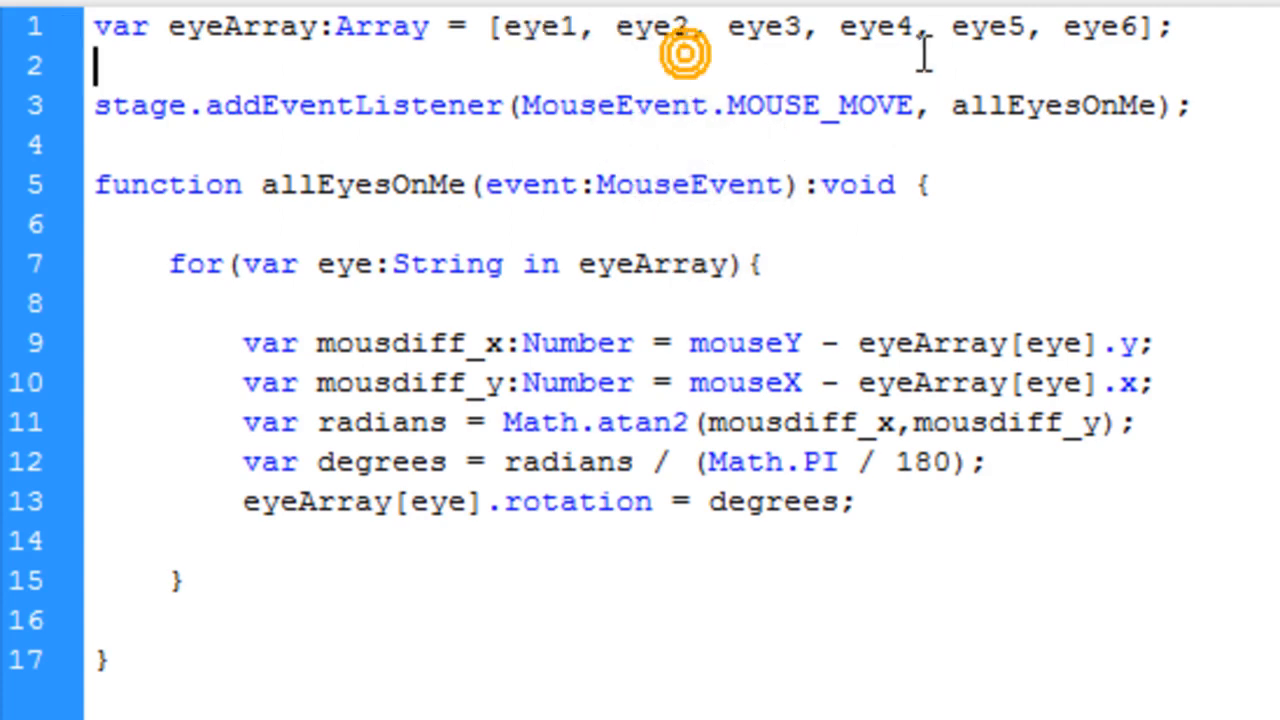
{"action": "double_click", "coordinate": [242, 26]}
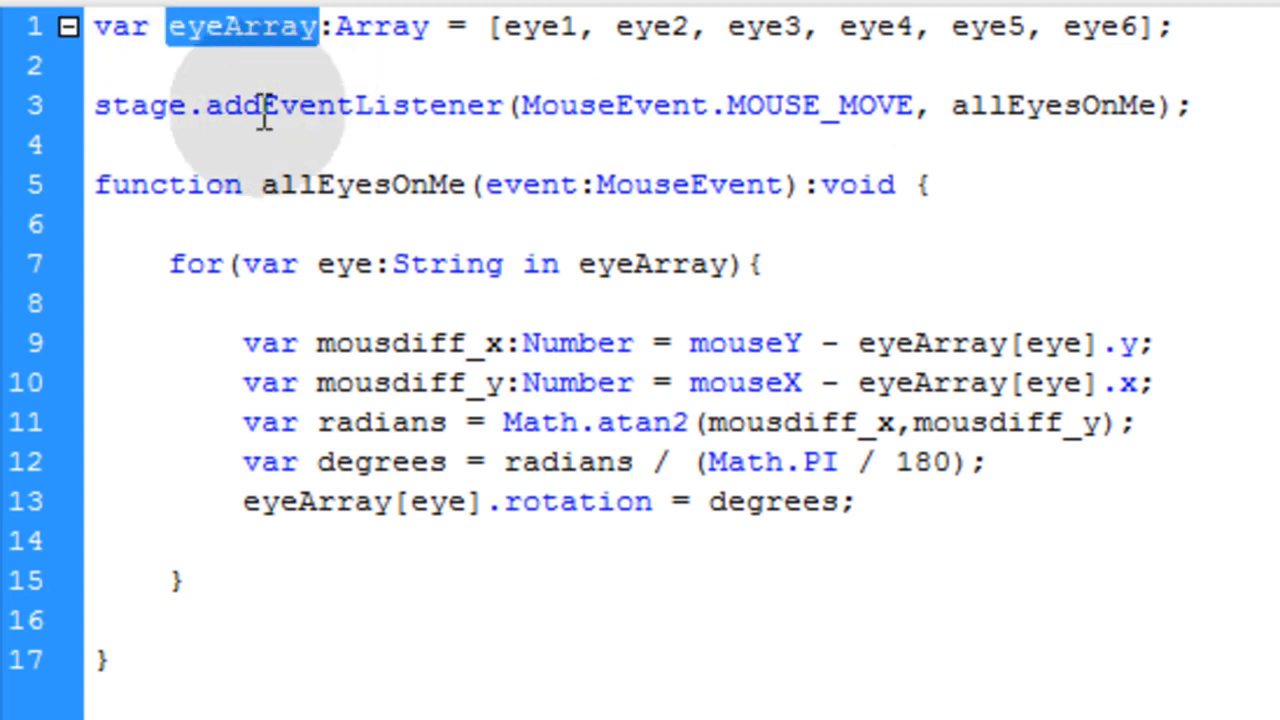
{"action": "left_click", "coordinate": [296, 104]}
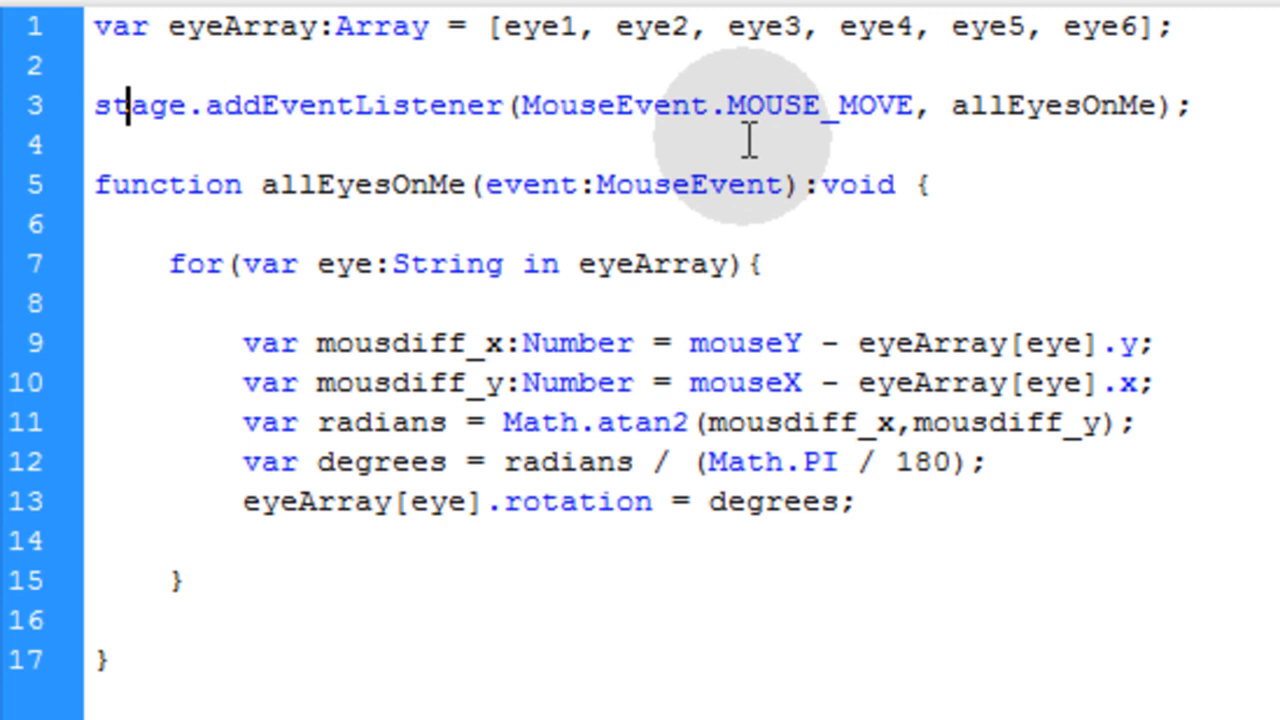
{"action": "double_click", "coordinate": [818, 104]}
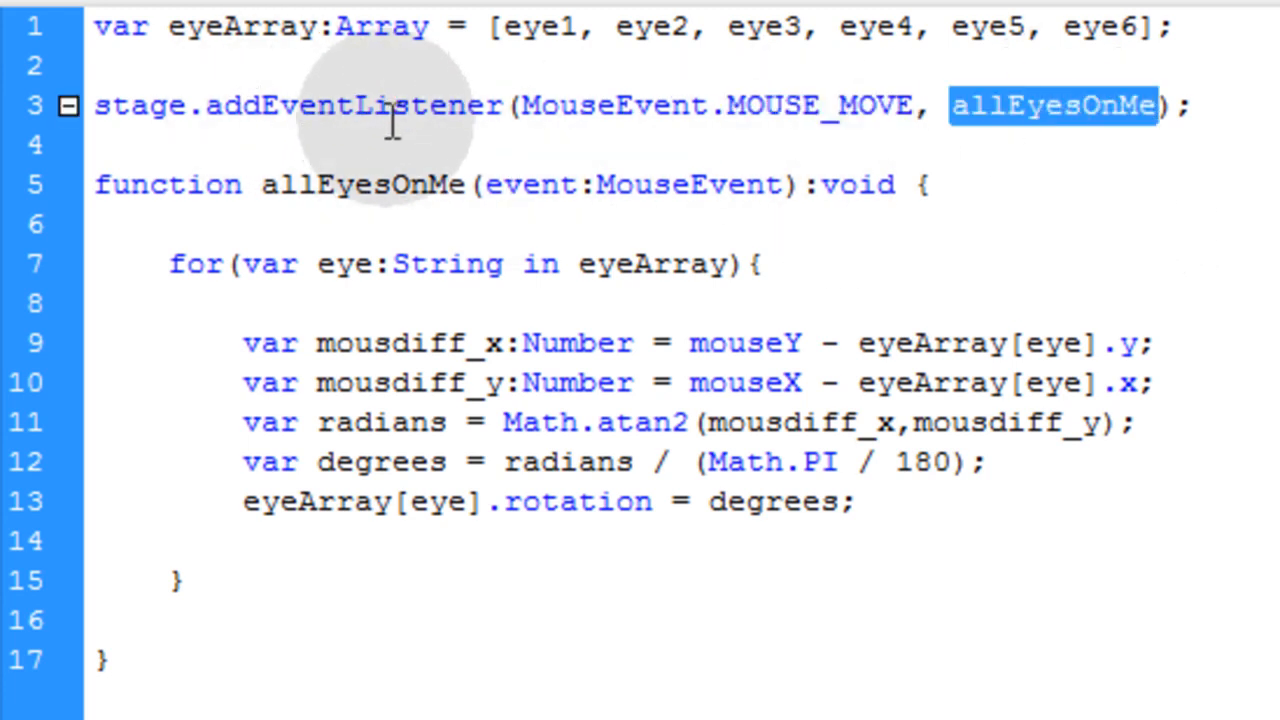
{"action": "mouse_move", "coordinate": [504, 250]}
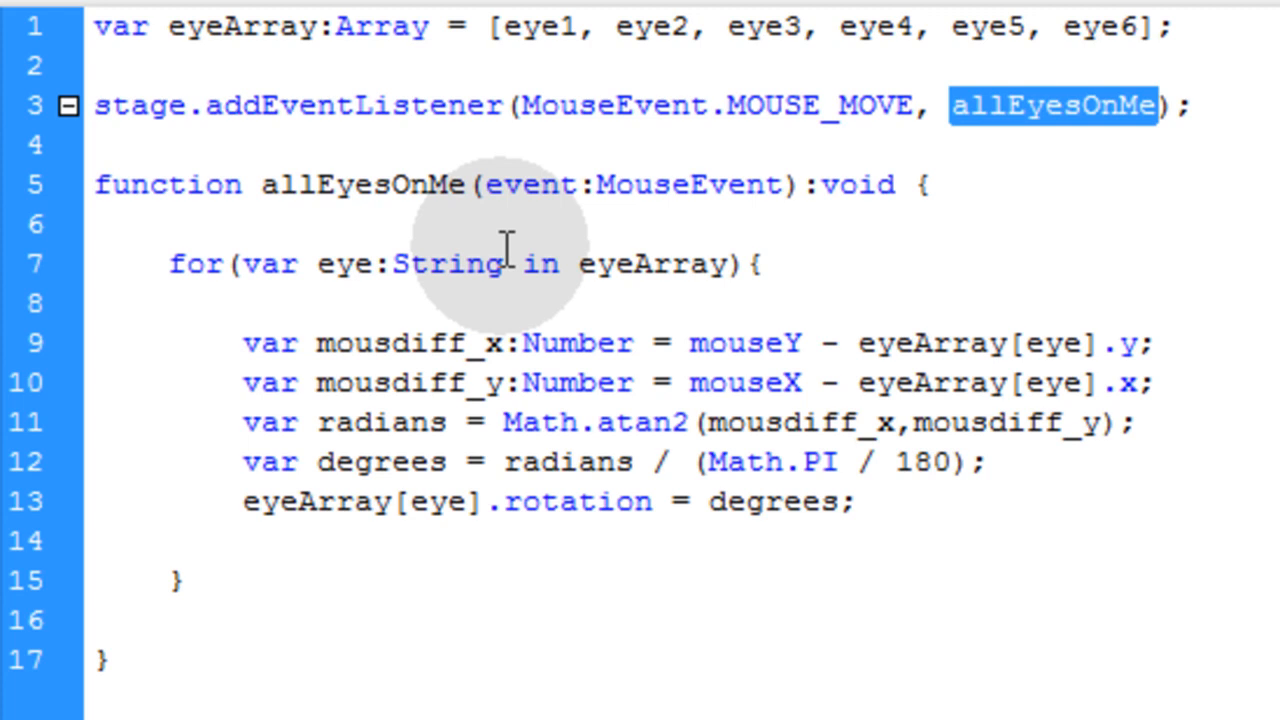
{"action": "mouse_move", "coordinate": [200, 184]}
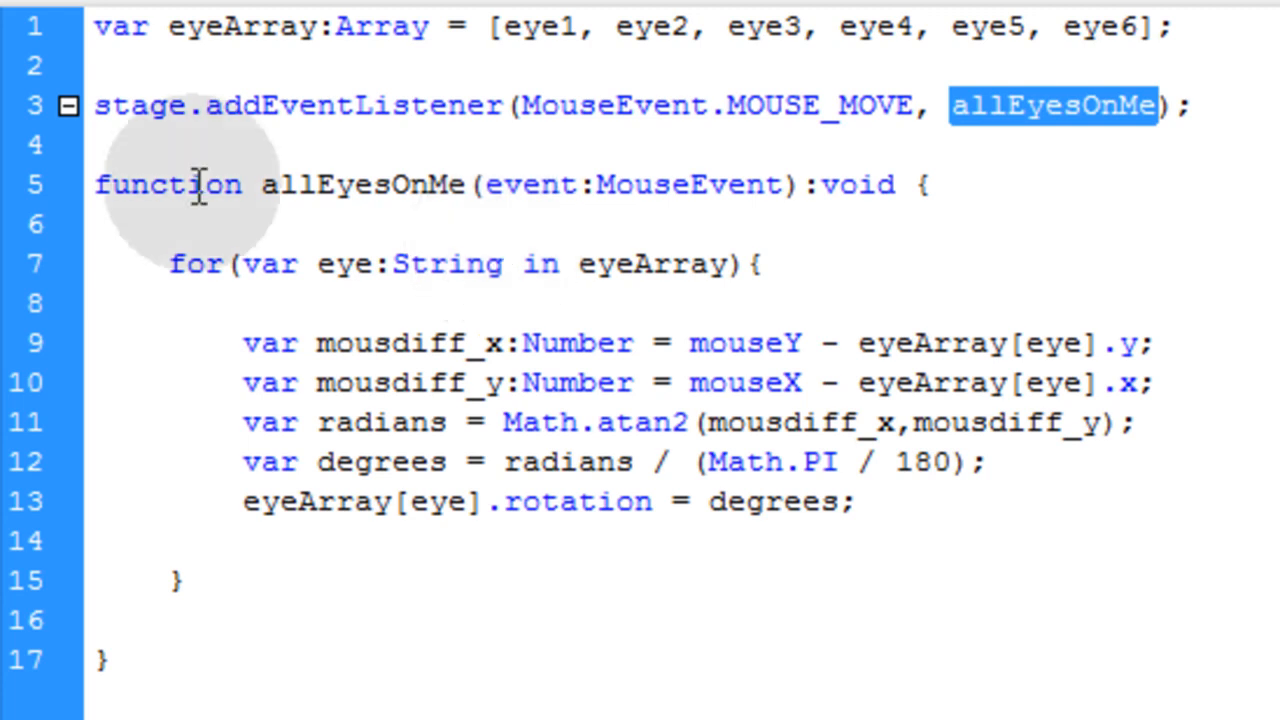
{"action": "double_click", "coordinate": [364, 184]}
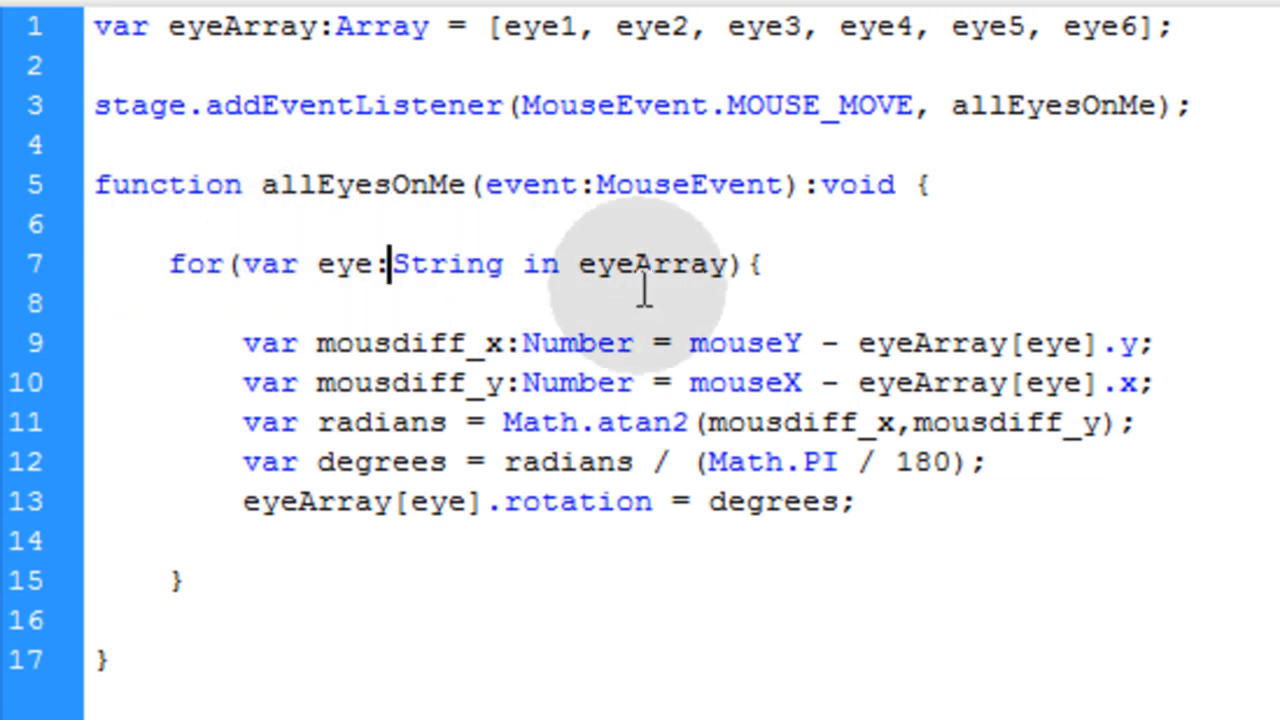
{"action": "left_click_drag", "start_coordinate": [390, 264], "coordinate": [676, 264]}
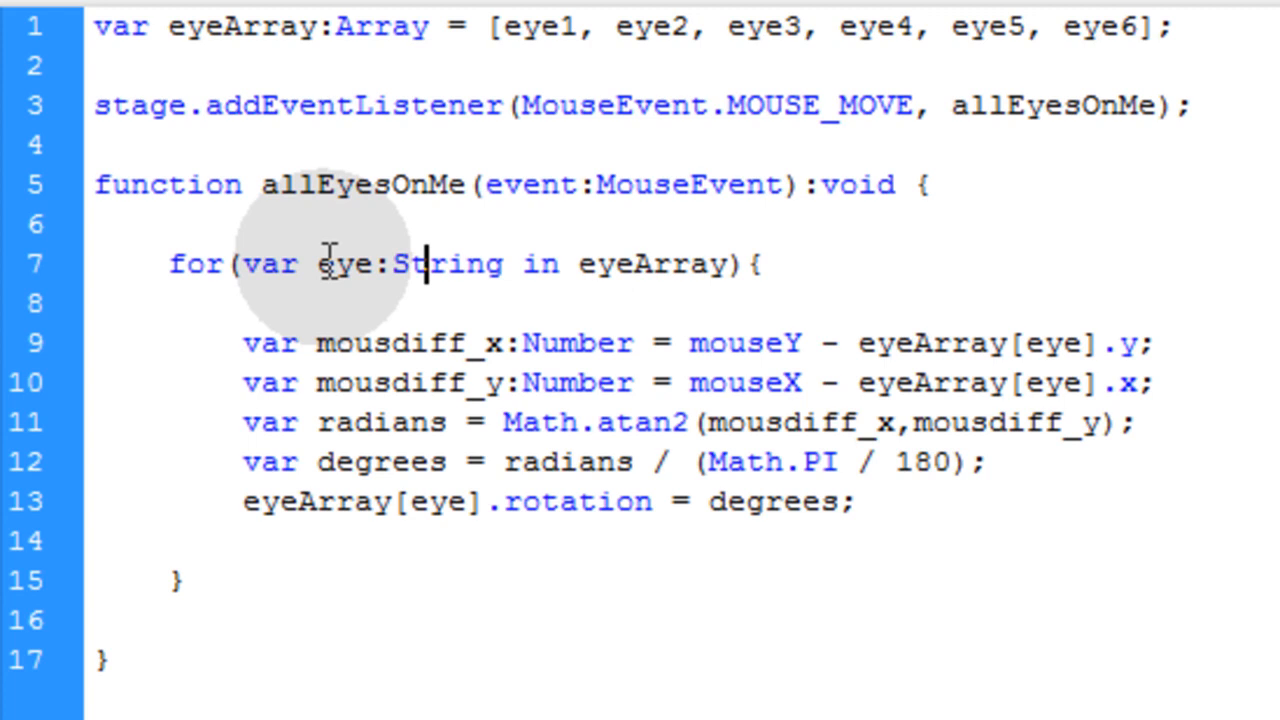
{"action": "double_click", "coordinate": [344, 264]}
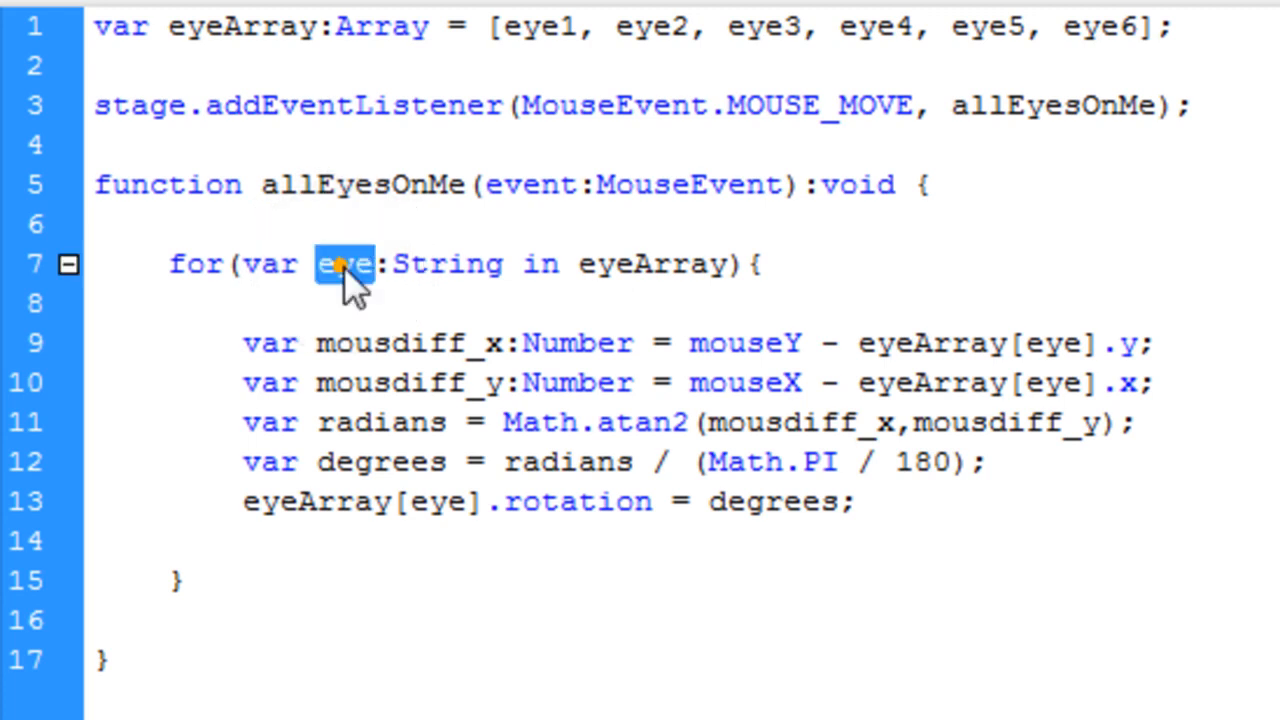
{"action": "mouse_move", "coordinate": [558, 44]}
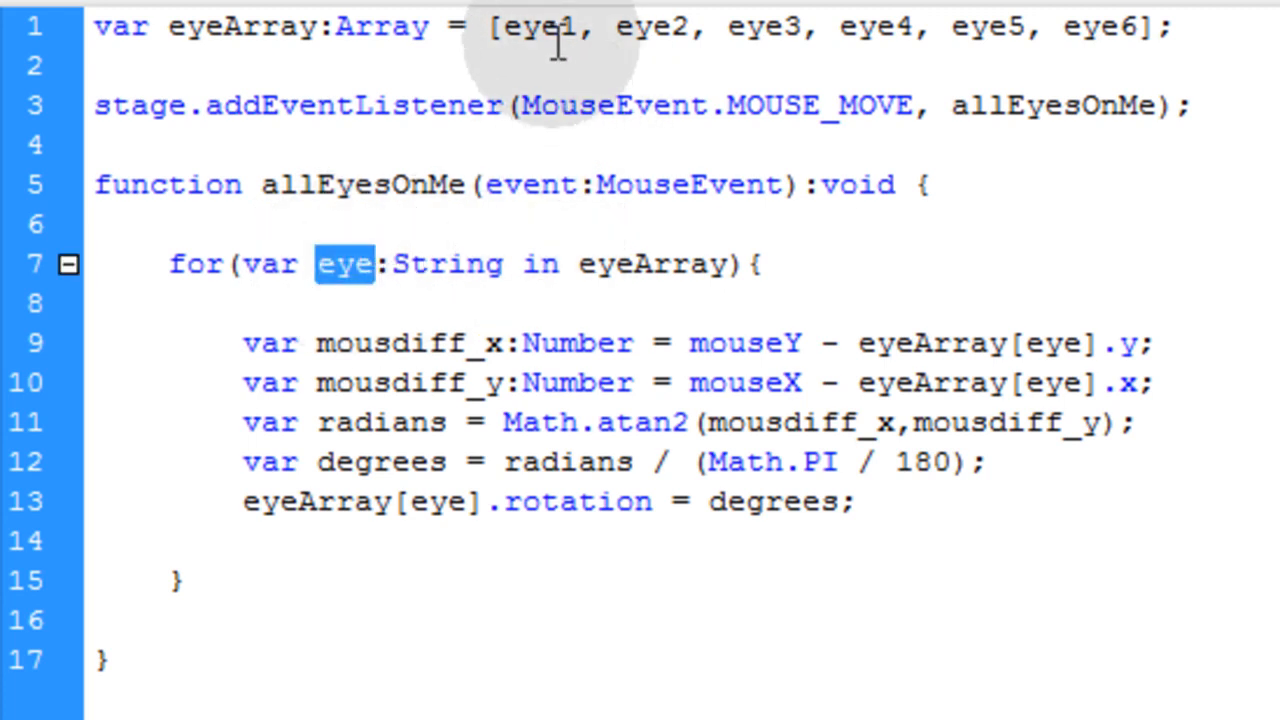
{"action": "double_click", "coordinate": [652, 28]}
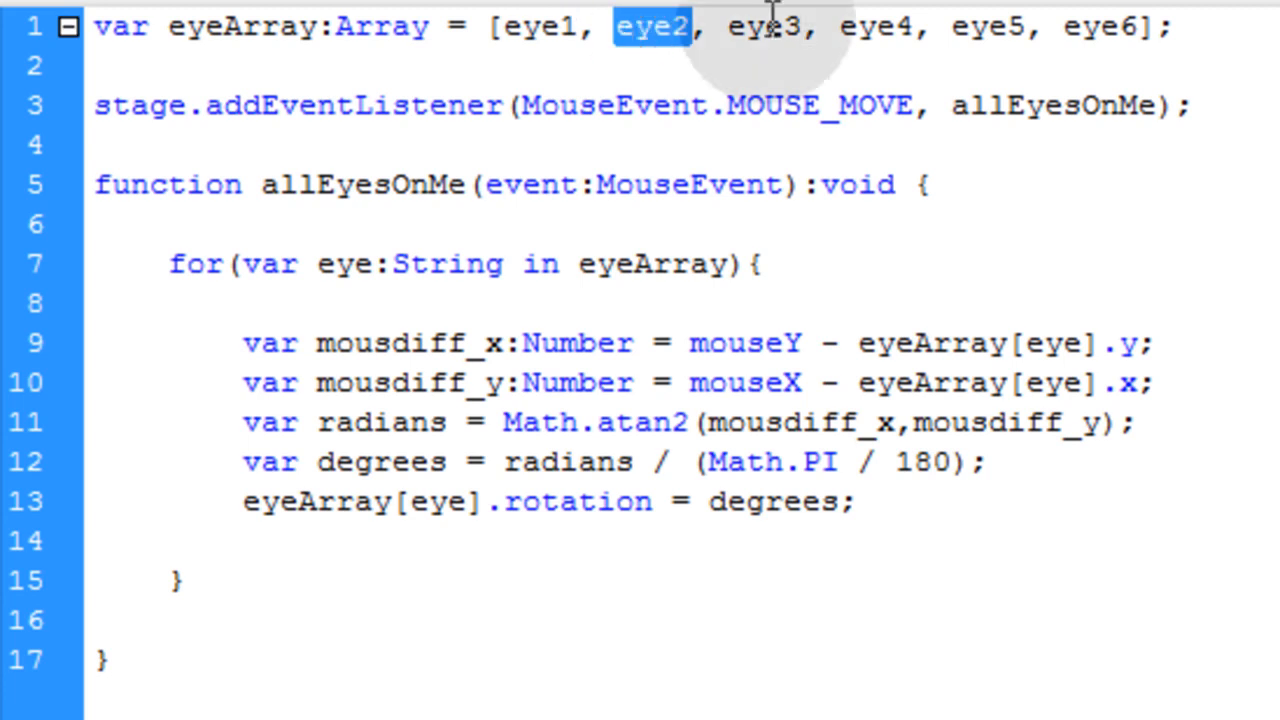
{"action": "double_click", "coordinate": [876, 28]}
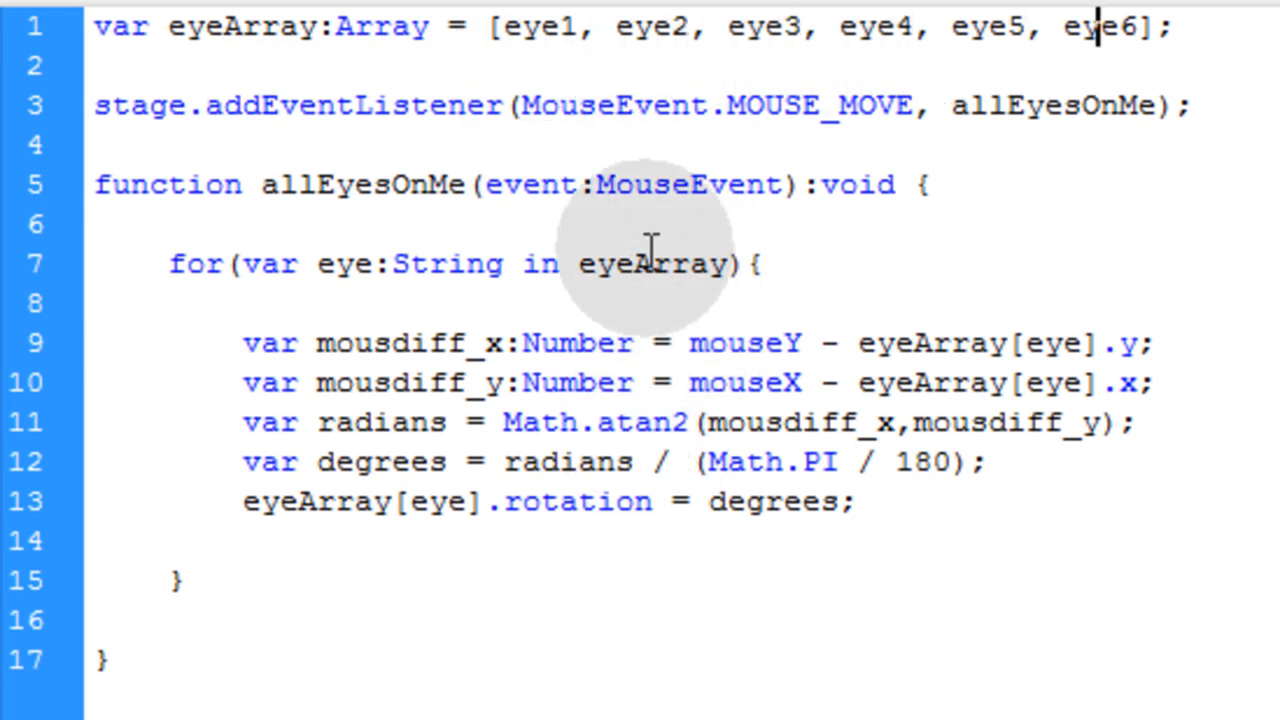
{"action": "double_click", "coordinate": [342, 264]}
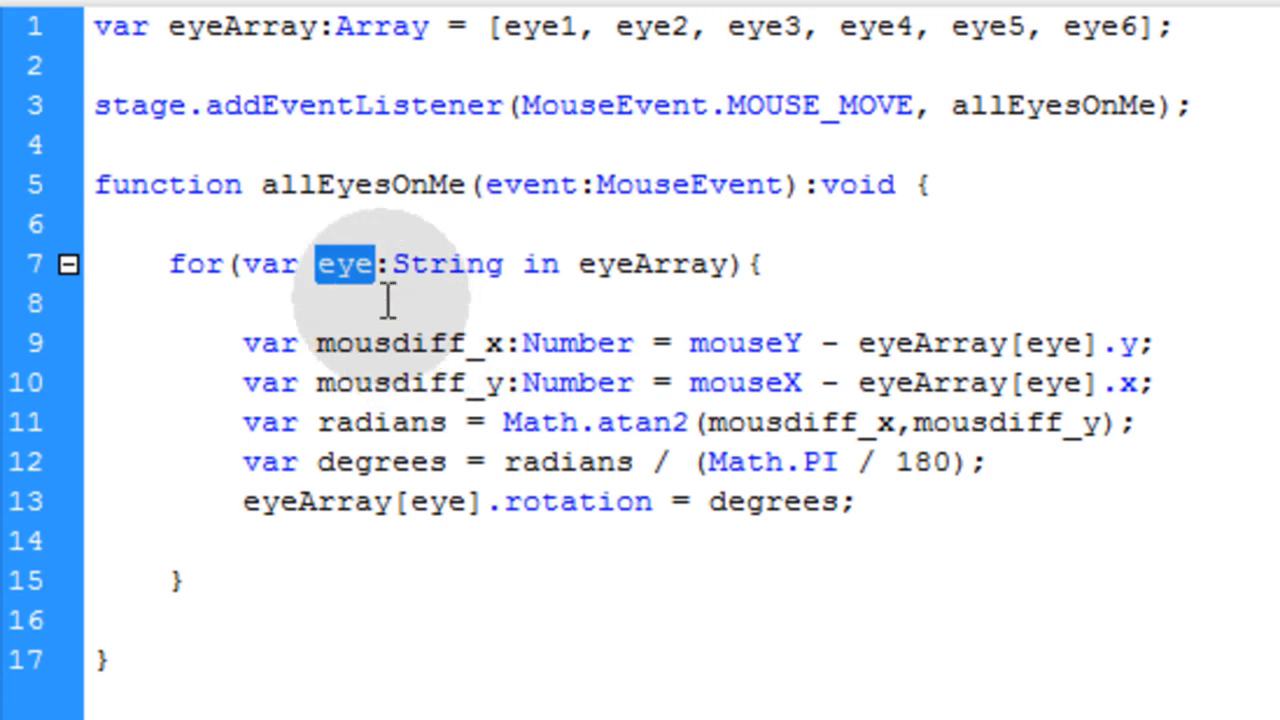
{"action": "mouse_move", "coordinate": [450, 316]}
{"action": "type", "text": "a"}
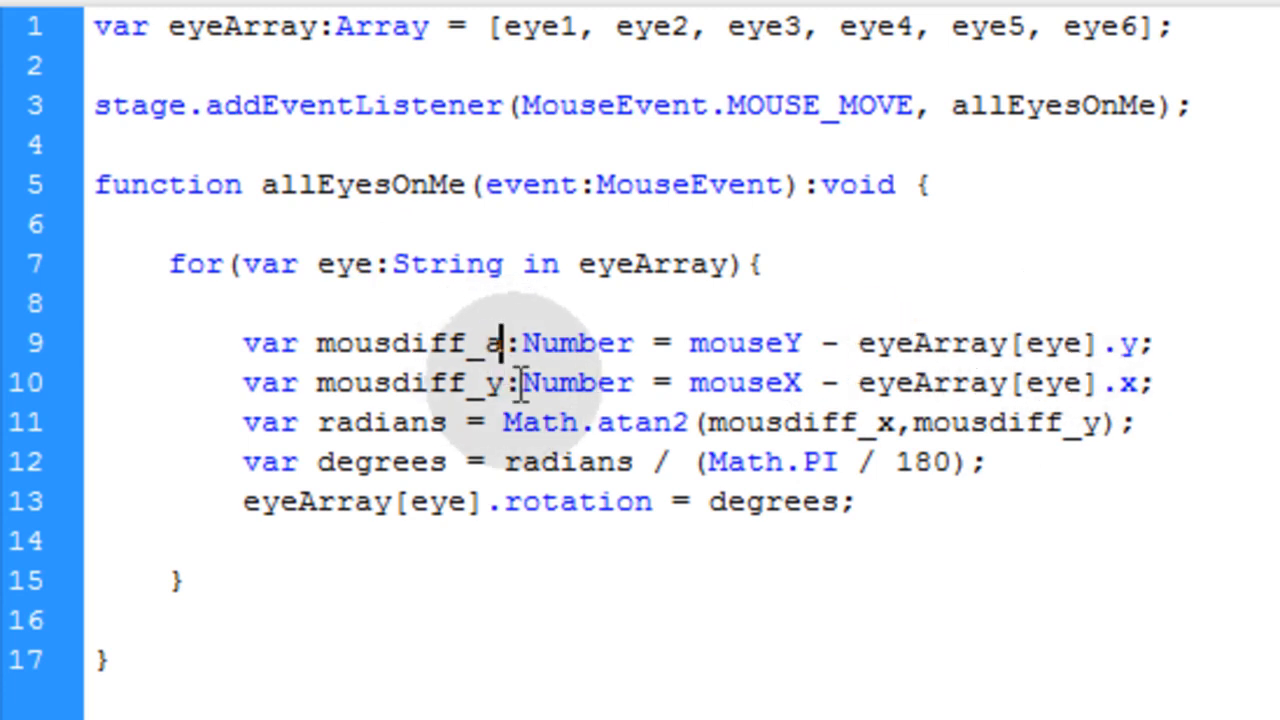
Rename the mouse-difference suffix to 'a' and single out eyeArray[eye] in the rotation line
{"action": "double_click", "coordinate": [490, 384]}
{"action": "type", "text": "b"}
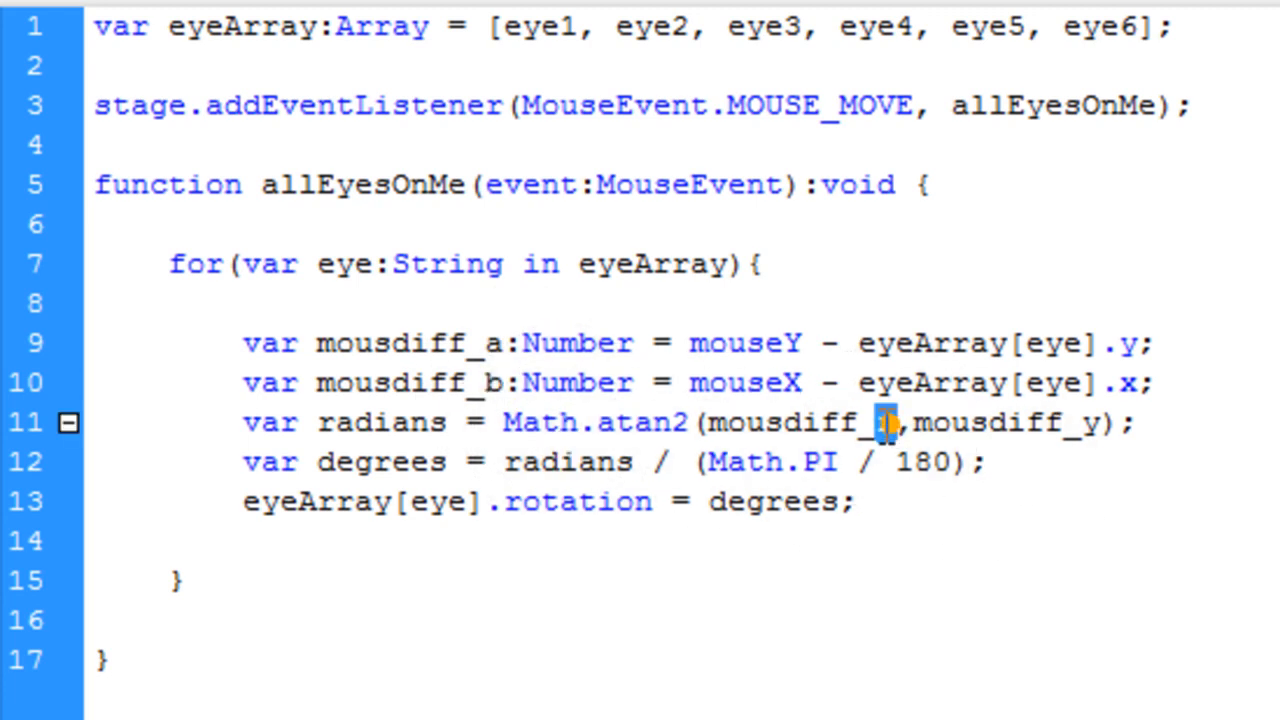
{"action": "type", "text": "a"}
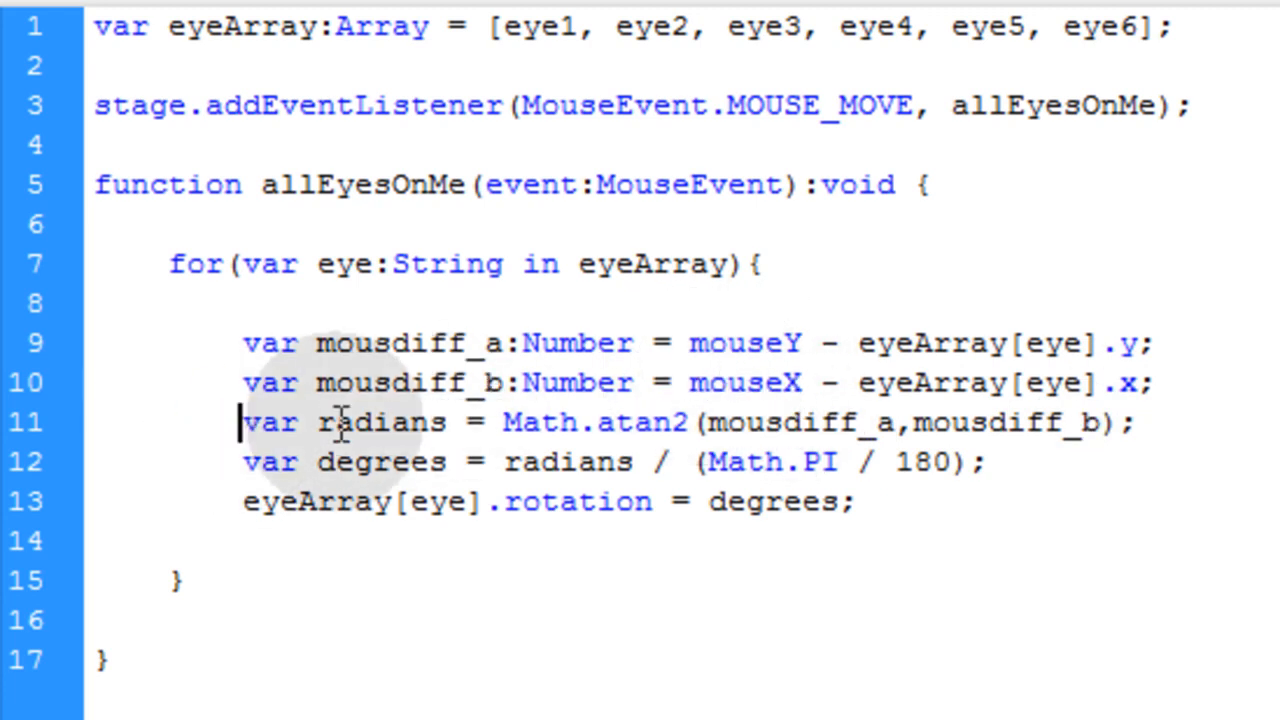
{"action": "mouse_move", "coordinate": [540, 422]}
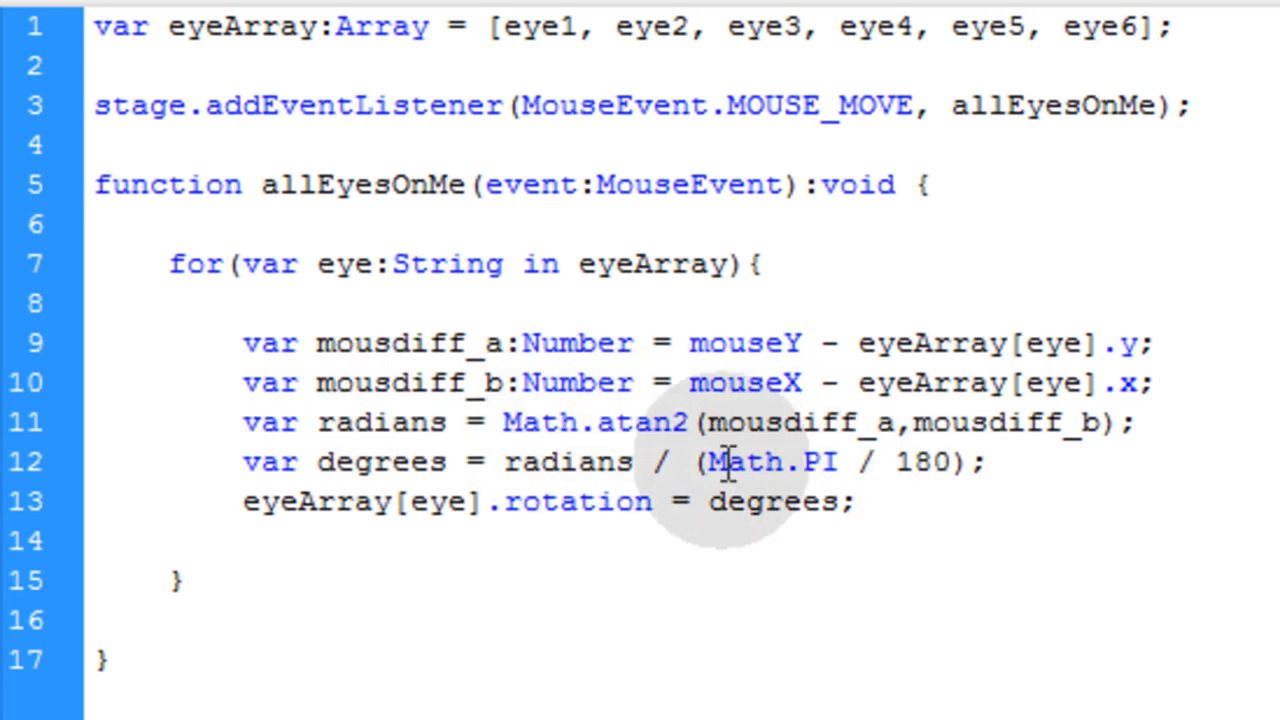
{"action": "mouse_move", "coordinate": [230, 420]}
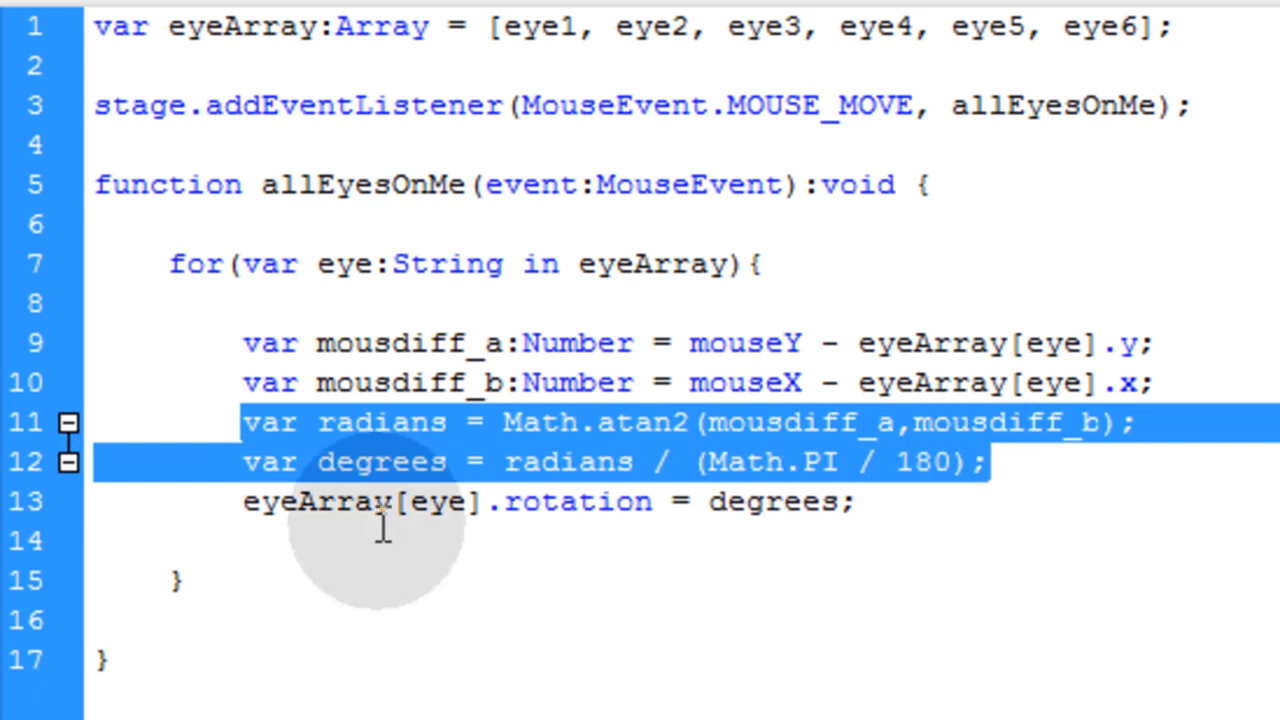
{"action": "left_click", "coordinate": [484, 502]}
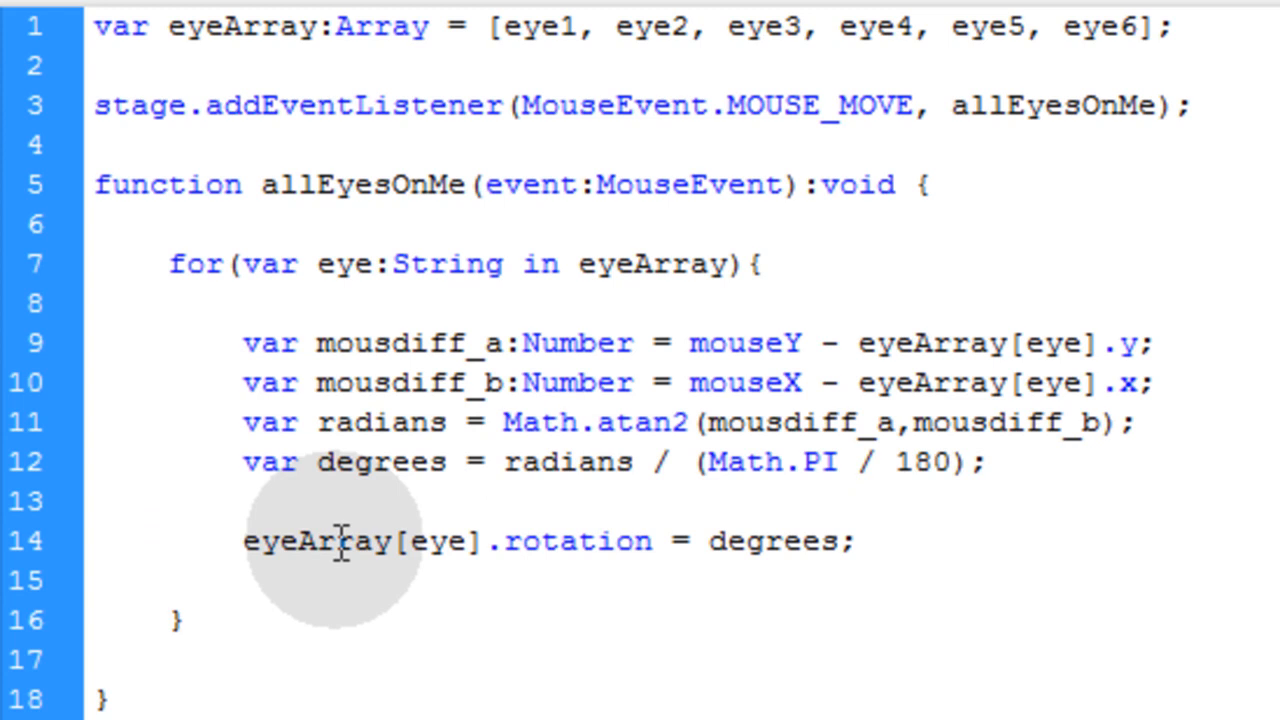
{"action": "double_click", "coordinate": [430, 540]}
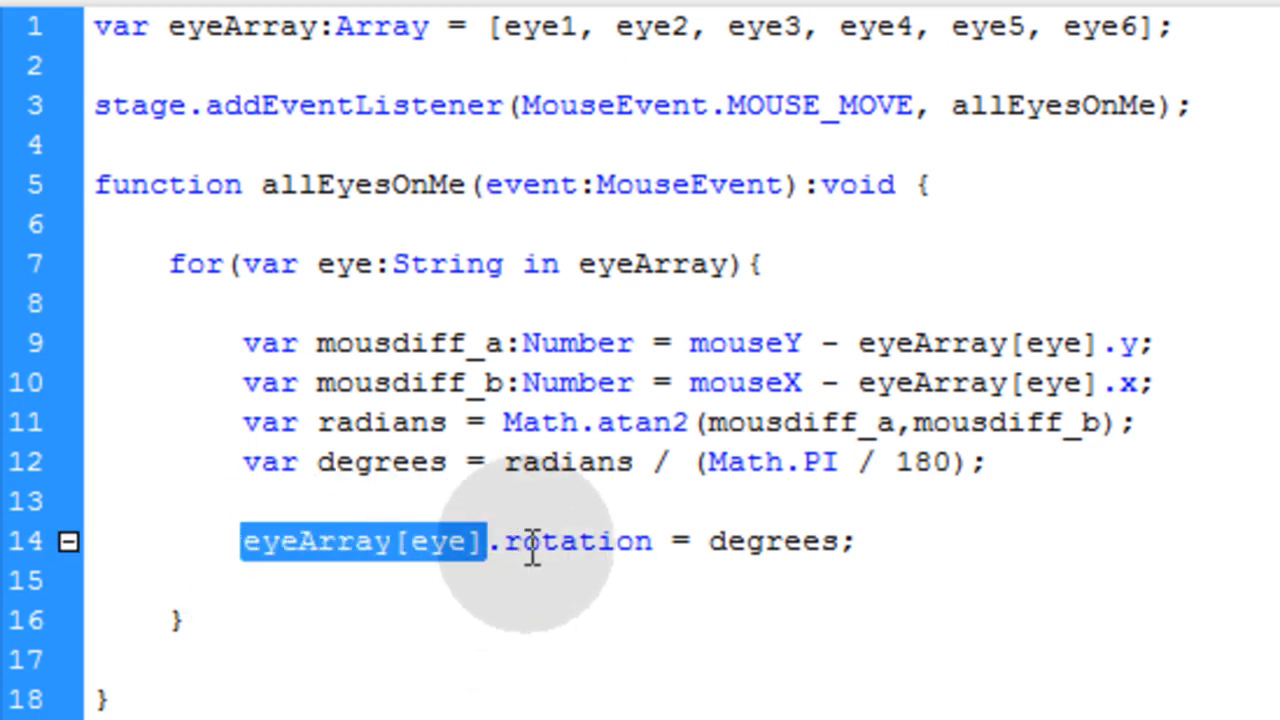
{"action": "mouse_move", "coordinate": [616, 486]}
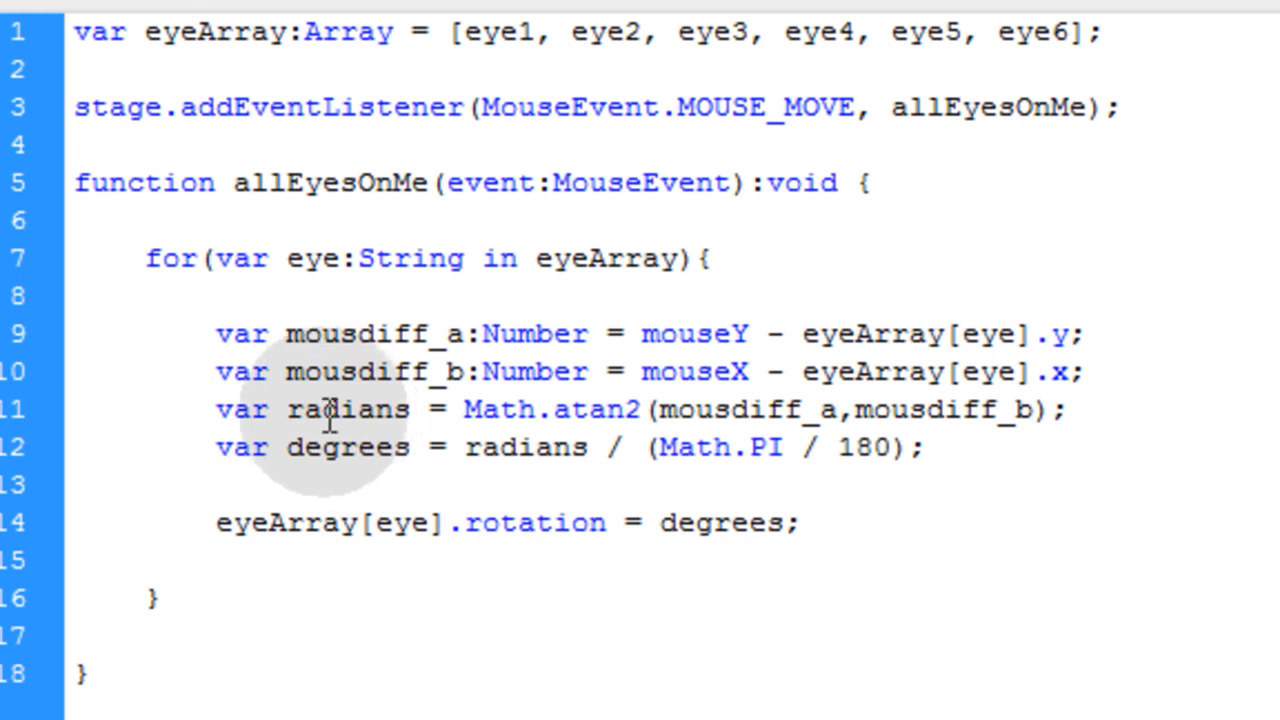
Walk through the radians line: the radians variable, Math.atan2 and its mousdiff arguments
{"action": "double_click", "coordinate": [348, 408]}
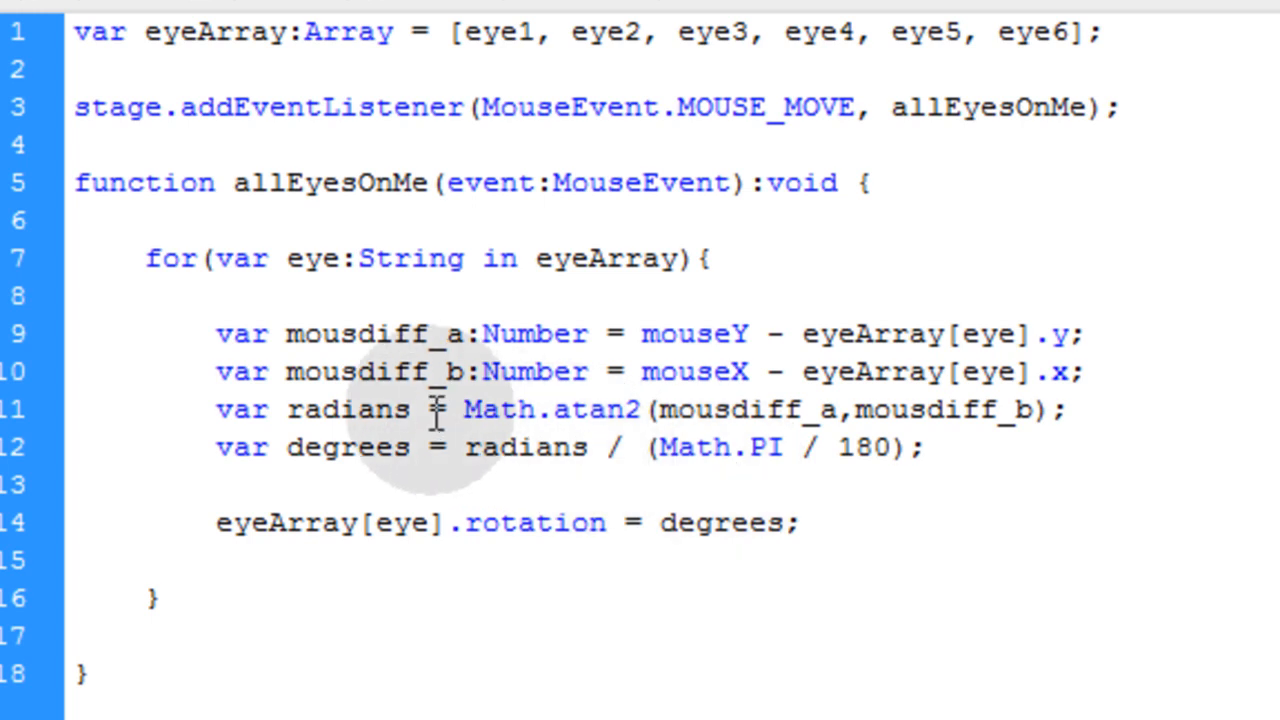
{"action": "double_click", "coordinate": [348, 410]}
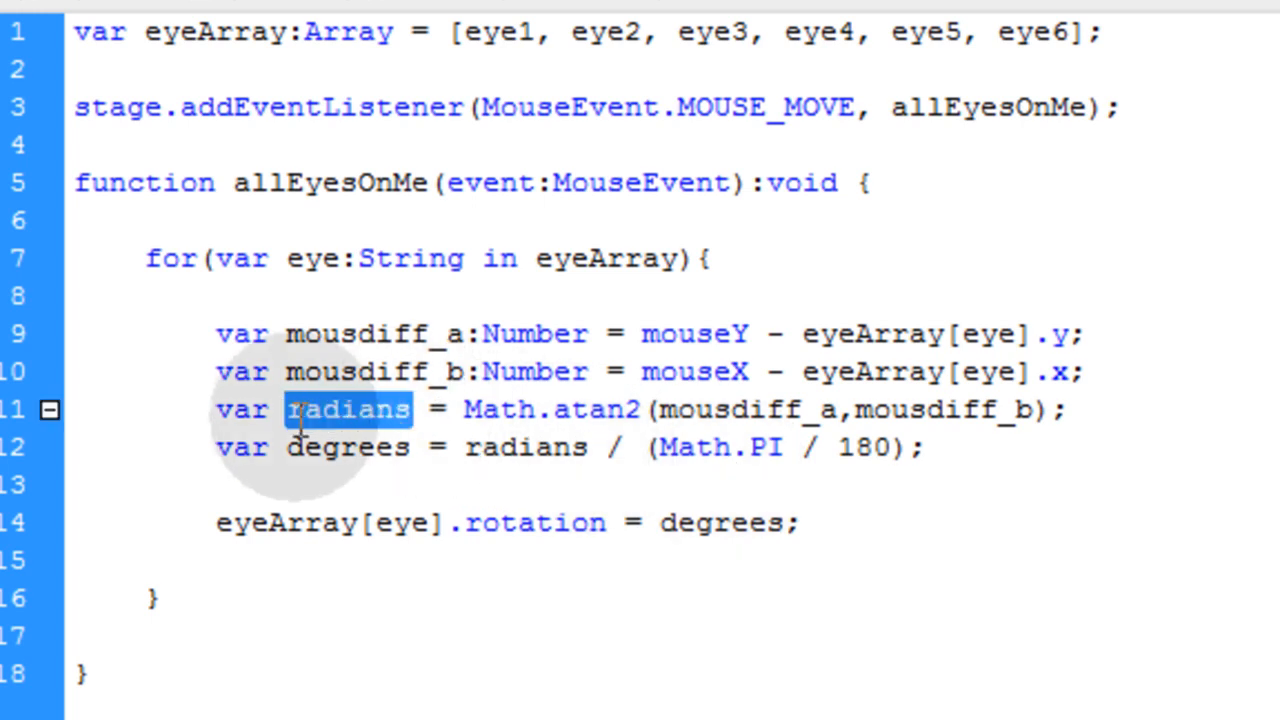
{"action": "mouse_move", "coordinate": [444, 408]}
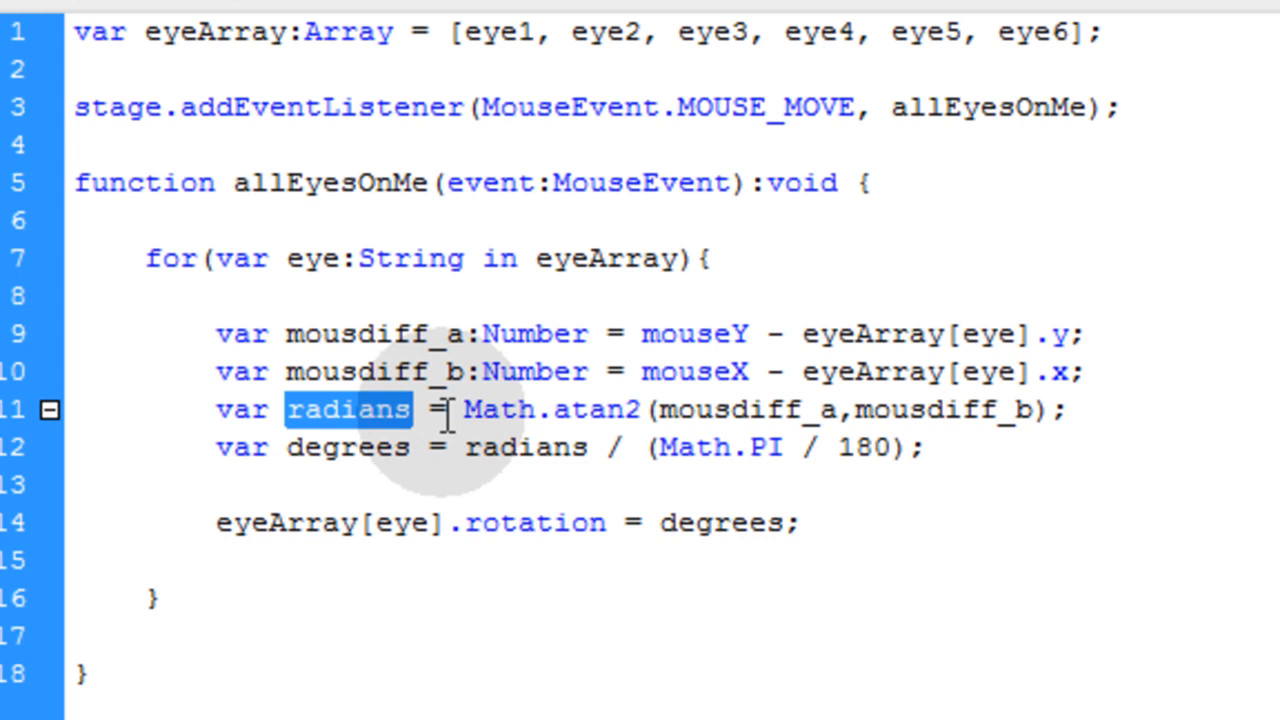
{"action": "mouse_move", "coordinate": [564, 488]}
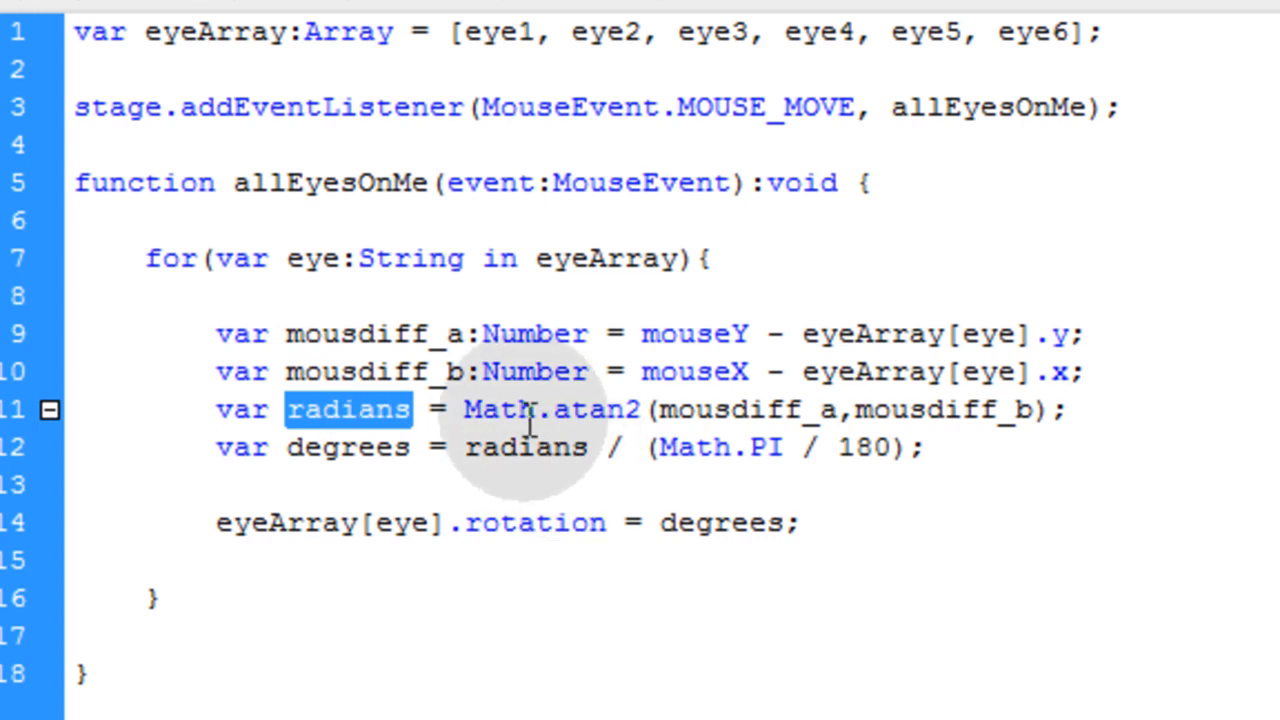
{"action": "mouse_move", "coordinate": [644, 418]}
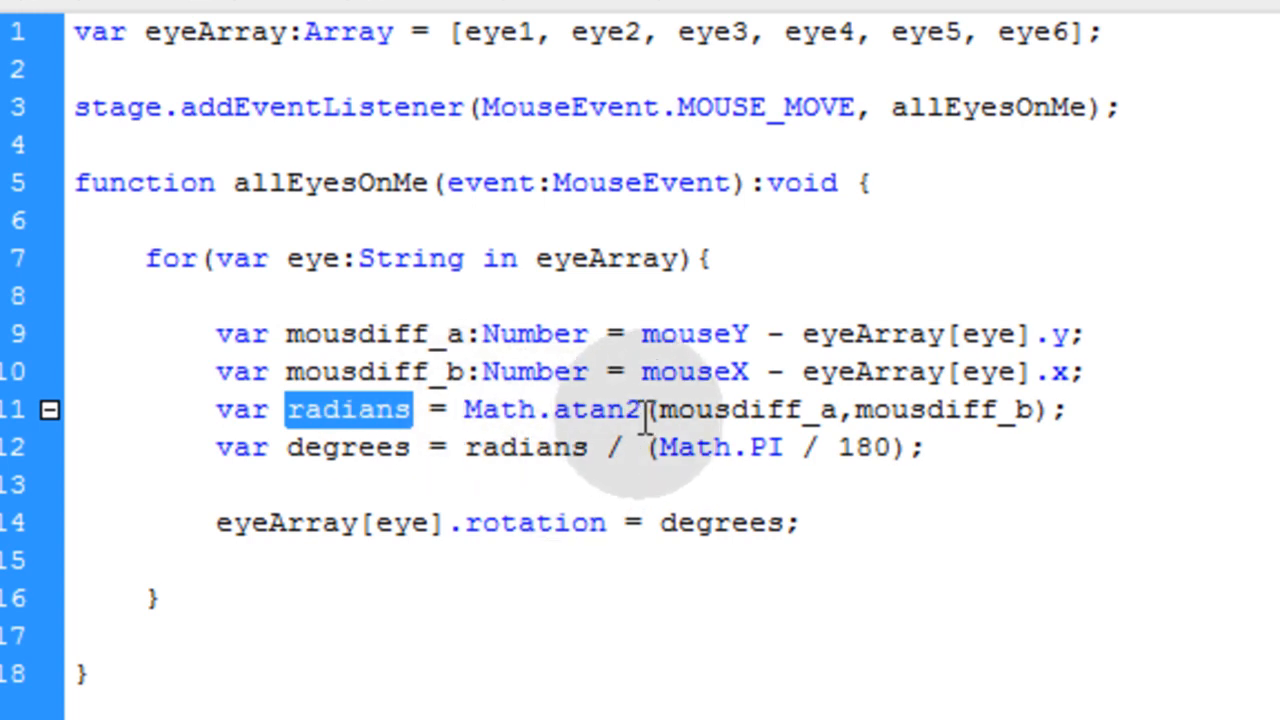
{"action": "double_click", "coordinate": [552, 410]}
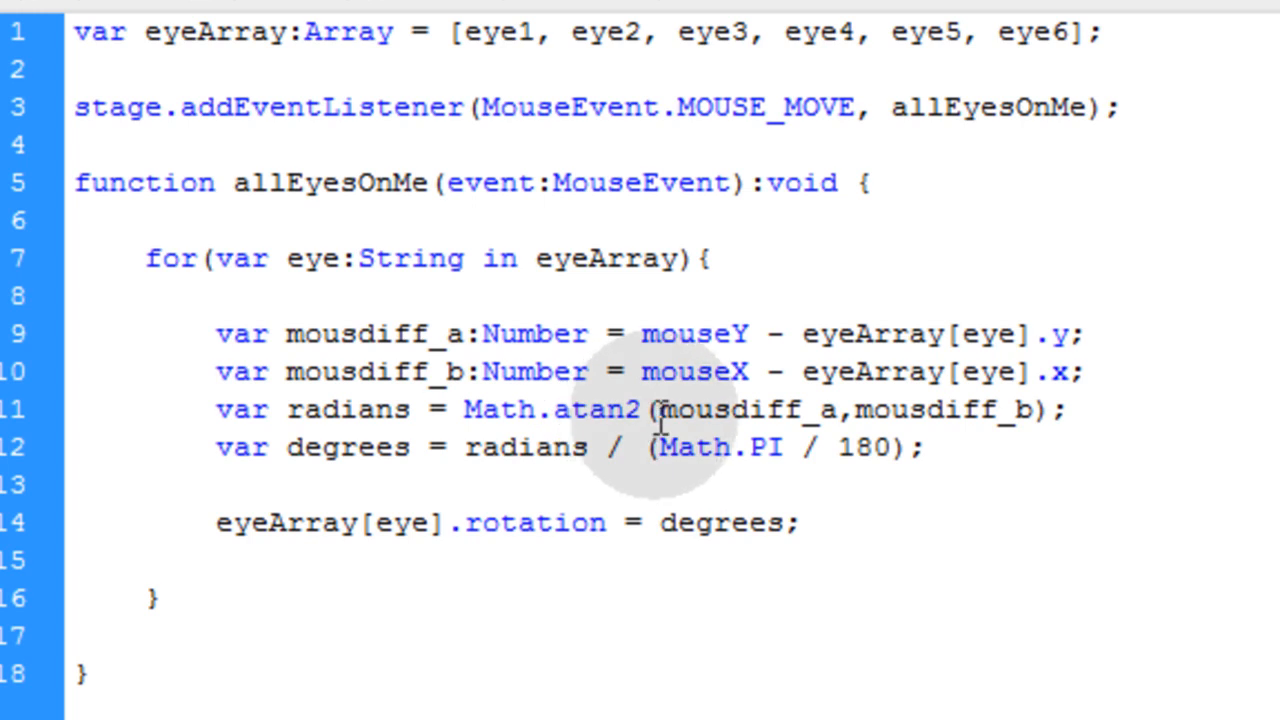
{"action": "left_click_drag", "start_coordinate": [656, 408], "coordinate": [1036, 408]}
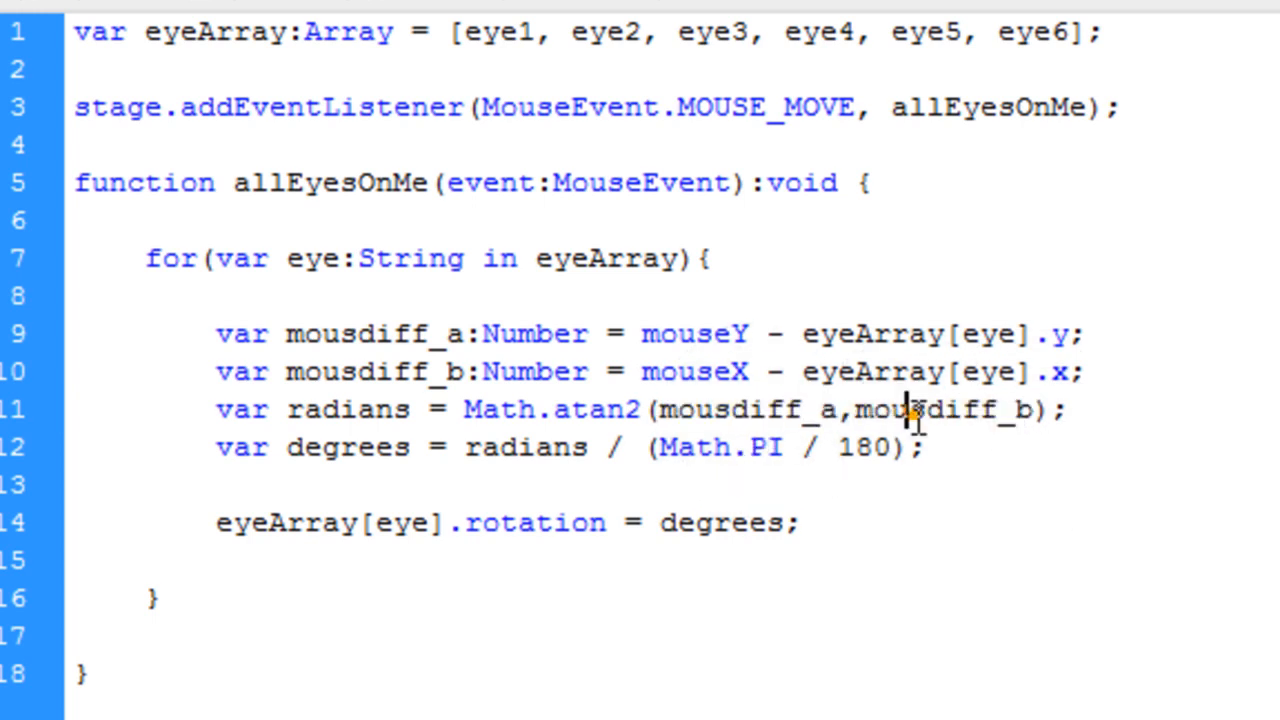
{"action": "double_click", "coordinate": [940, 408]}
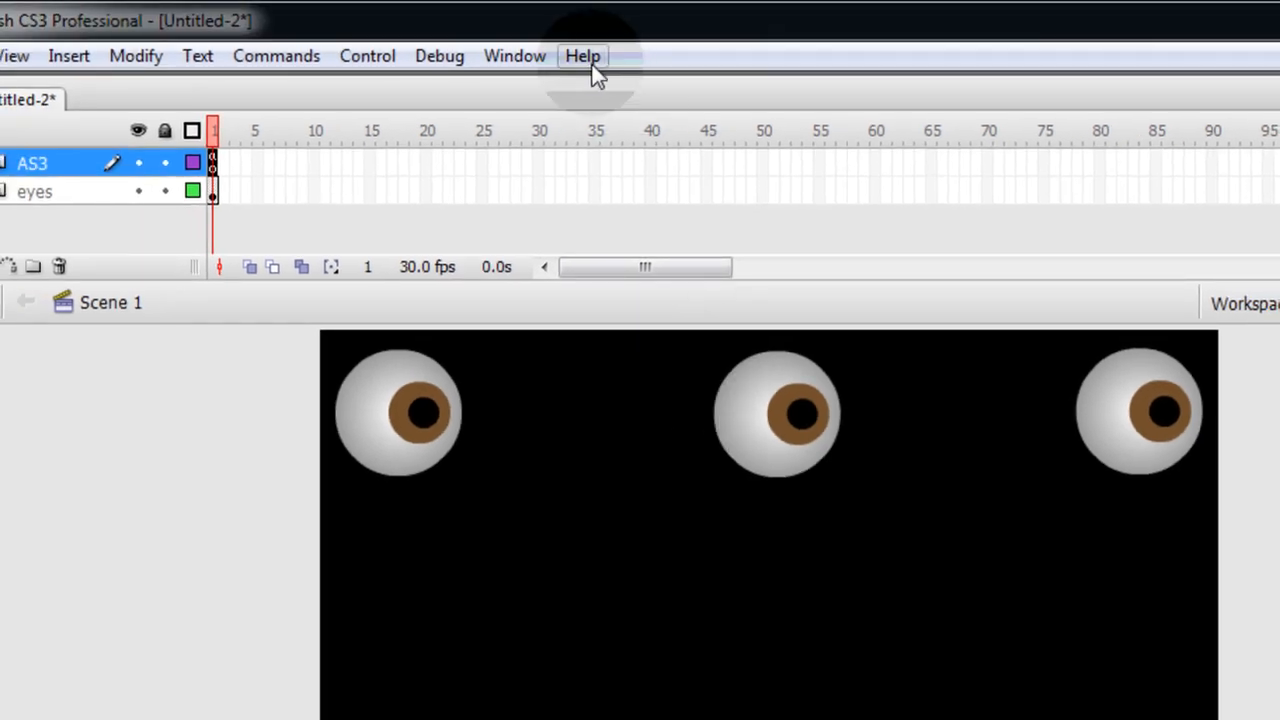
Bring up the Flash ActionScript 3.0 Help and start a search
{"action": "left_click", "coordinate": [582, 56]}
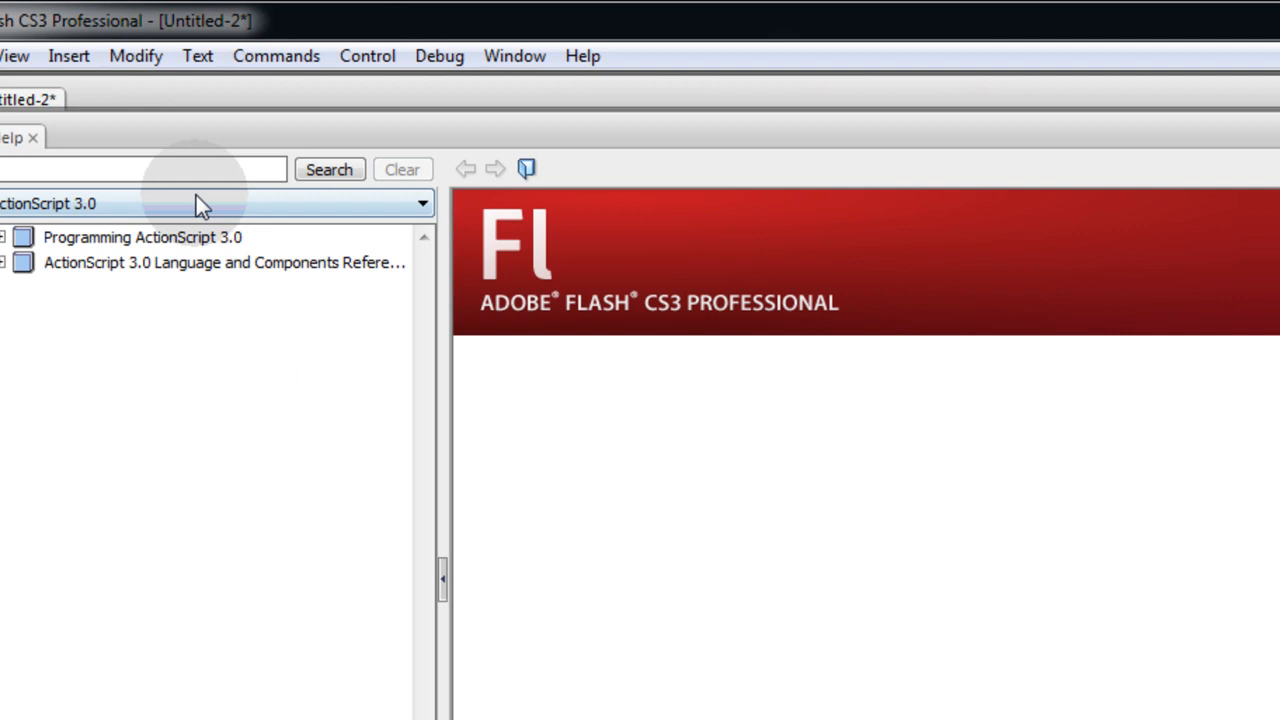
{"action": "left_click", "coordinate": [582, 56]}
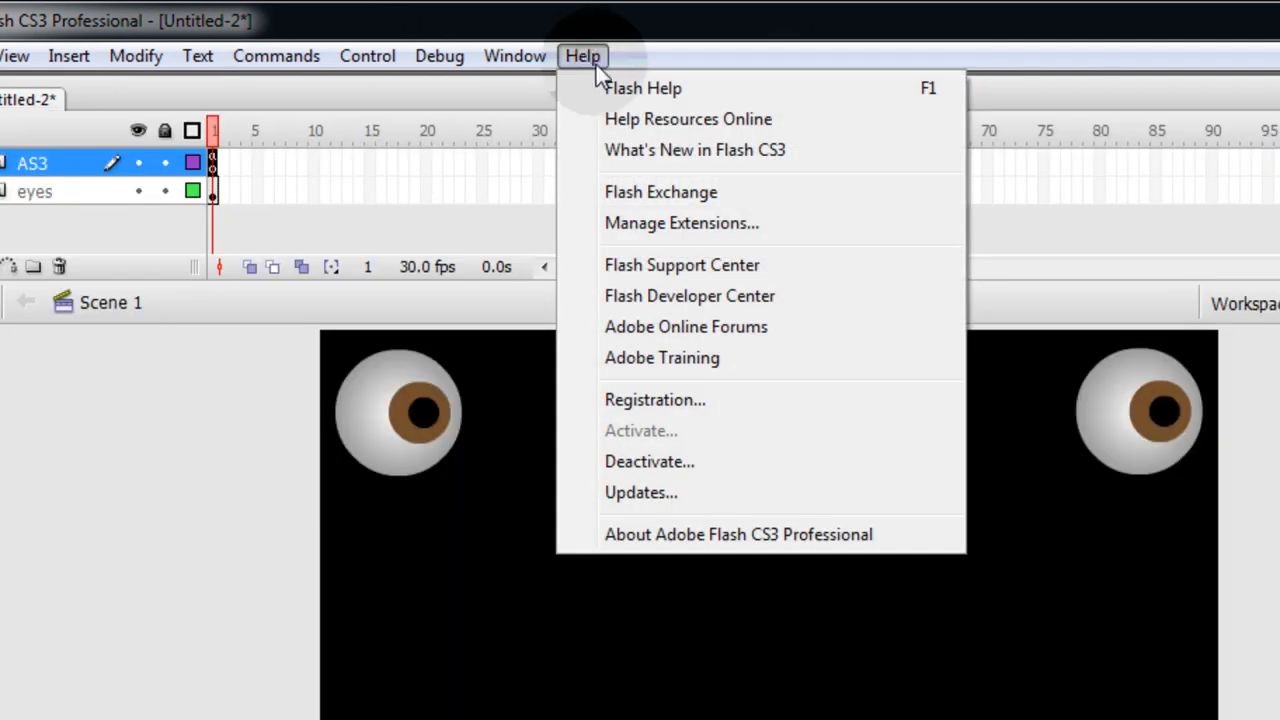
{"action": "left_click", "coordinate": [644, 88]}
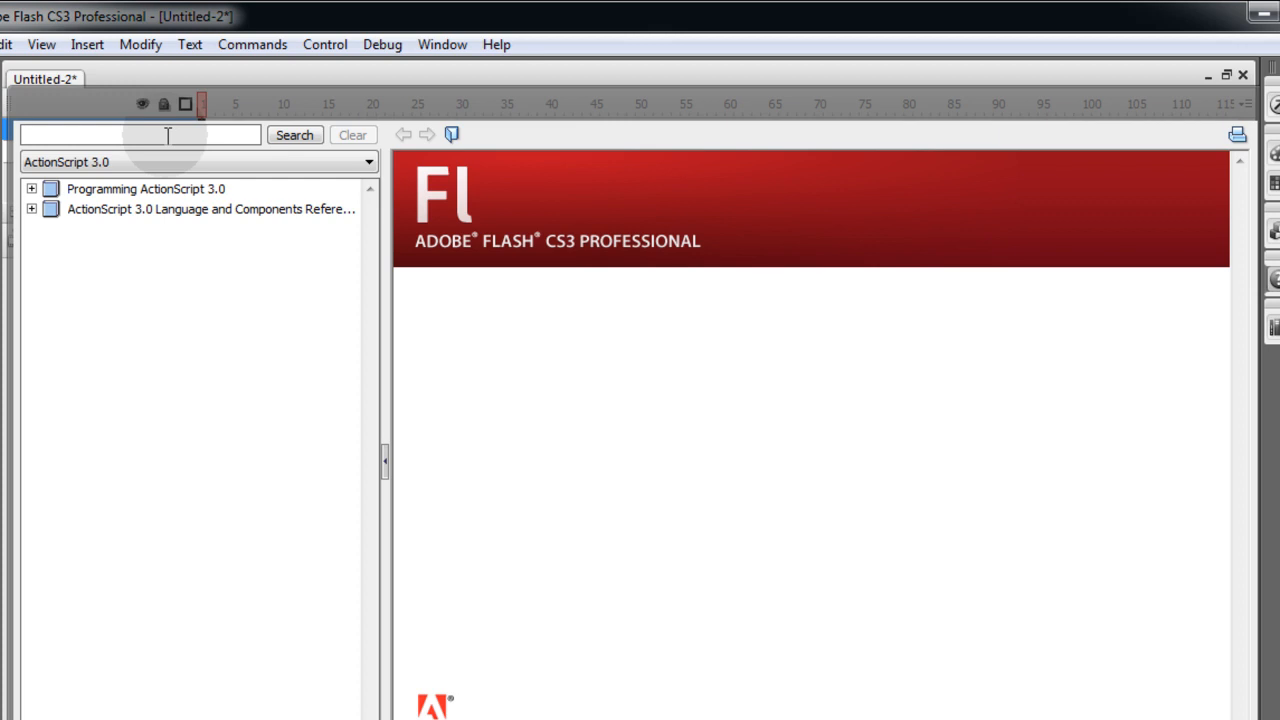
{"action": "left_click", "coordinate": [140, 134]}
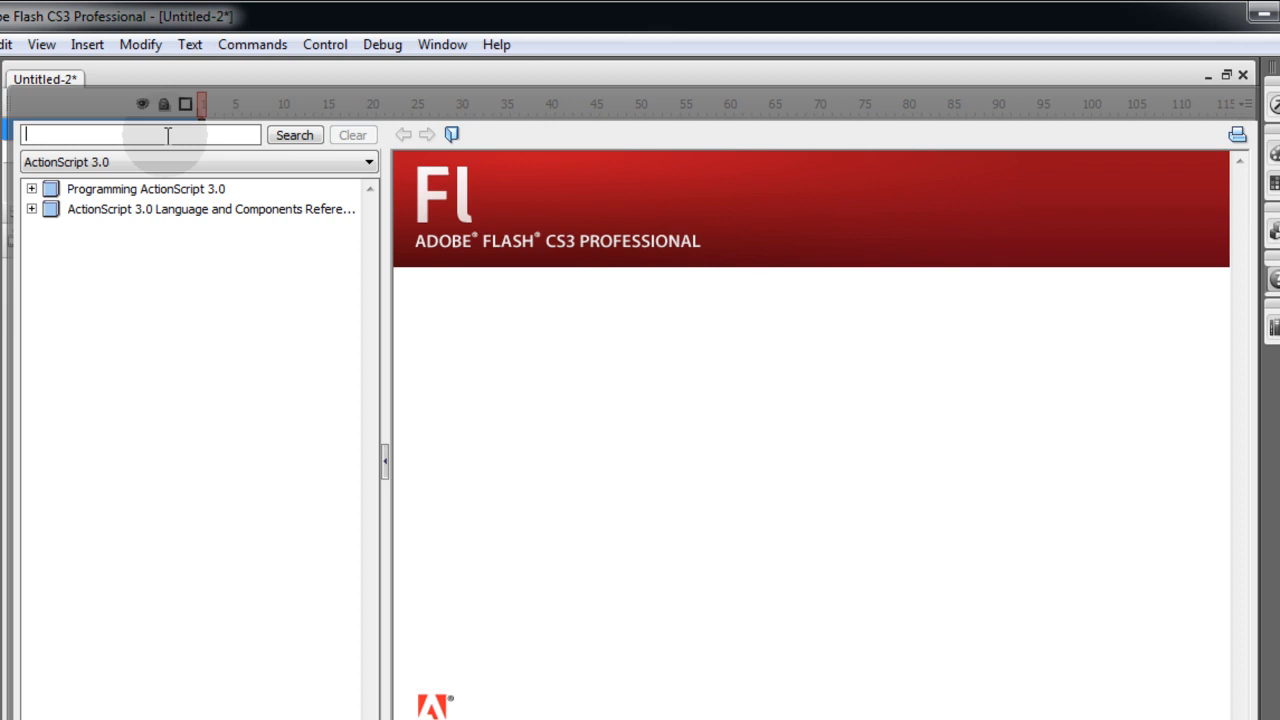
Search 'math.atan2', trim it to 'atan2', and go to the Math class reference entry
{"action": "type", "text": "math."}
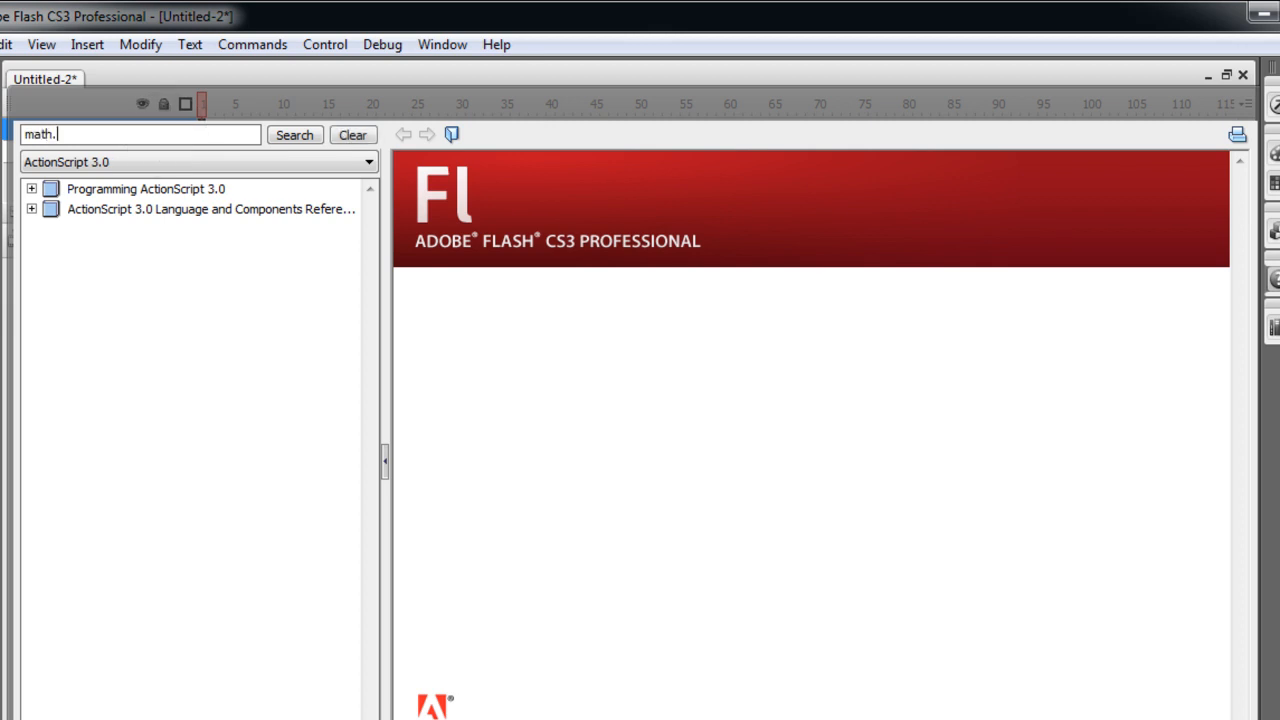
{"action": "type", "text": "atan2"}
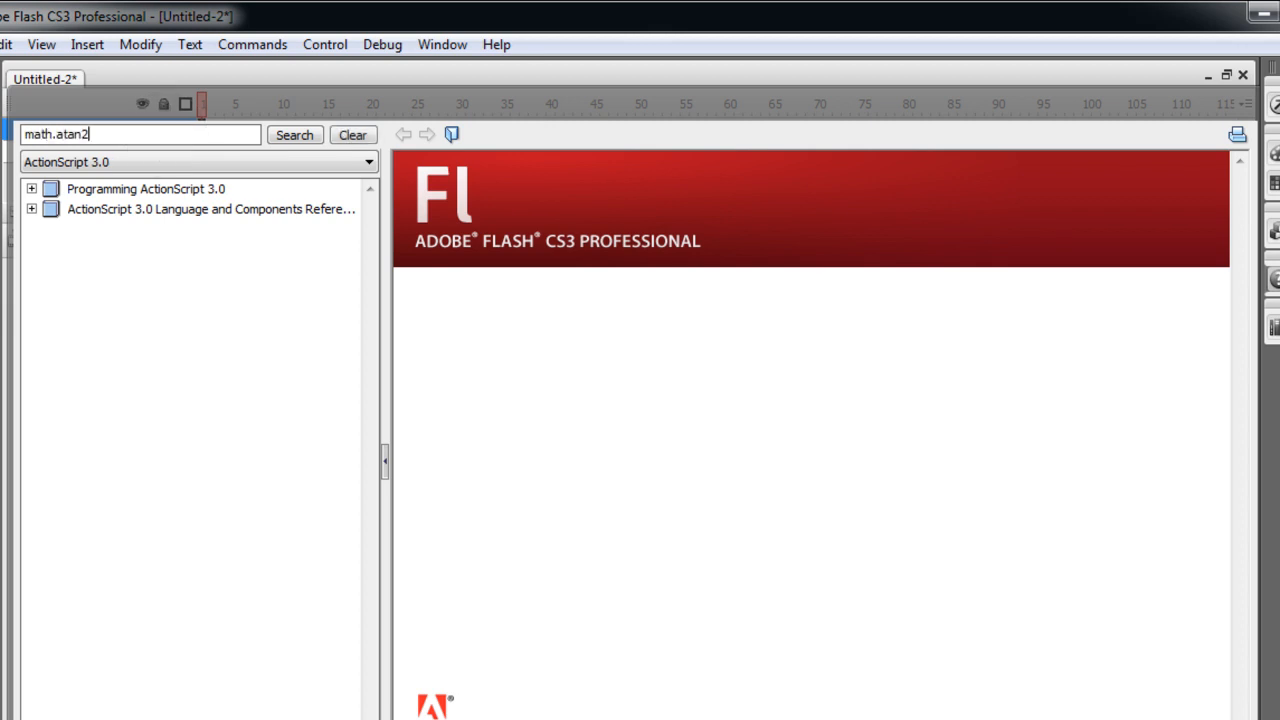
{"action": "left_click", "coordinate": [294, 134]}
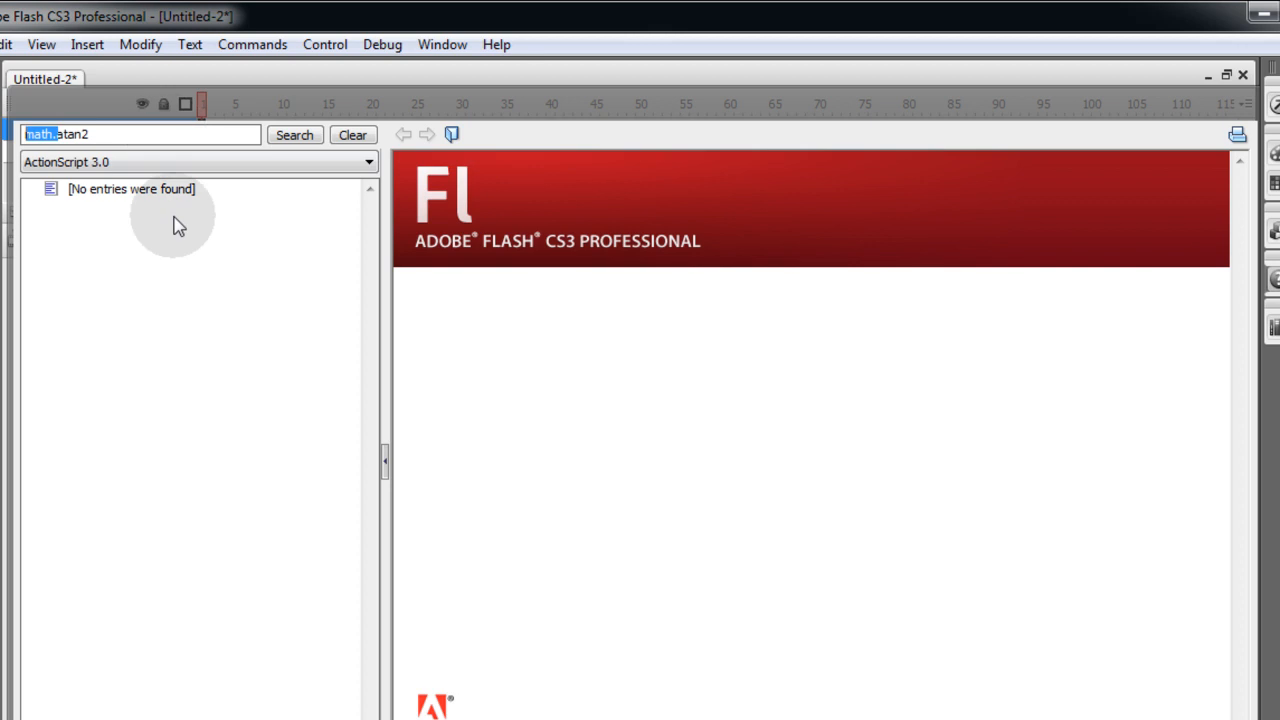
{"action": "left_click", "coordinate": [294, 134]}
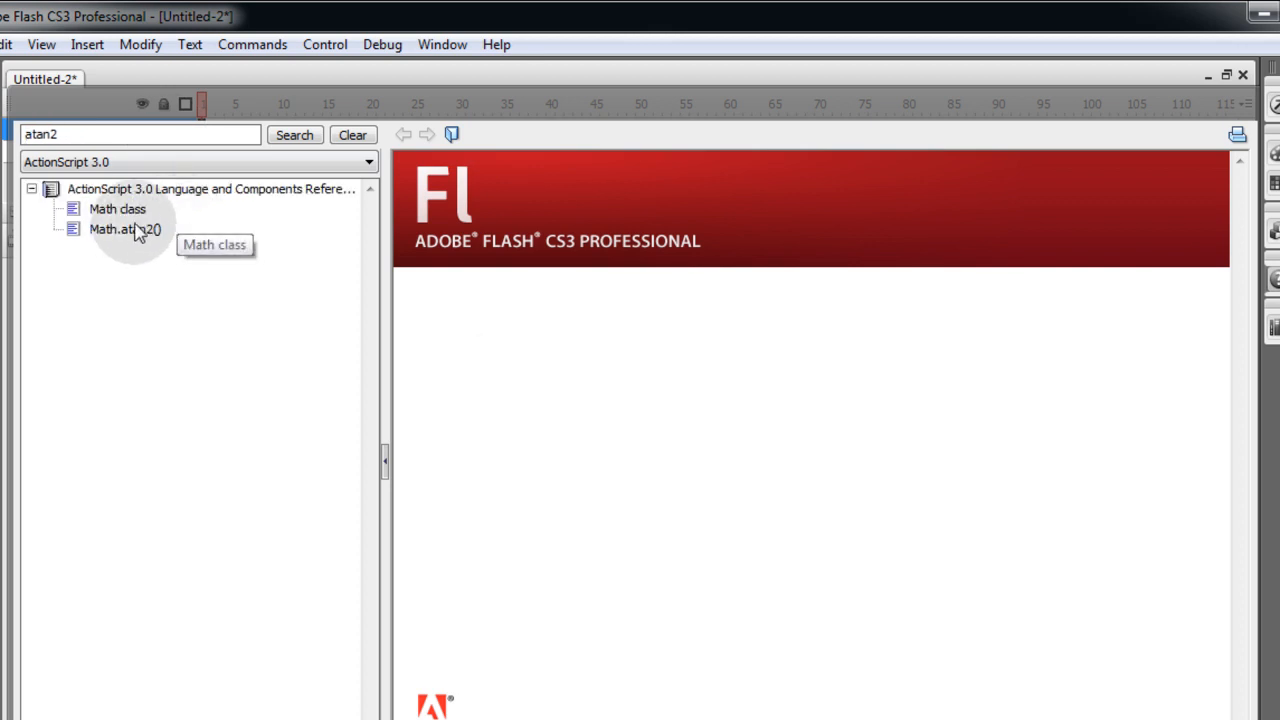
{"action": "left_click", "coordinate": [116, 208]}
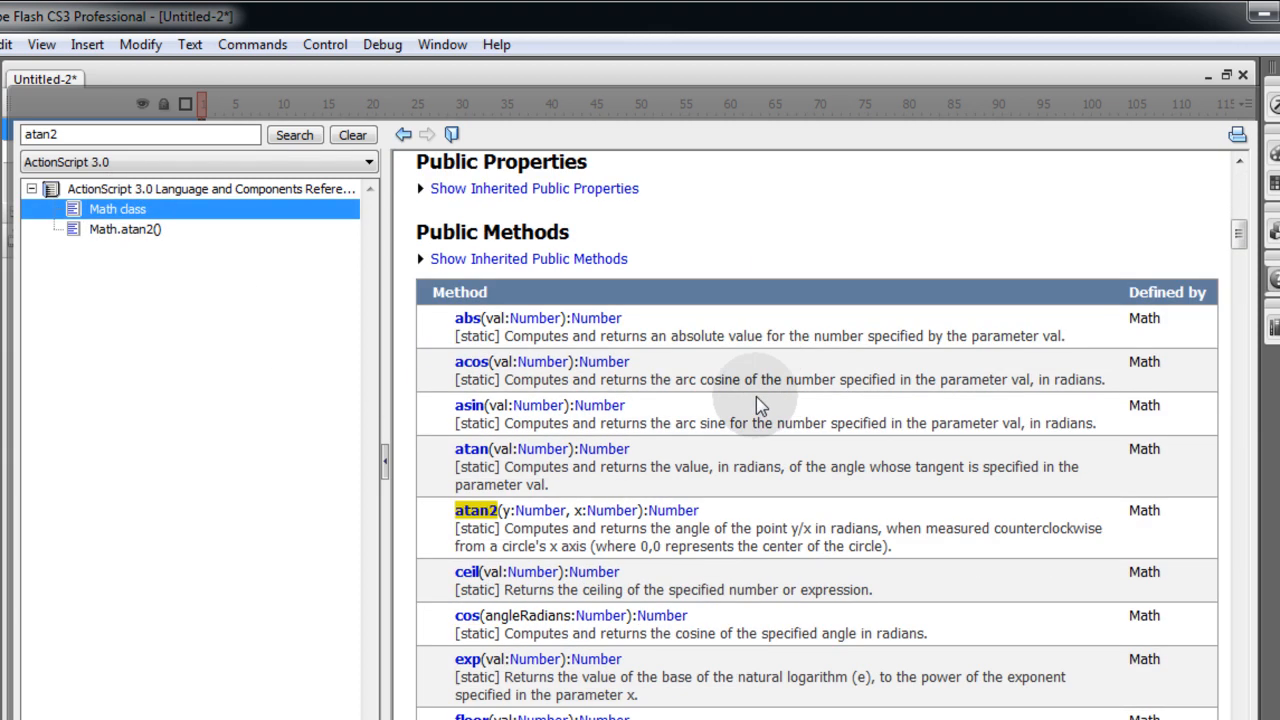
{"action": "mouse_move", "coordinate": [584, 384]}
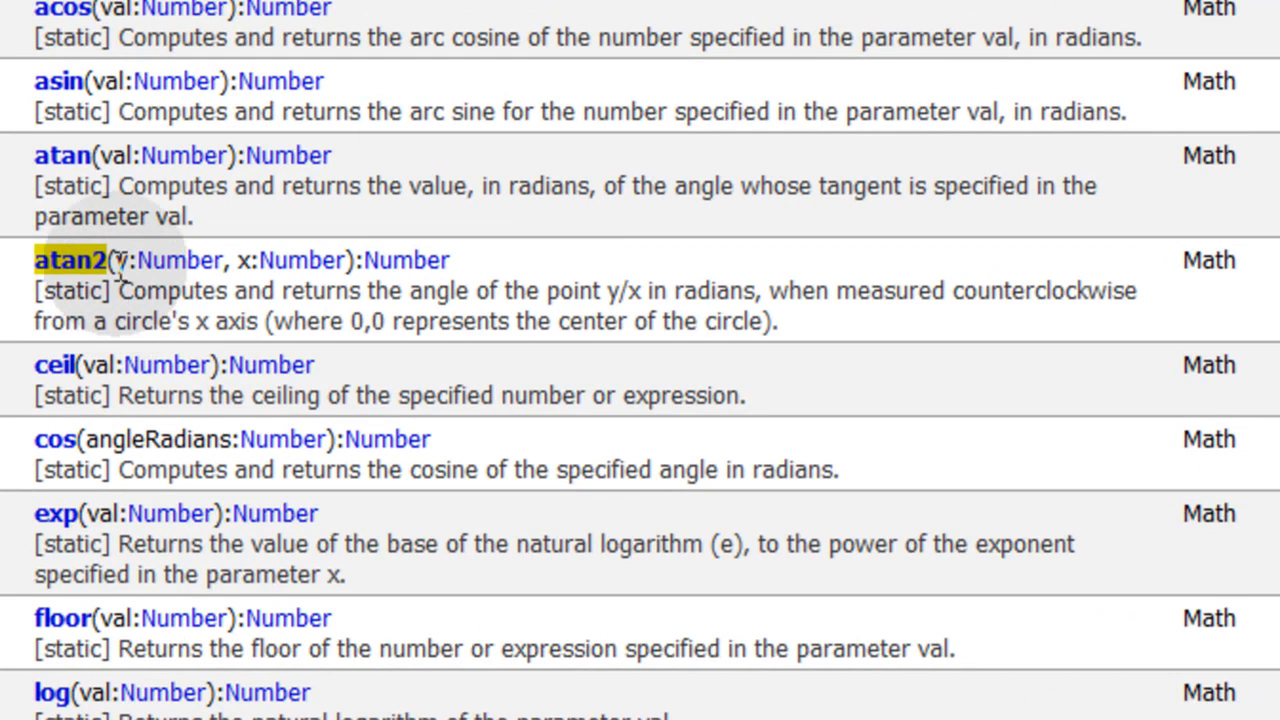
Highlight the atan2 method in the Math class Public Methods table
{"action": "double_click", "coordinate": [170, 260]}
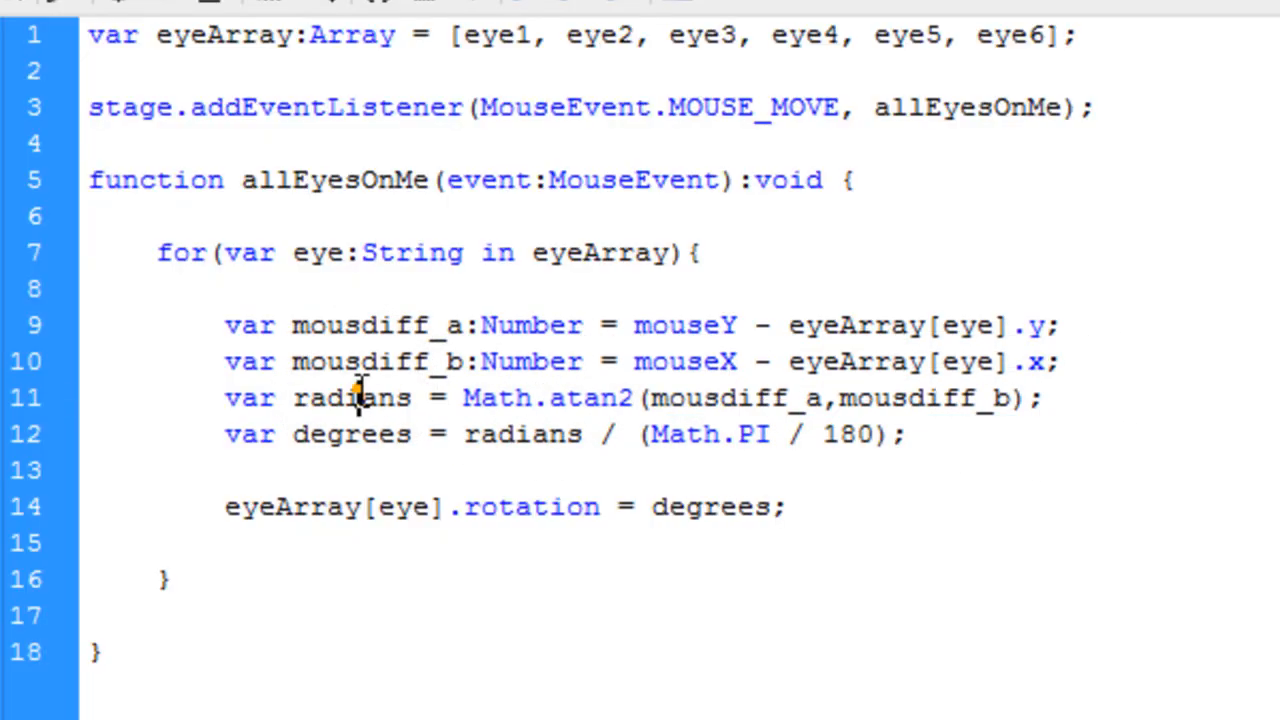
{"action": "double_click", "coordinate": [352, 396]}
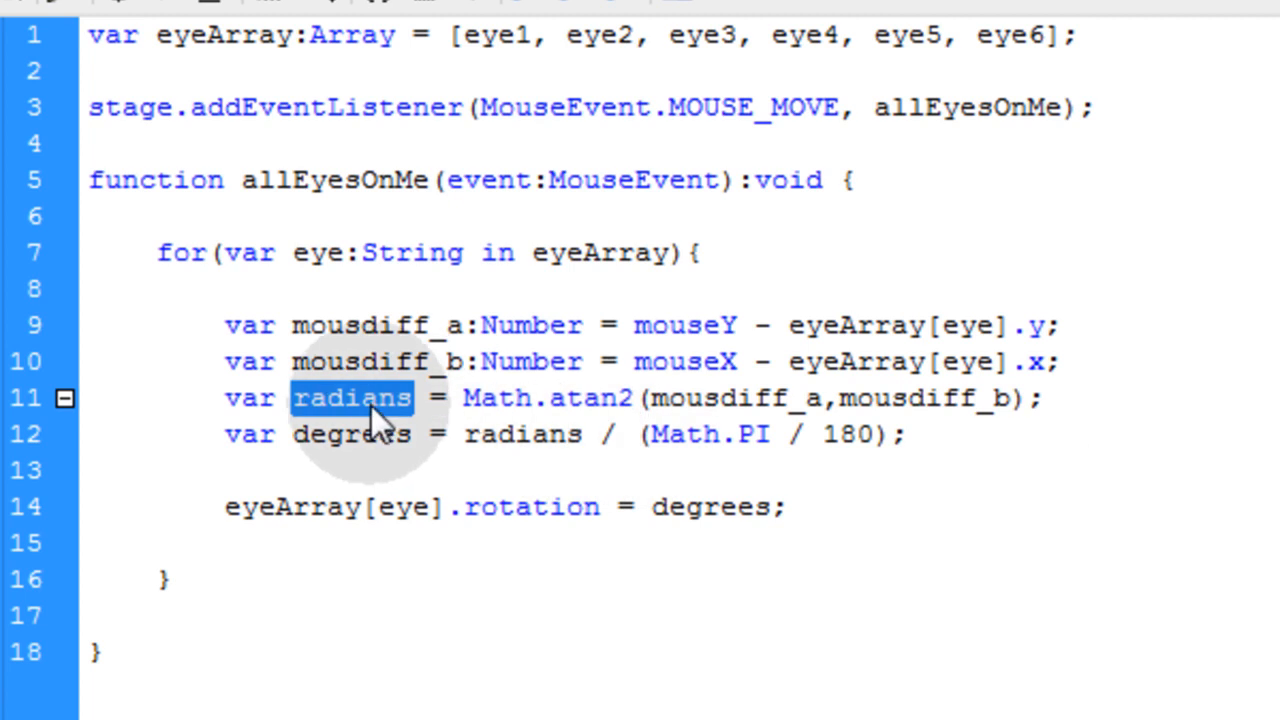
{"action": "double_click", "coordinate": [350, 434]}
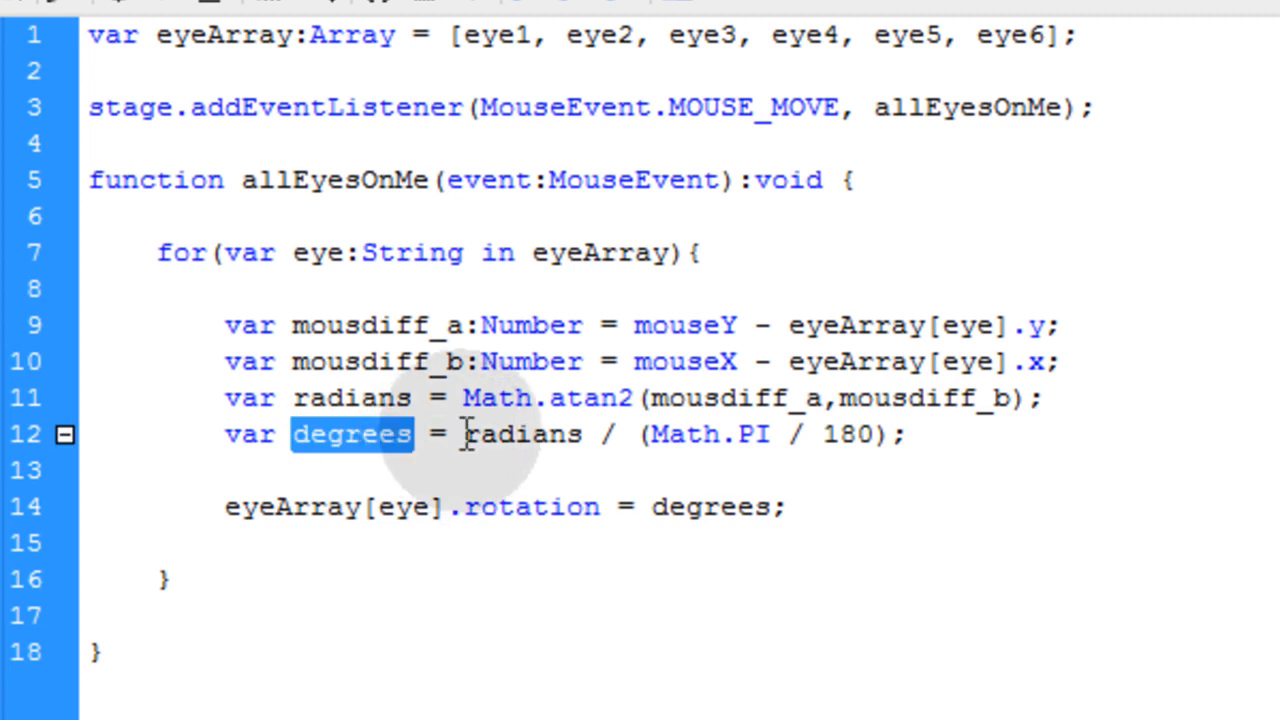
{"action": "double_click", "coordinate": [520, 434]}
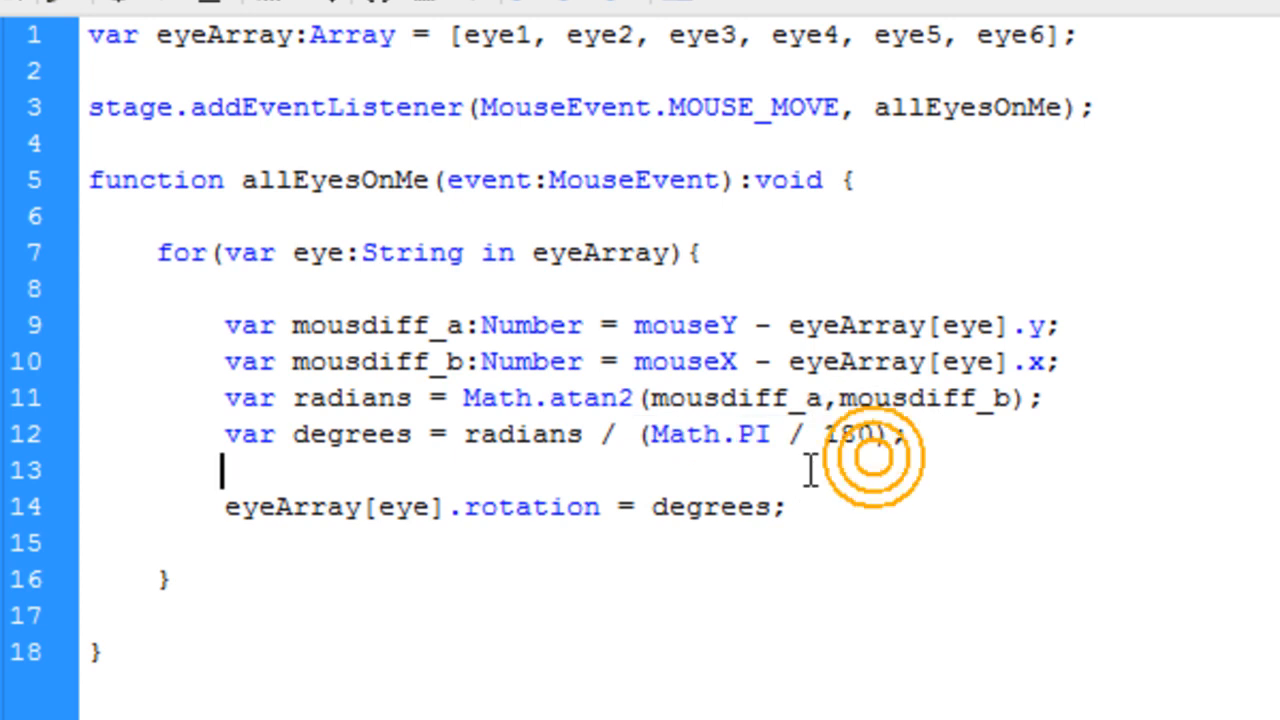
{"action": "double_click", "coordinate": [710, 434]}
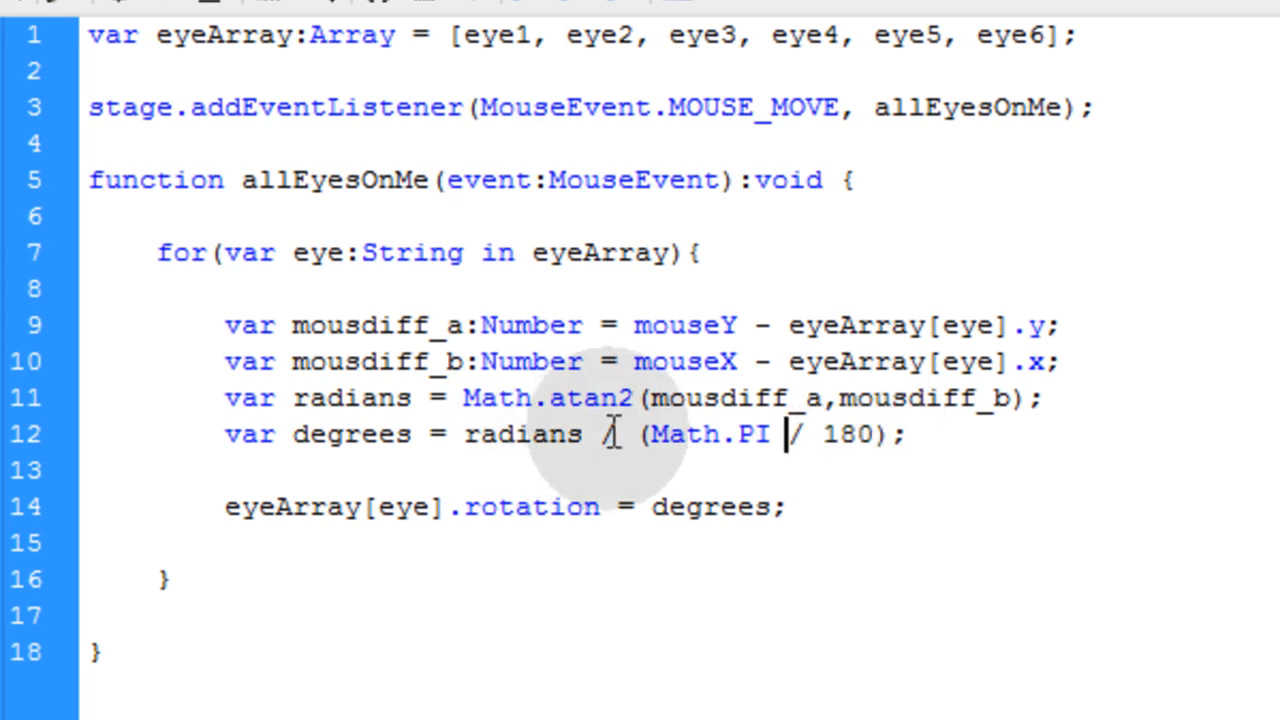
{"action": "left_click_drag", "start_coordinate": [640, 434], "coordinate": [876, 434]}
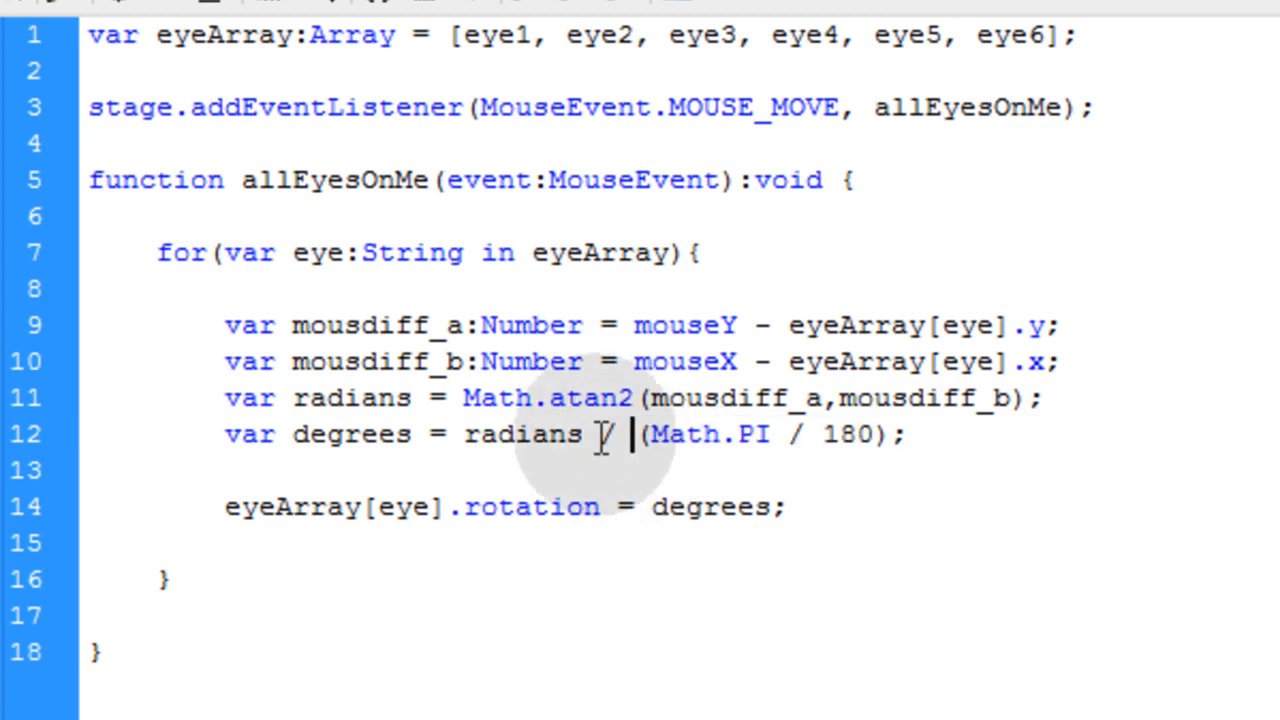
{"action": "type", "text": "/"}
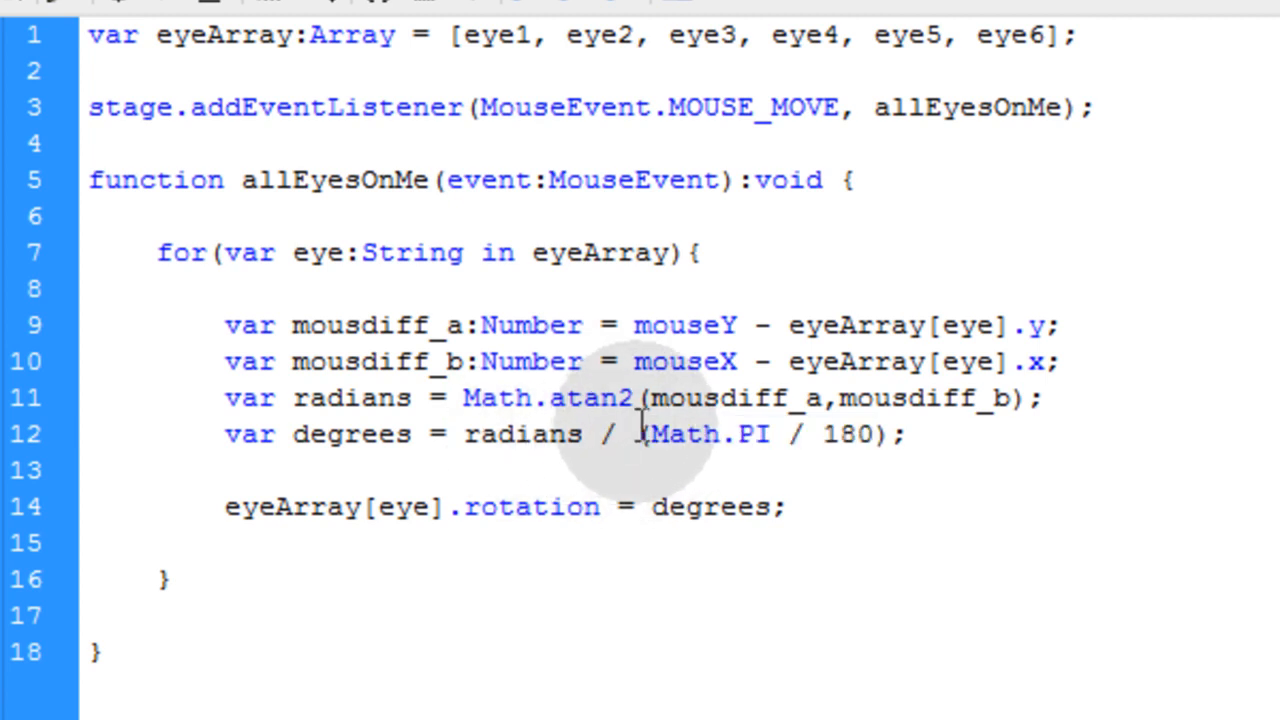
{"action": "left_click_drag", "start_coordinate": [640, 434], "coordinate": [890, 434]}
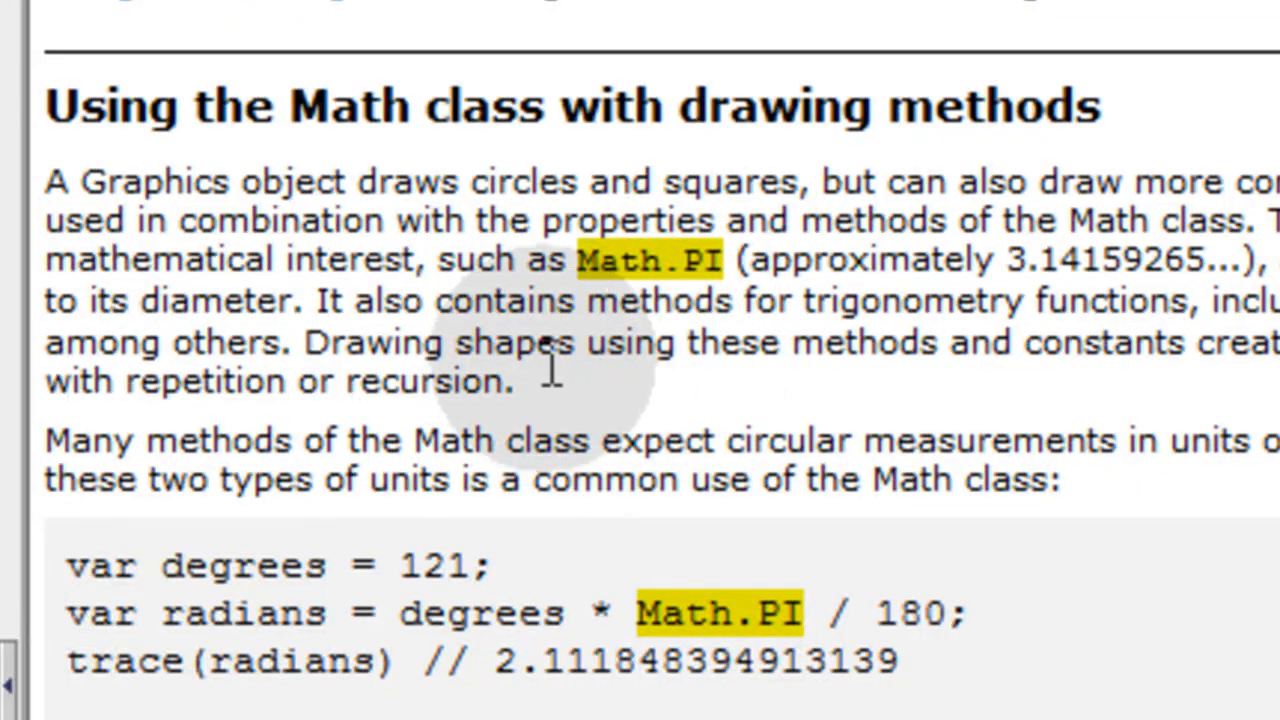
{"action": "mouse_move", "coordinate": [624, 304]}
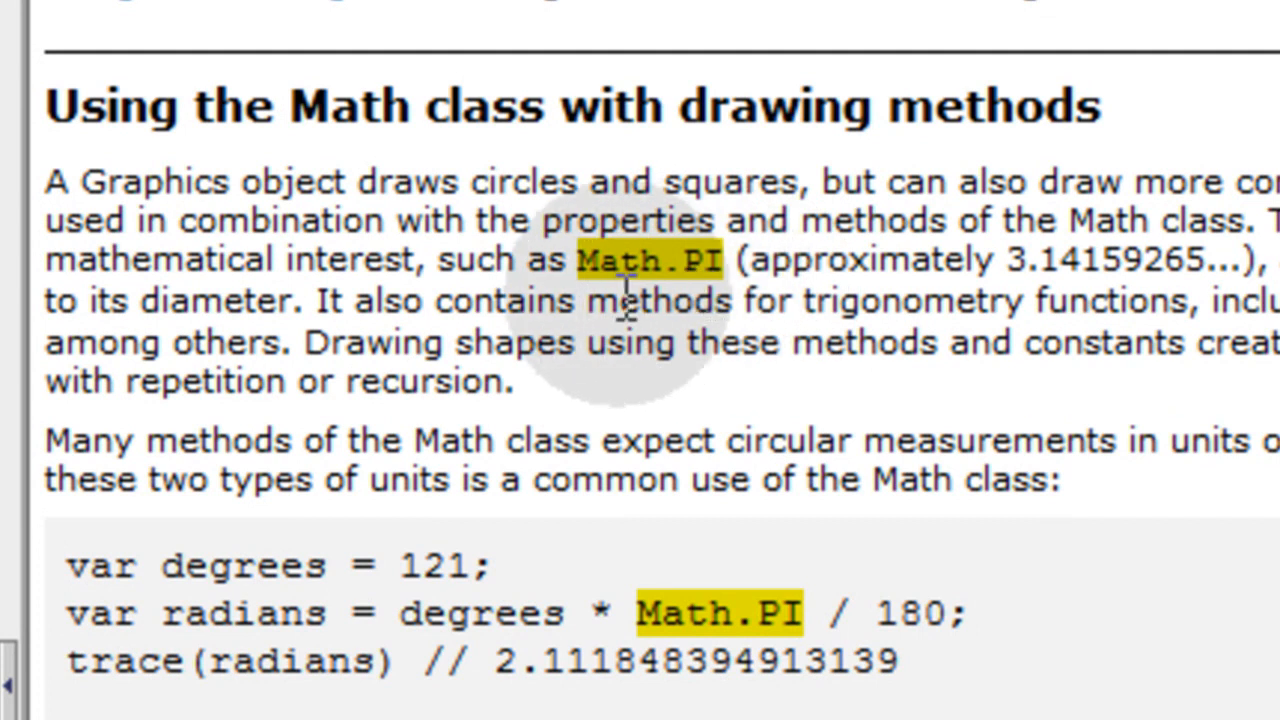
{"action": "mouse_move", "coordinate": [740, 280]}
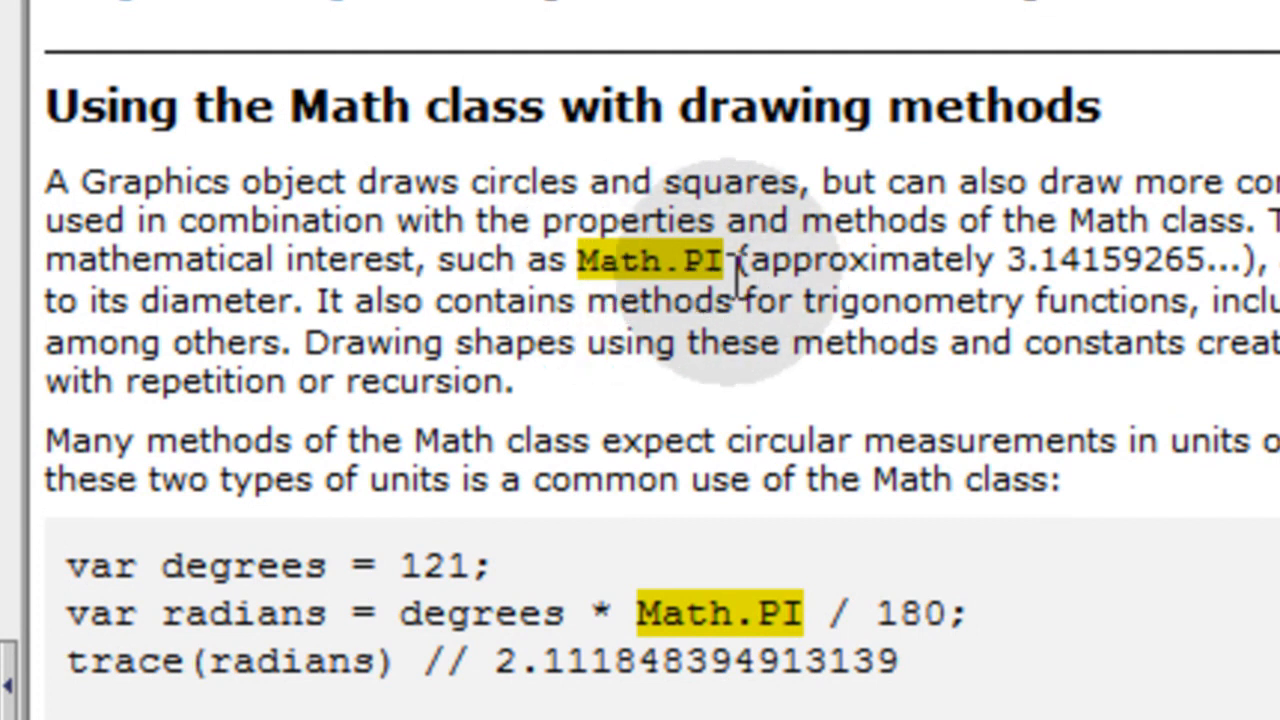
{"action": "mouse_move", "coordinate": [1020, 270]}
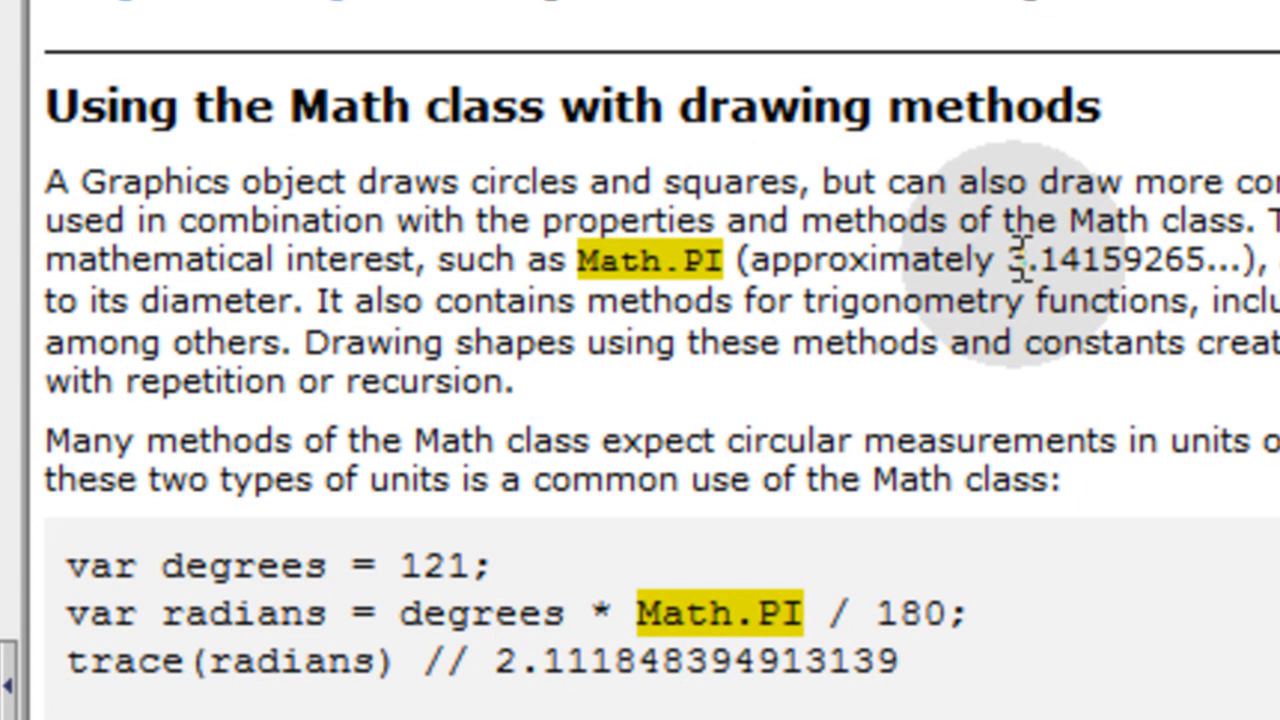
Point out Math.PI in the 'Using the Math class with drawing methods' help page
{"action": "left_click_drag", "start_coordinate": [1004, 260], "coordinate": [1204, 260]}
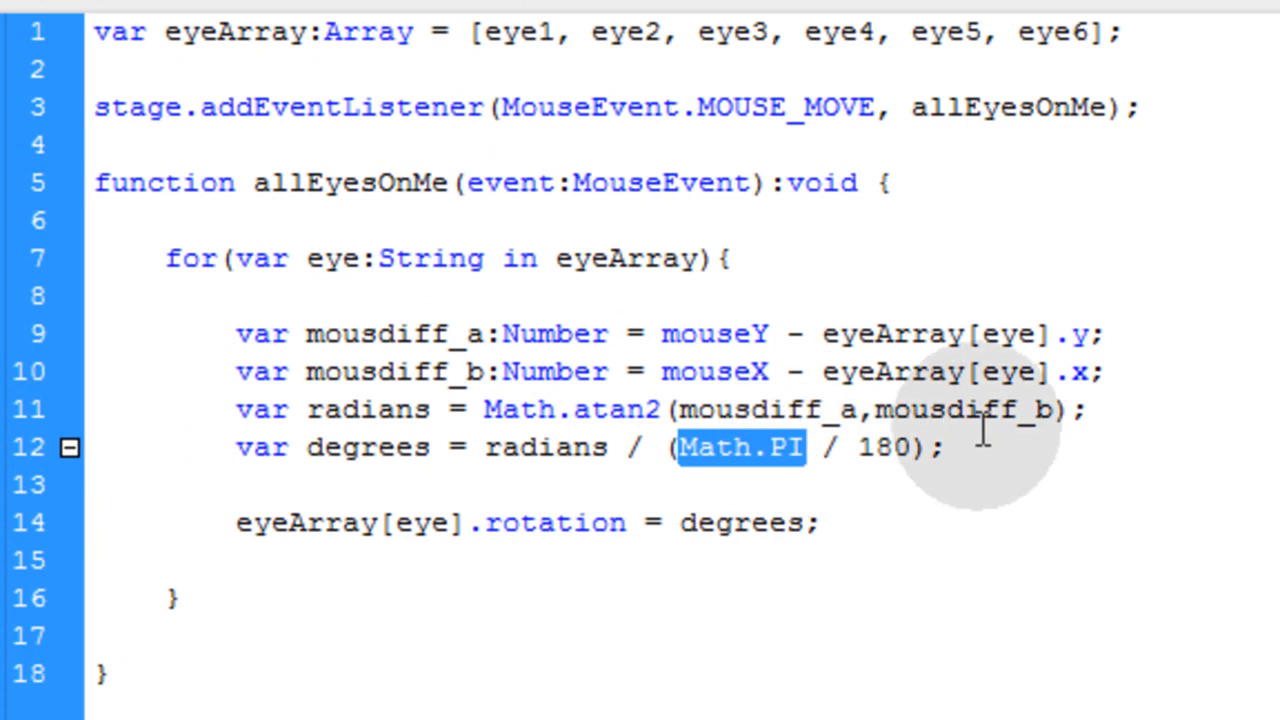
{"action": "mouse_move", "coordinate": [856, 448]}
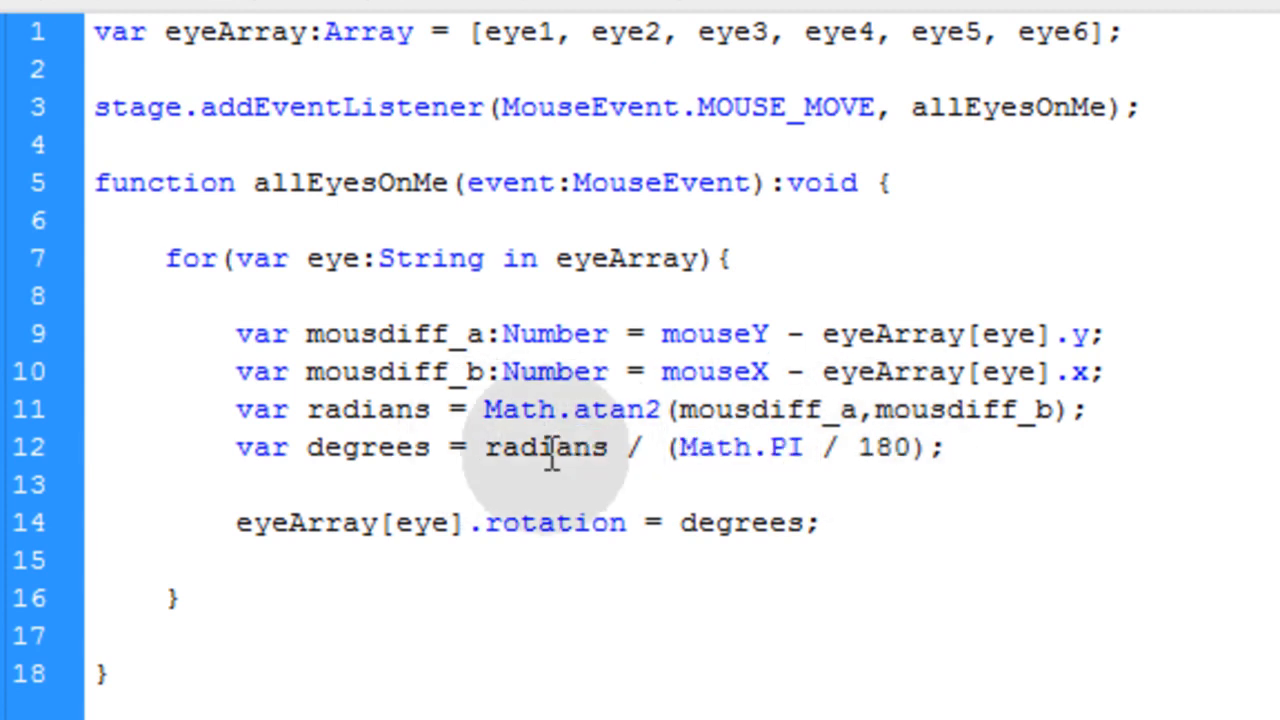
{"action": "double_click", "coordinate": [536, 448]}
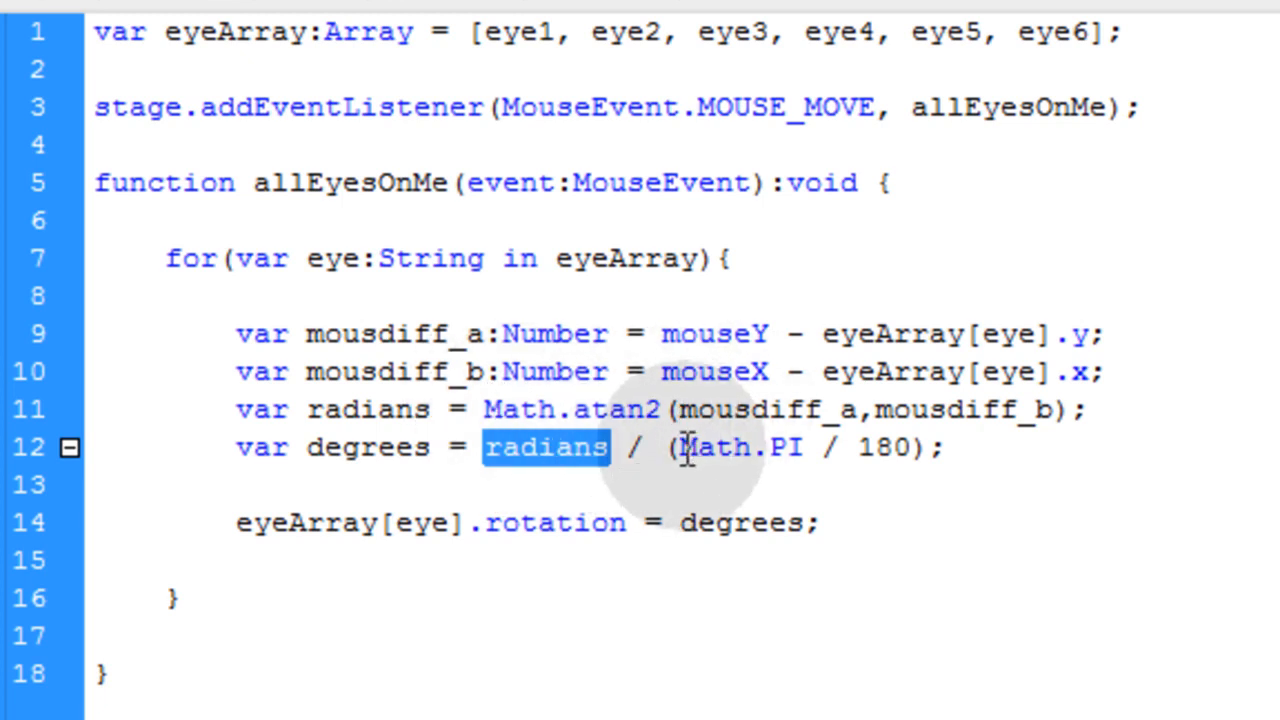
{"action": "double_click", "coordinate": [740, 448]}
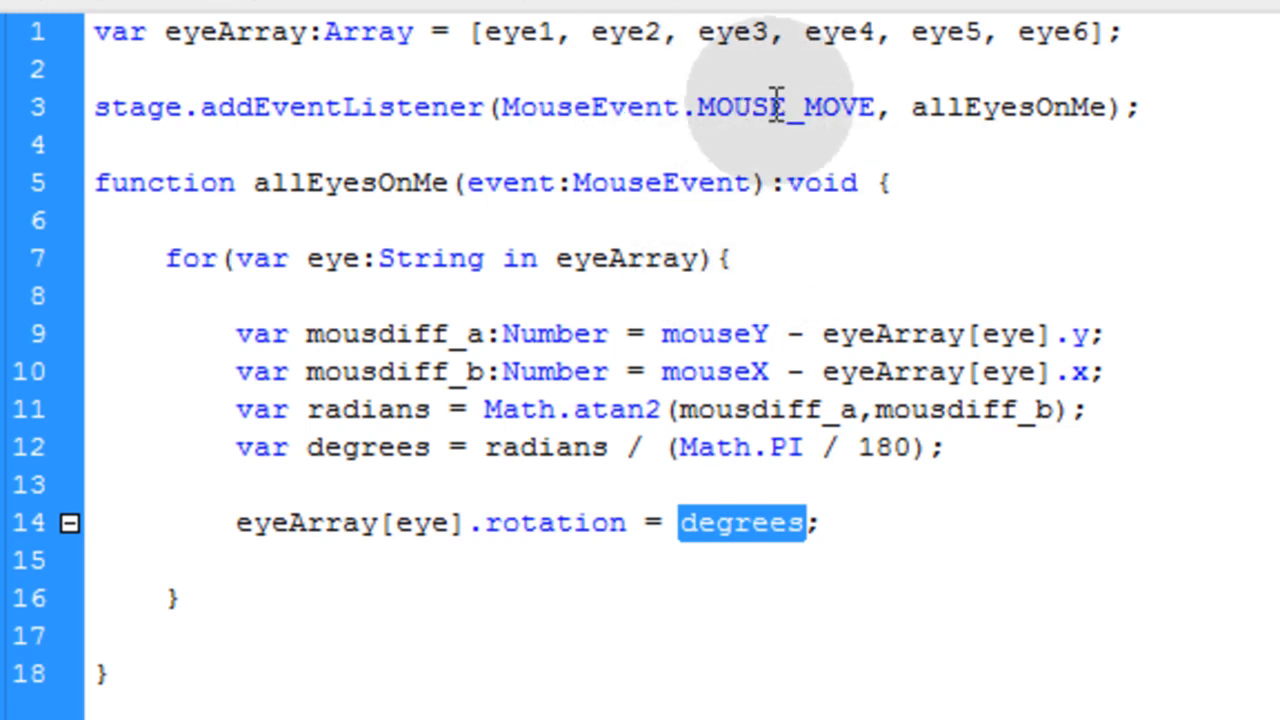
{"action": "mouse_move", "coordinate": [424, 544]}
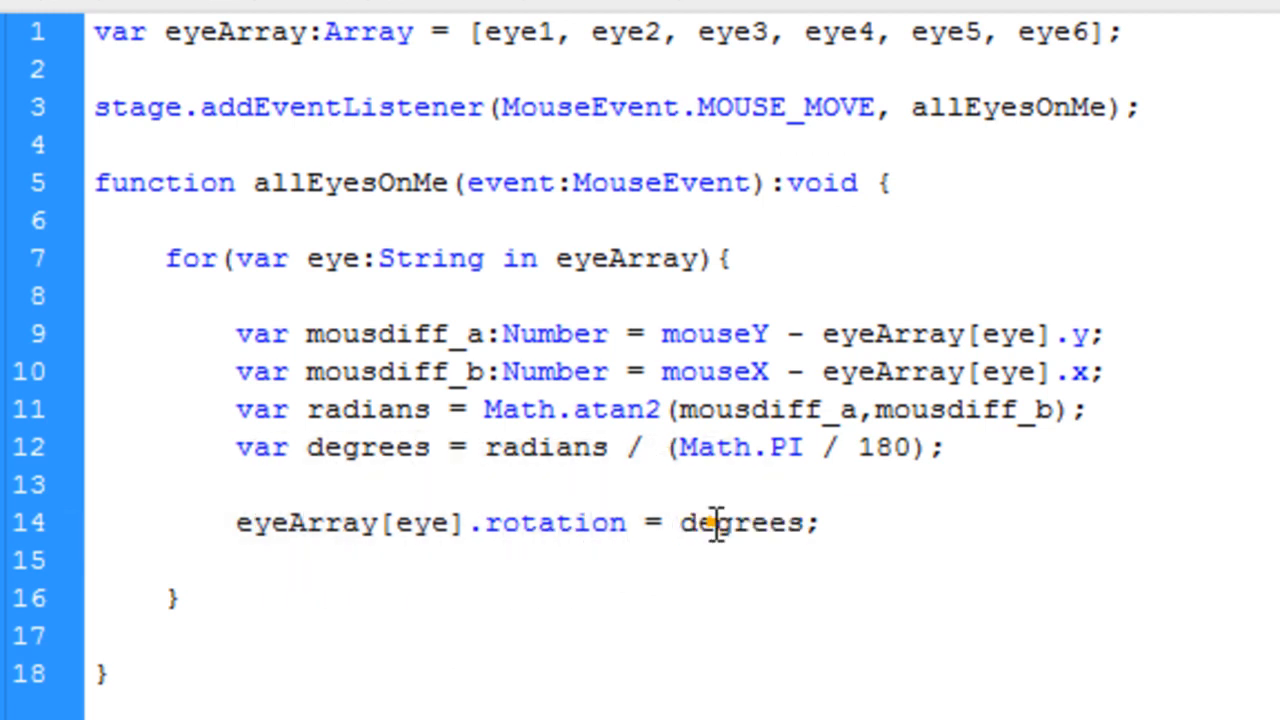
{"action": "double_click", "coordinate": [742, 522]}
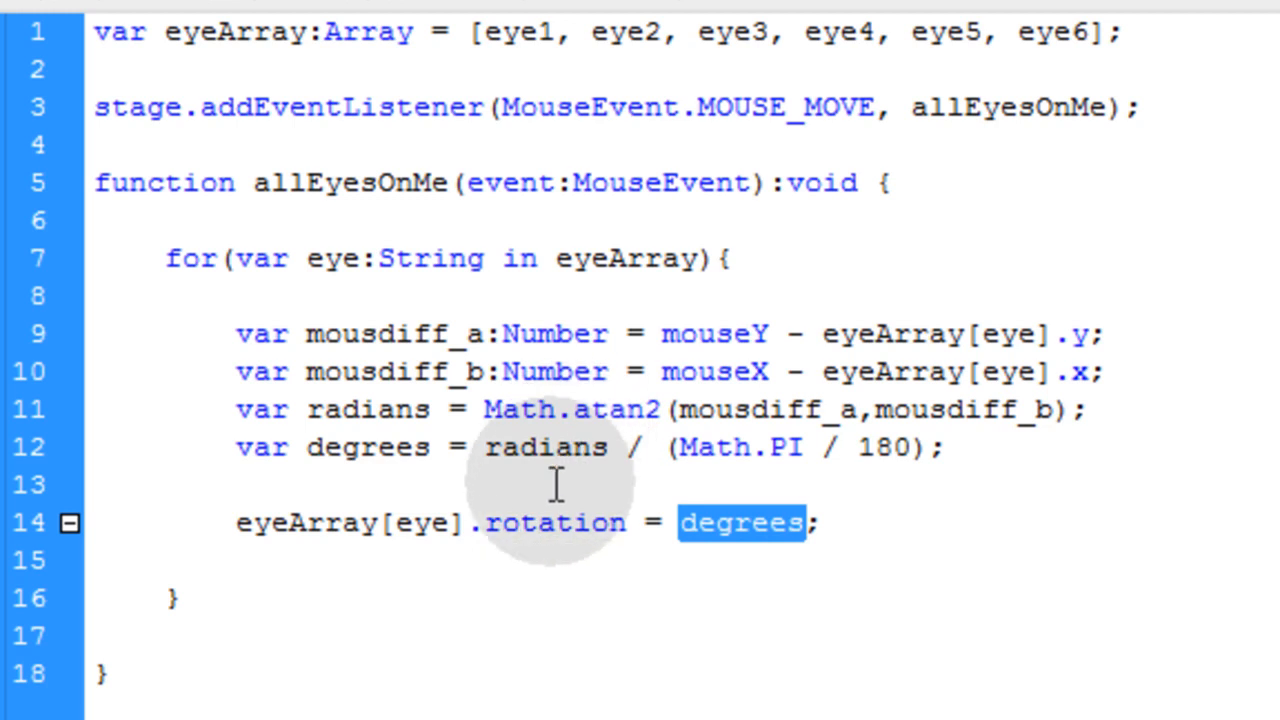
{"action": "mouse_move", "coordinate": [548, 476]}
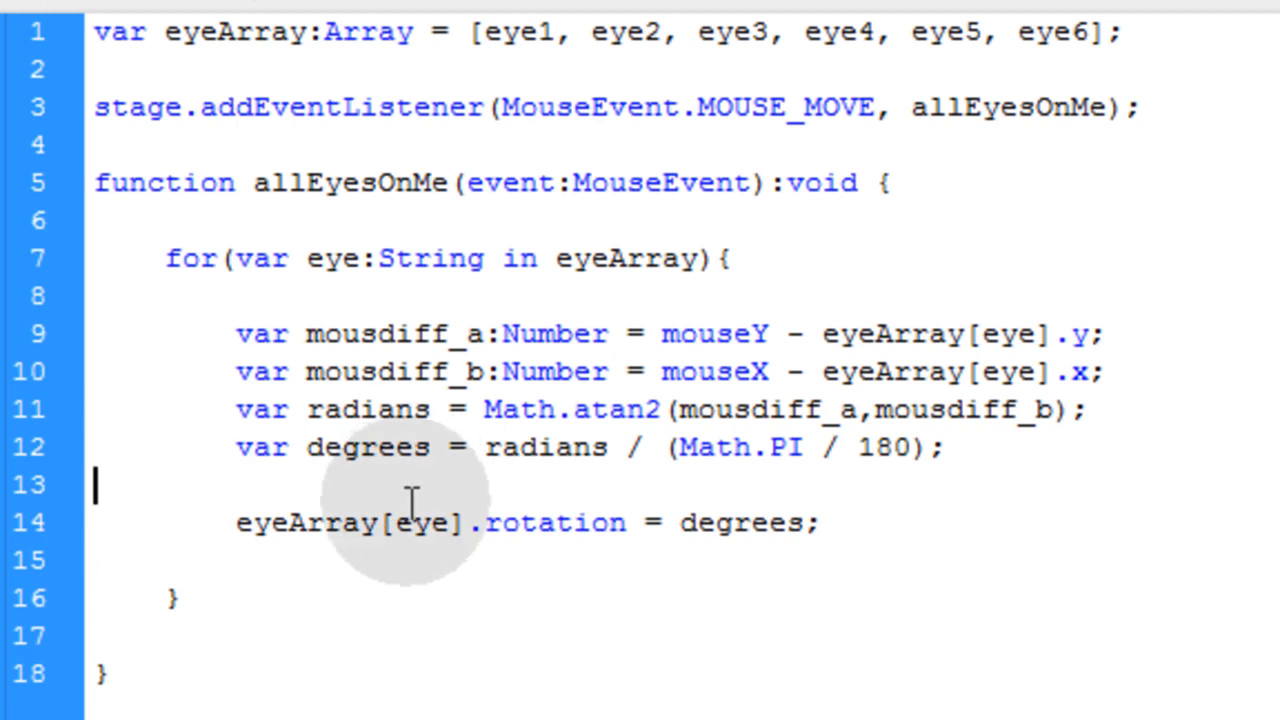
{"action": "key", "text": "Backspace"}
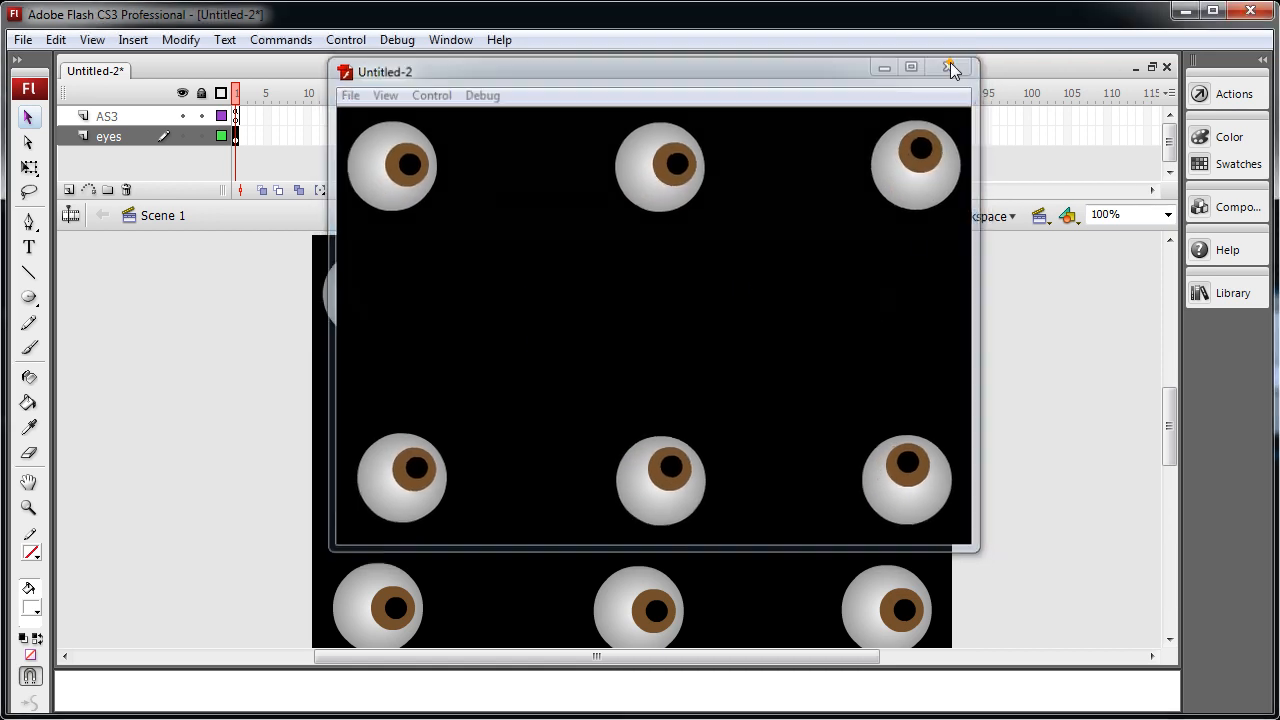
Close the Flash Player test window showing the six eyeballs
{"action": "left_click", "coordinate": [952, 68]}
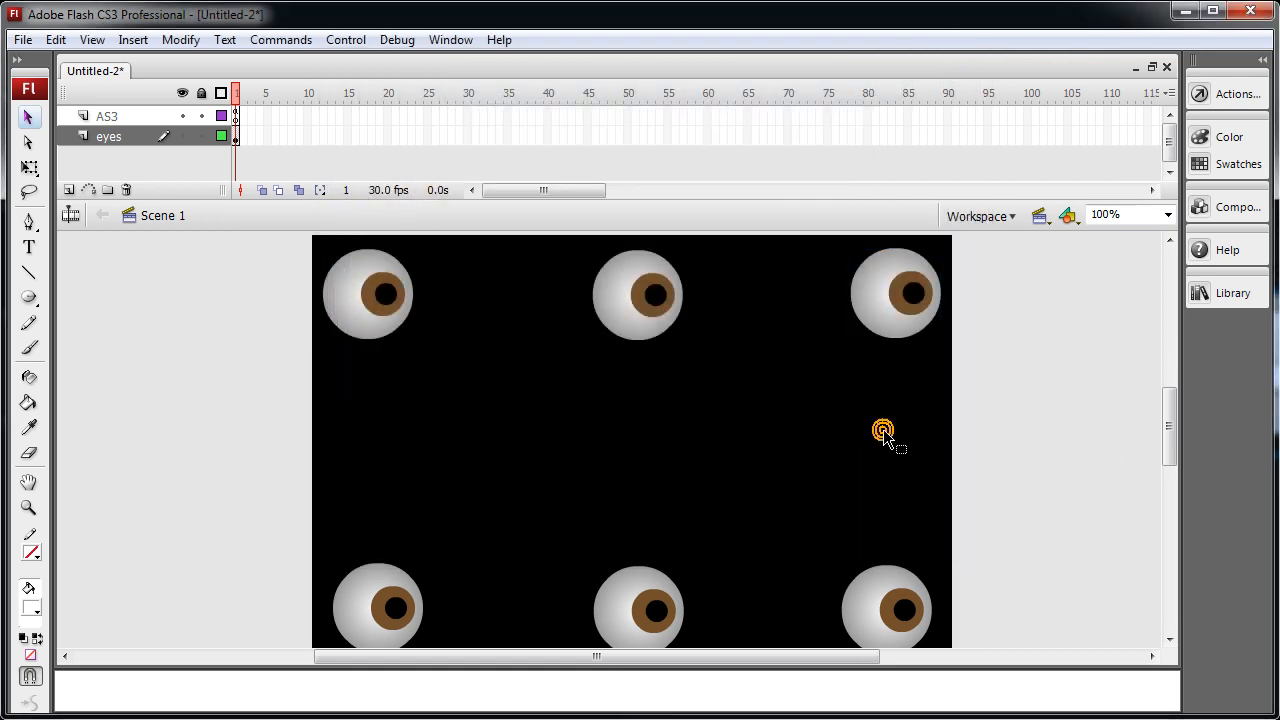